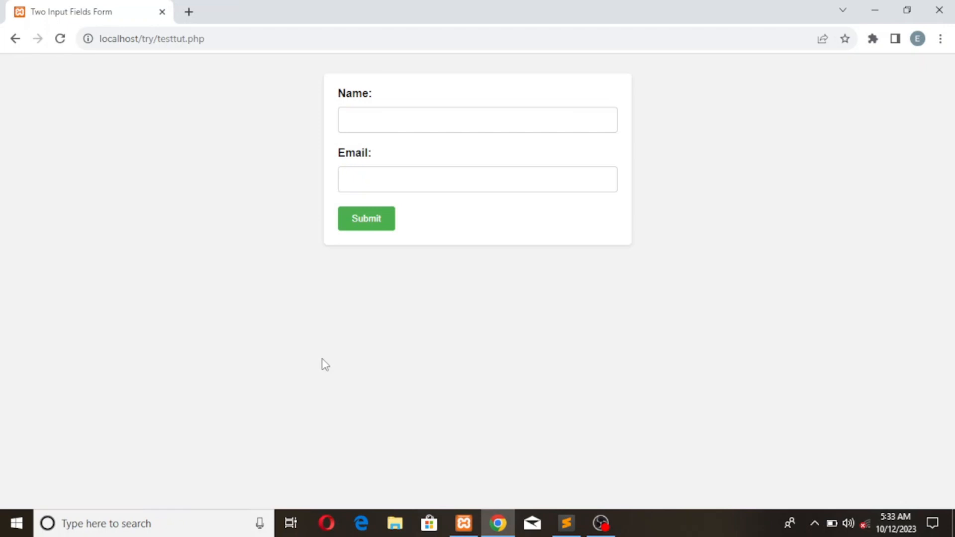
{"action": "mouse_move", "coordinate": [477, 185]}
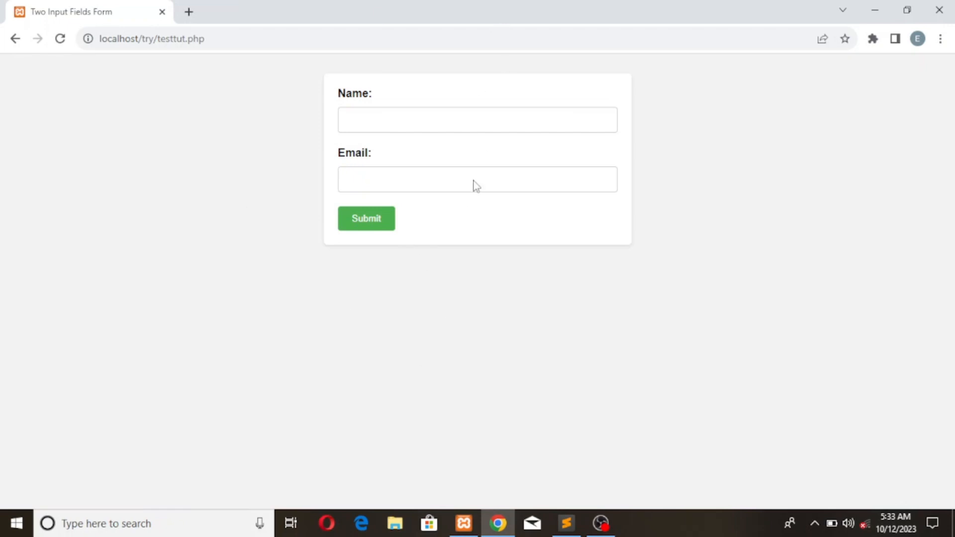
{"action": "mouse_move", "coordinate": [487, 168]}
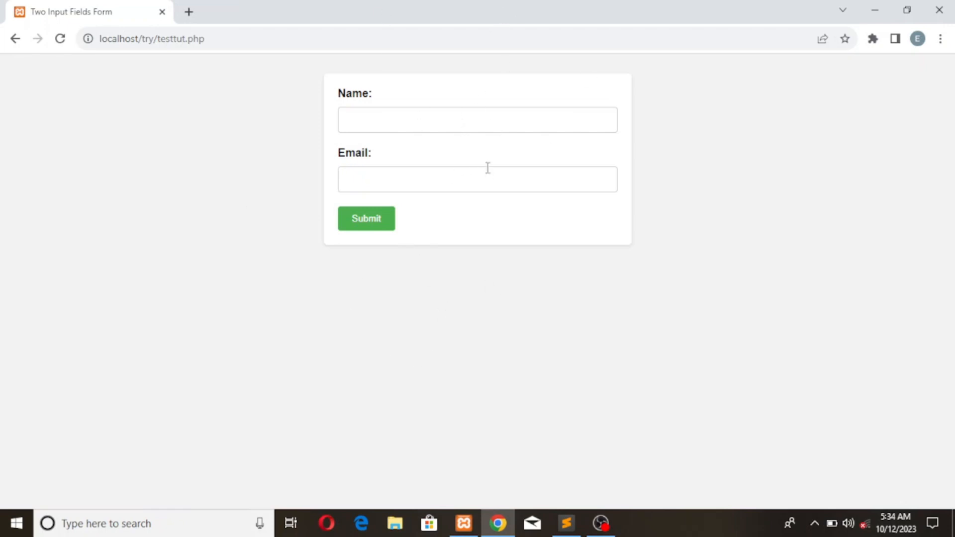
{"action": "mouse_move", "coordinate": [480, 294]}
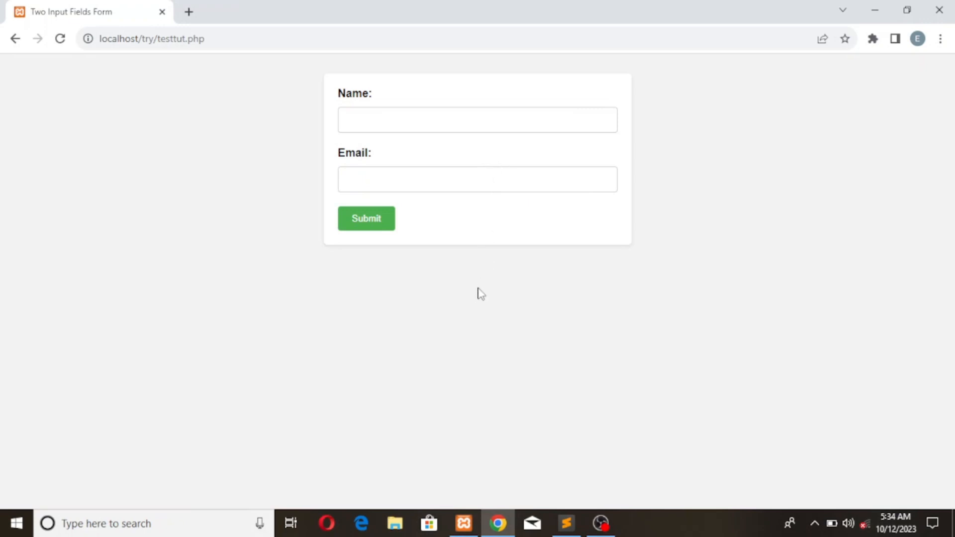
{"action": "mouse_move", "coordinate": [469, 262]}
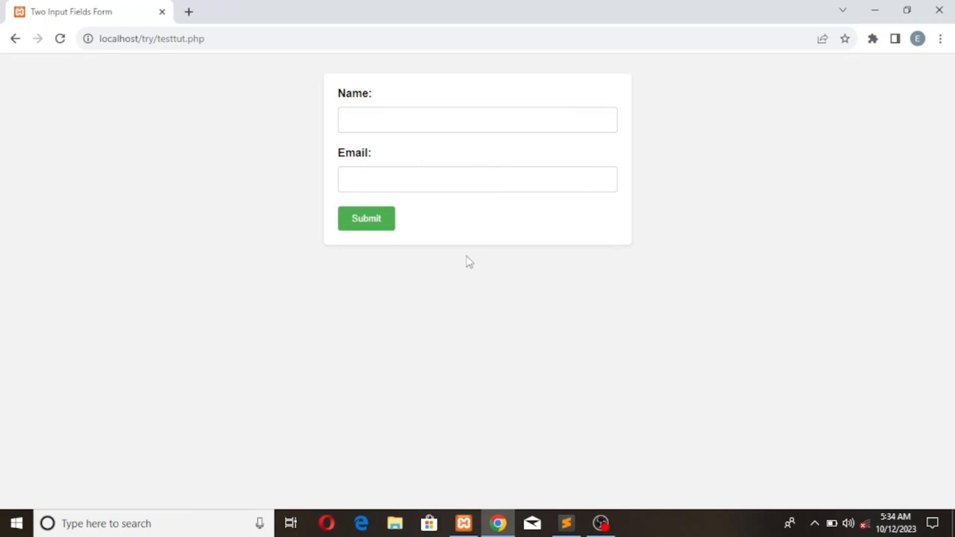
{"action": "mouse_move", "coordinate": [491, 276]}
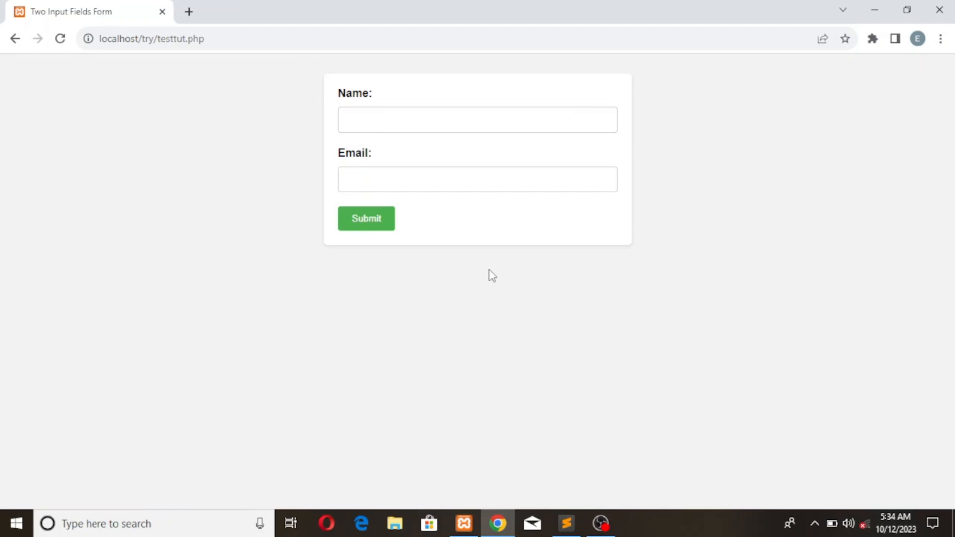
{"action": "mouse_move", "coordinate": [462, 444]}
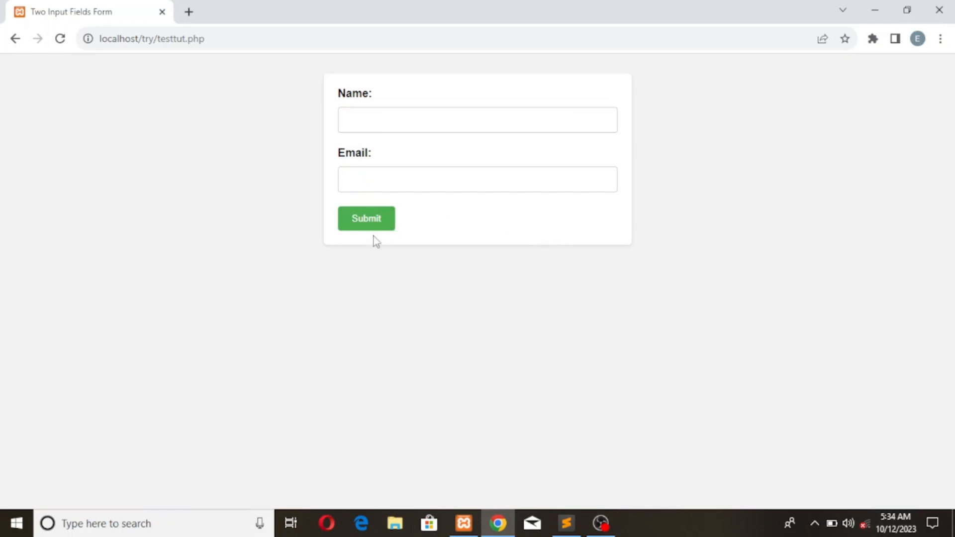
{"action": "mouse_move", "coordinate": [489, 391]}
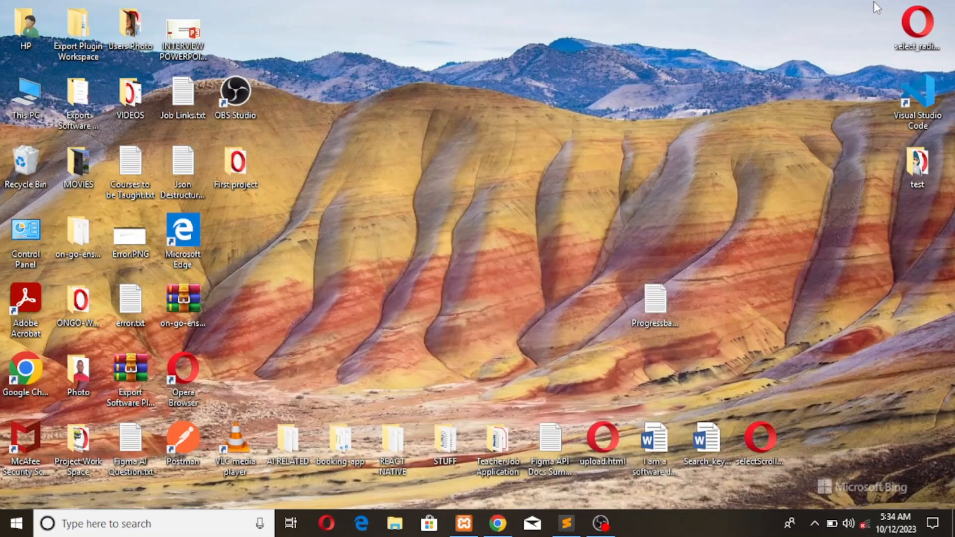
Browse This PC to C:\xampp\htdocs and create the firstapp folder there.
{"action": "left_click", "coordinate": [25, 97]}
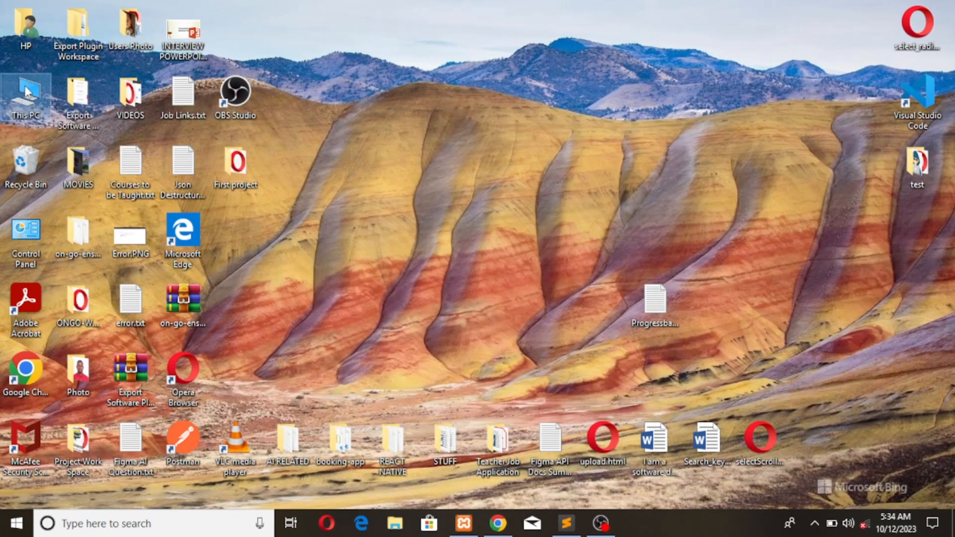
{"action": "double_click", "coordinate": [25, 94]}
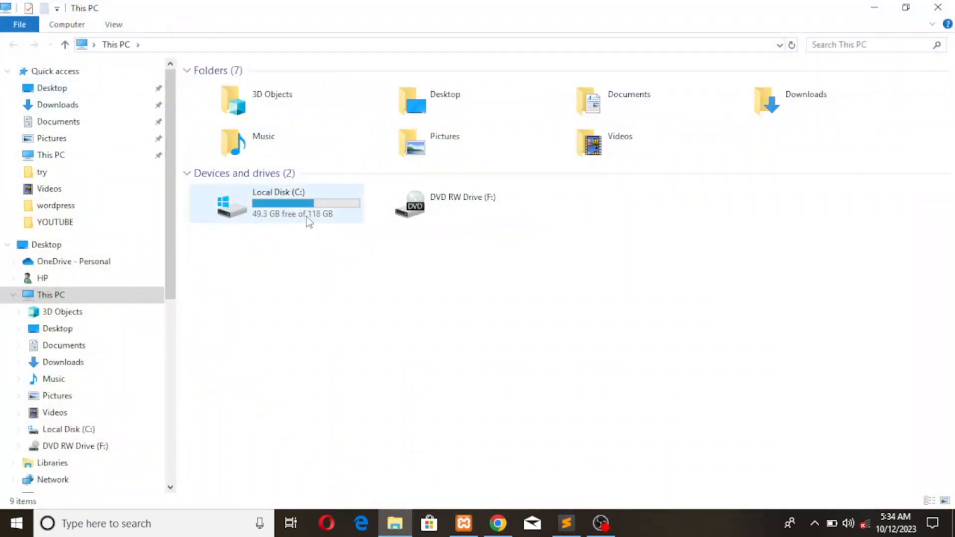
{"action": "double_click", "coordinate": [279, 204]}
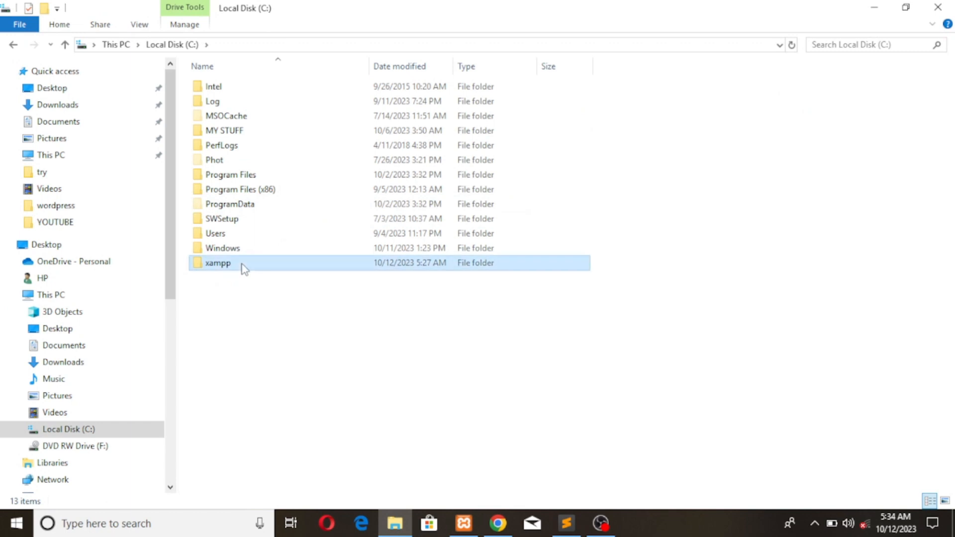
{"action": "double_click", "coordinate": [217, 263]}
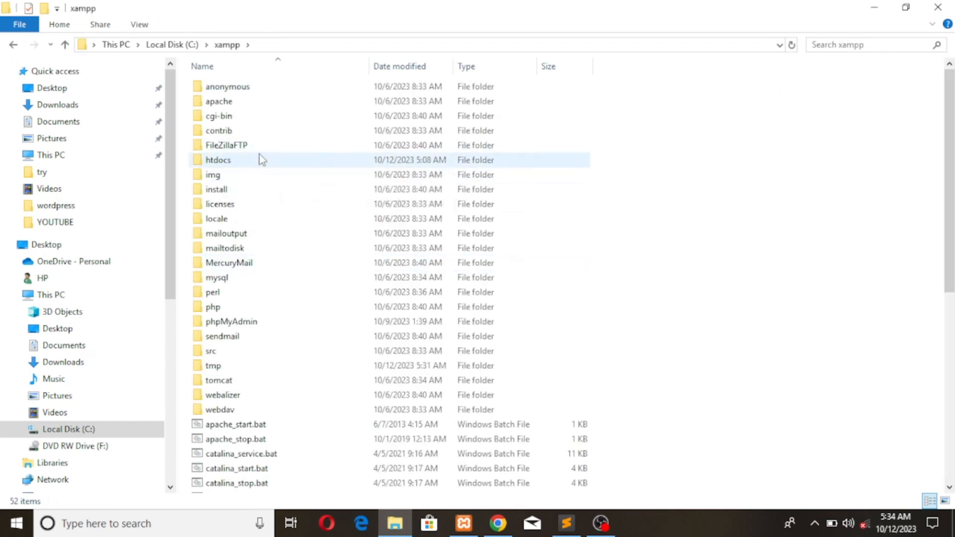
{"action": "left_click", "coordinate": [217, 160]}
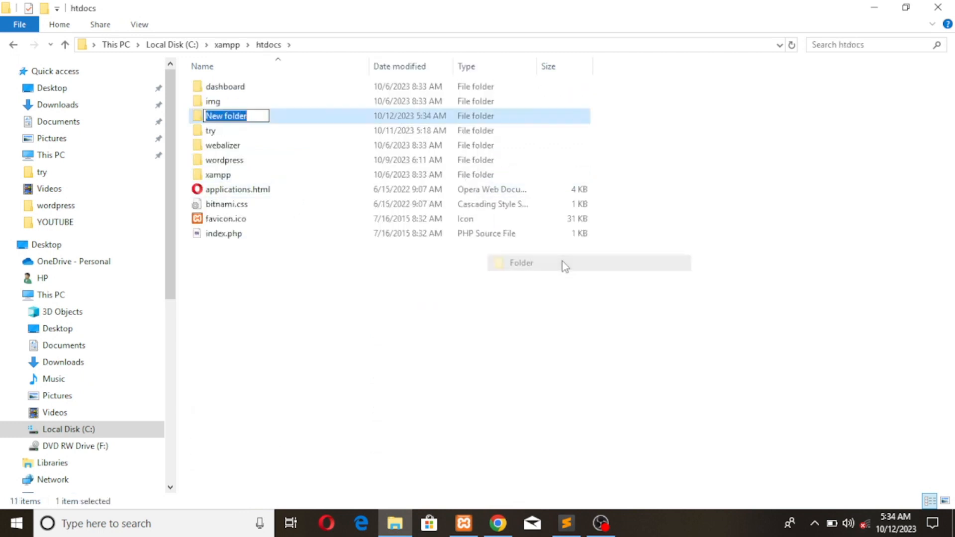
{"action": "type", "text": "fir"}
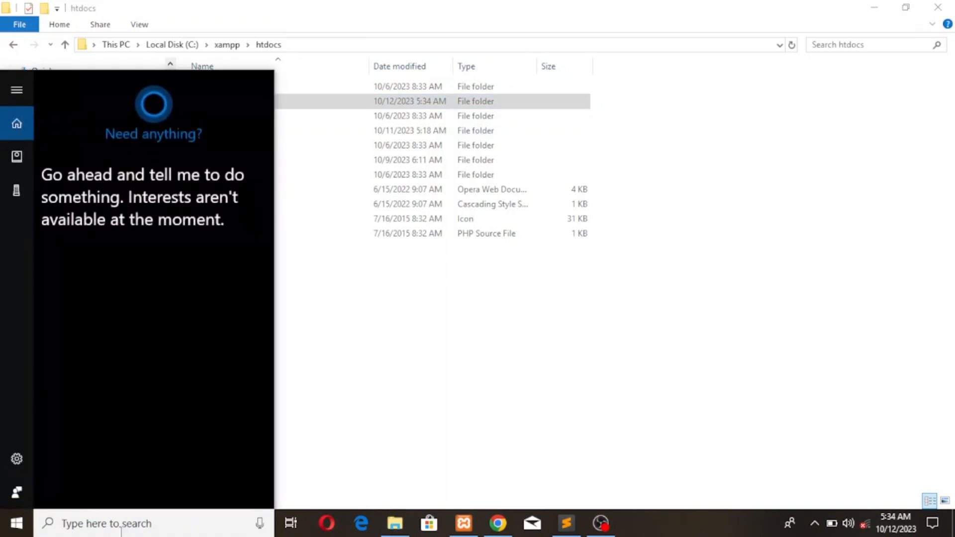
Launch Visual Studio Code, dismiss the Welcome tab, and show the empty Explorer panel.
{"action": "type", "text": "vs"}
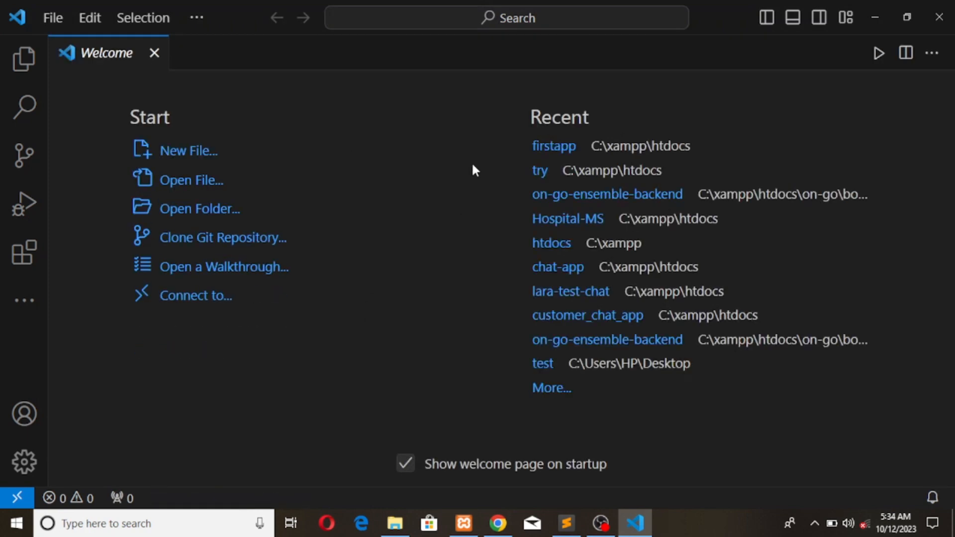
{"action": "left_click", "coordinate": [155, 54]}
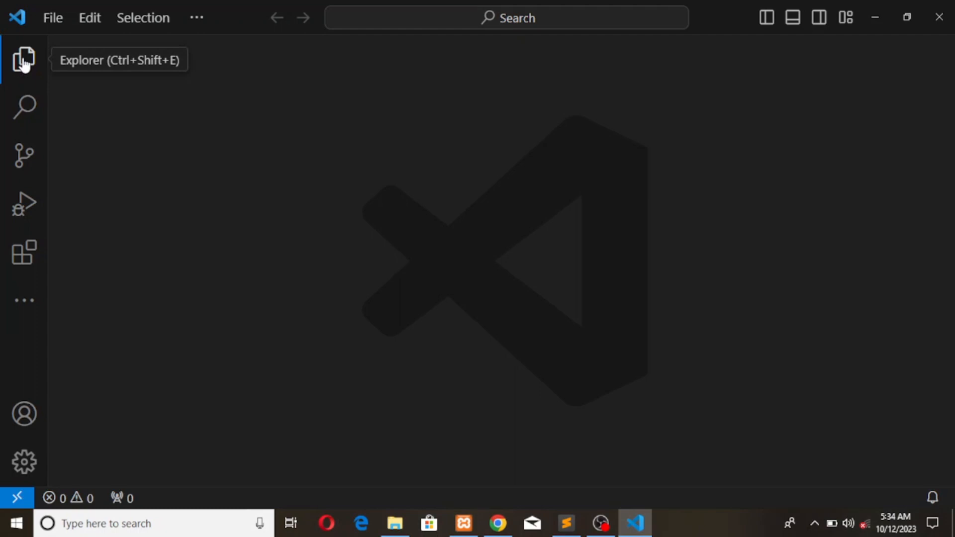
{"action": "left_click", "coordinate": [24, 60]}
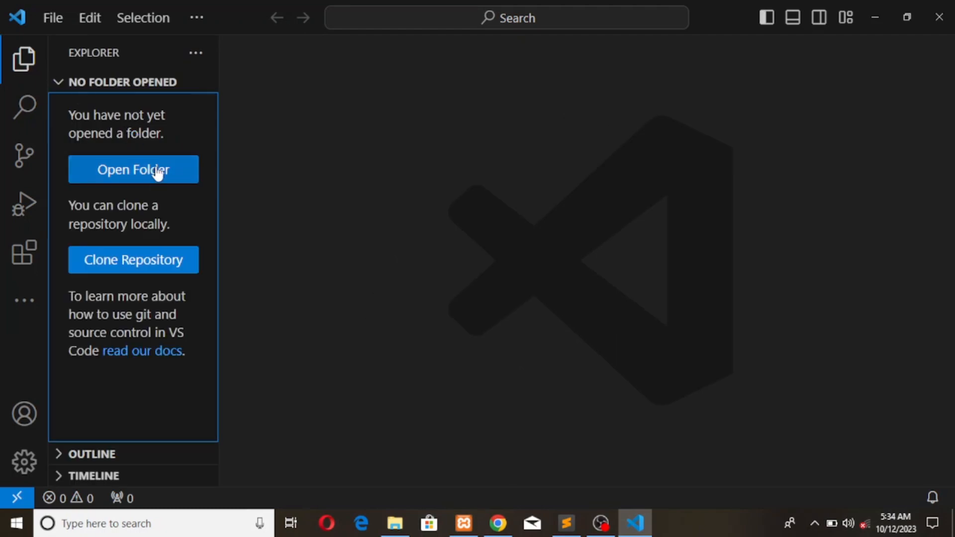
Open C:\xampp\htdocs\firstapp as the Visual Studio Code workspace.
{"action": "left_click", "coordinate": [134, 169]}
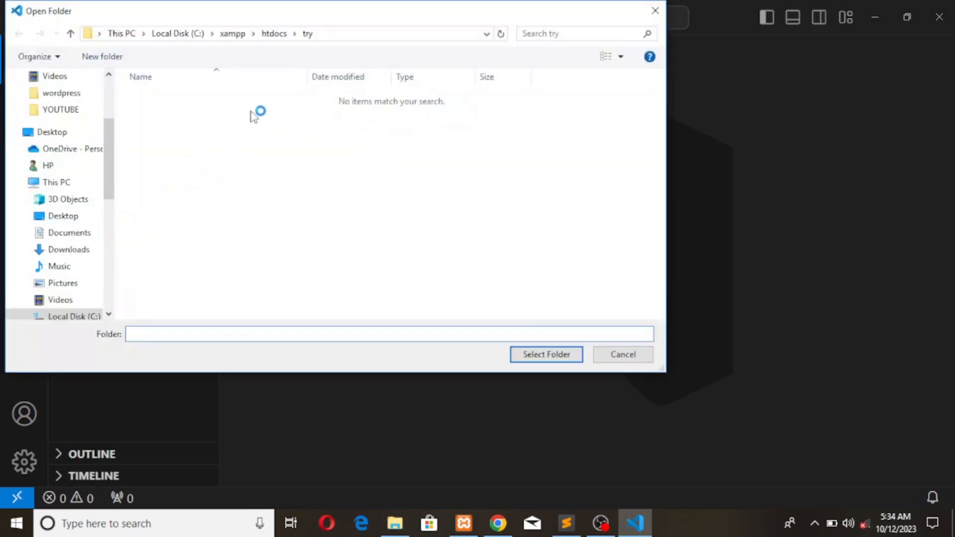
{"action": "left_click", "coordinate": [273, 34]}
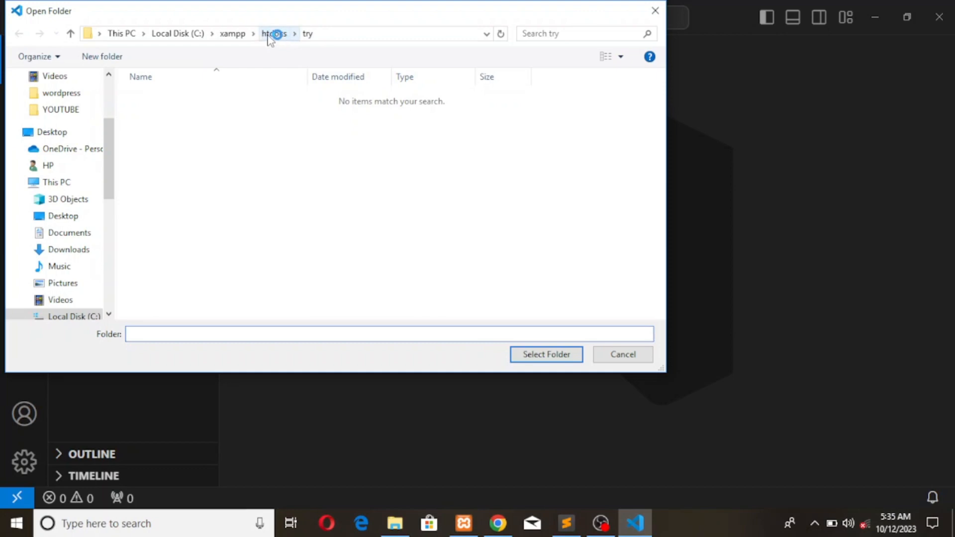
{"action": "left_click", "coordinate": [274, 33]}
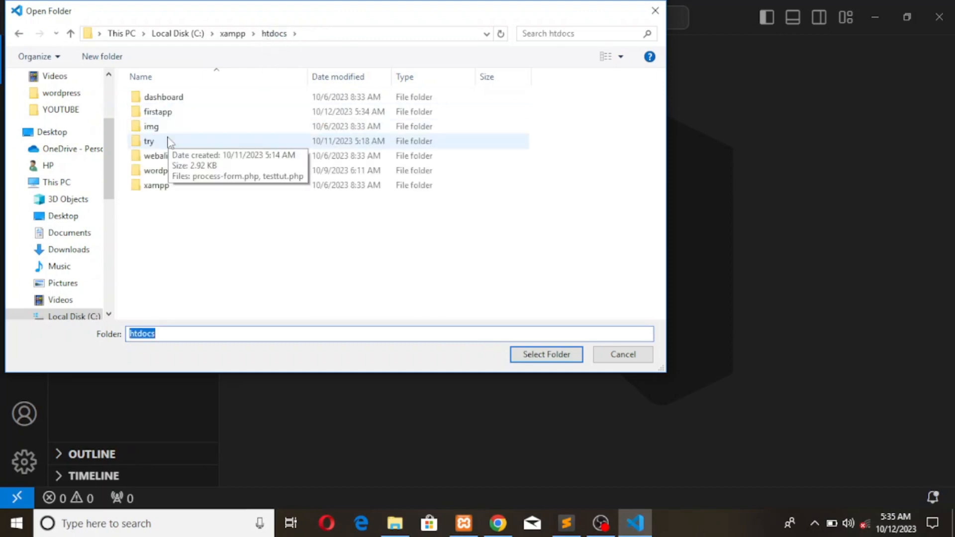
{"action": "left_click", "coordinate": [157, 112]}
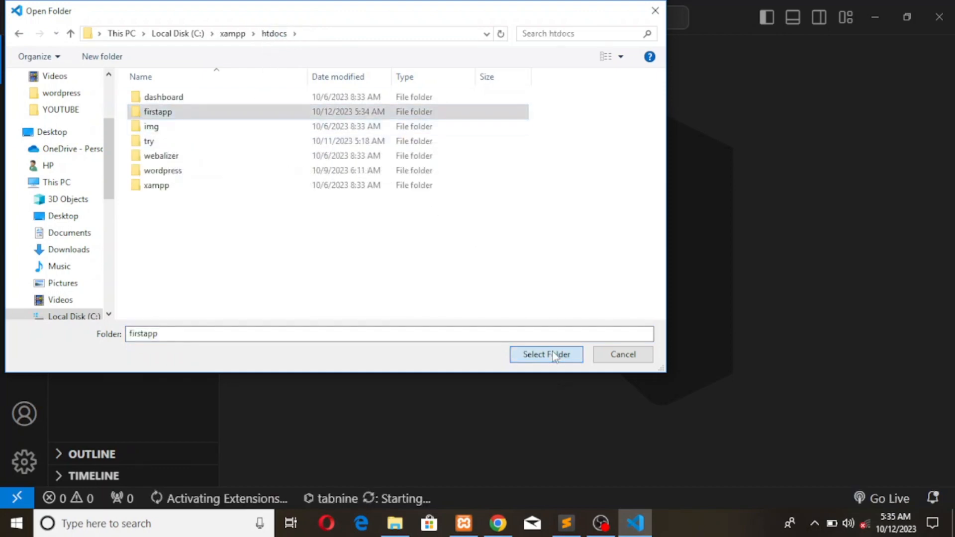
{"action": "left_click", "coordinate": [546, 354]}
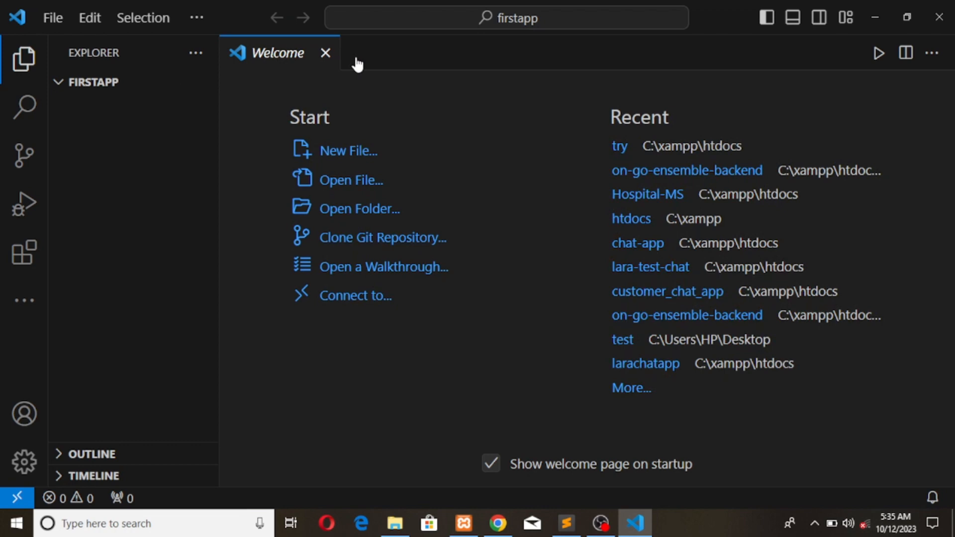
Create index.php in firstapp and type the doc abbreviation on its first line.
{"action": "left_click", "coordinate": [325, 52]}
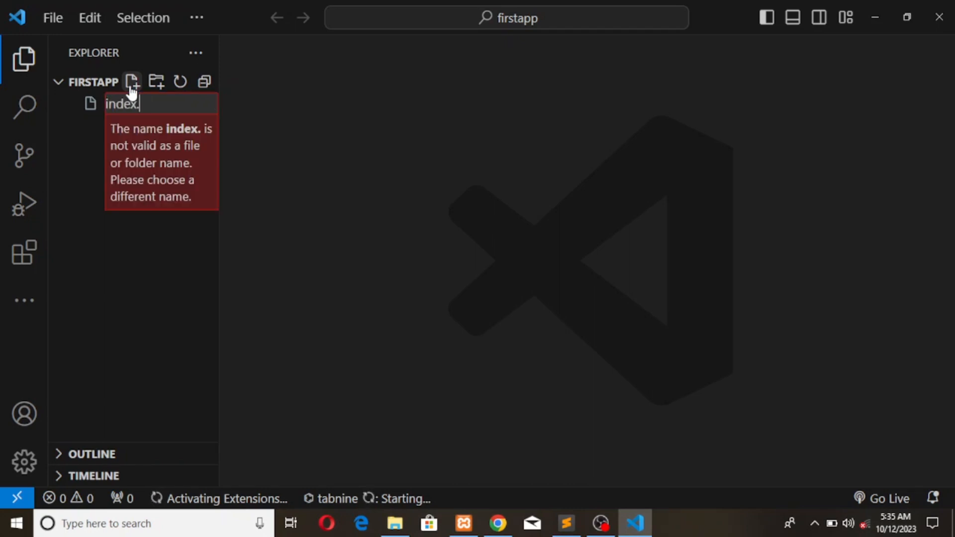
{"action": "type", "text": "php"}
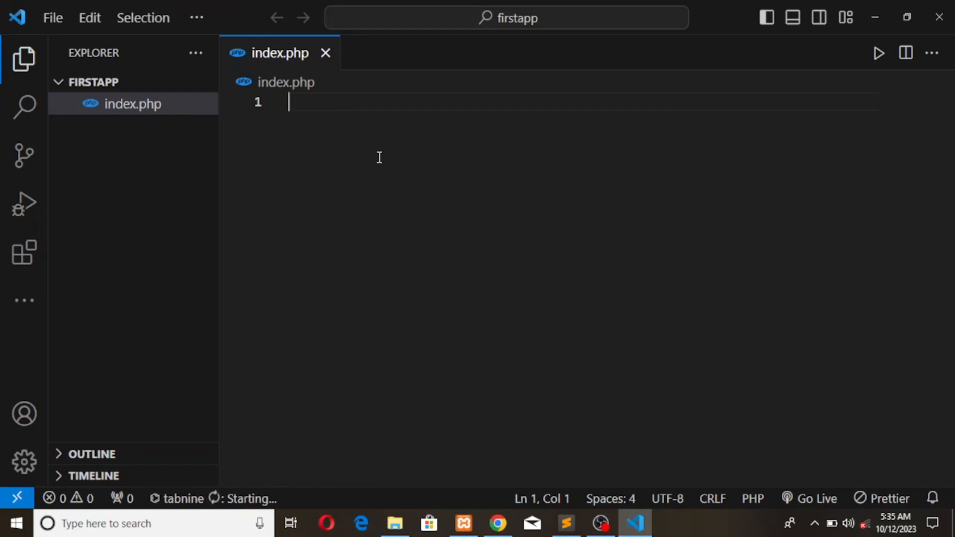
{"action": "type", "text": "do"}
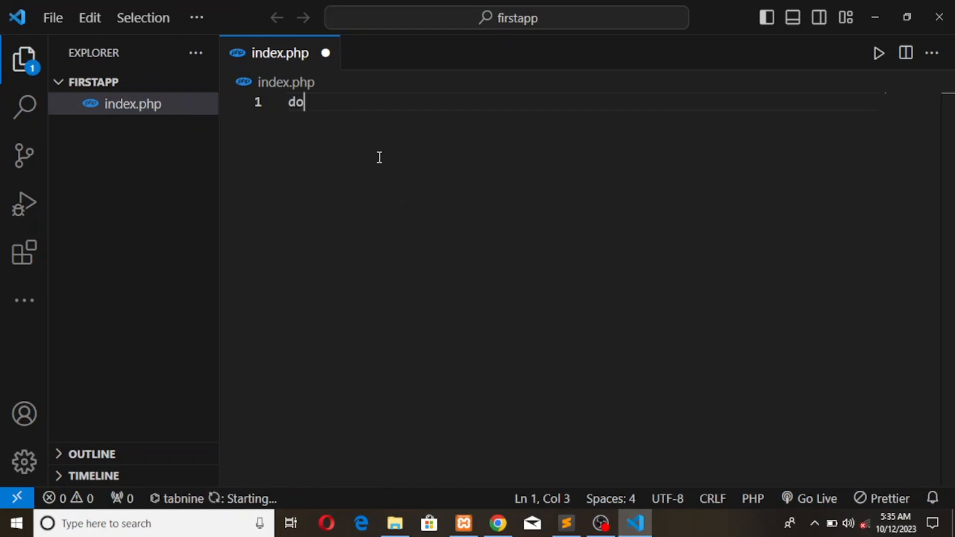
{"action": "type", "text": "c"}
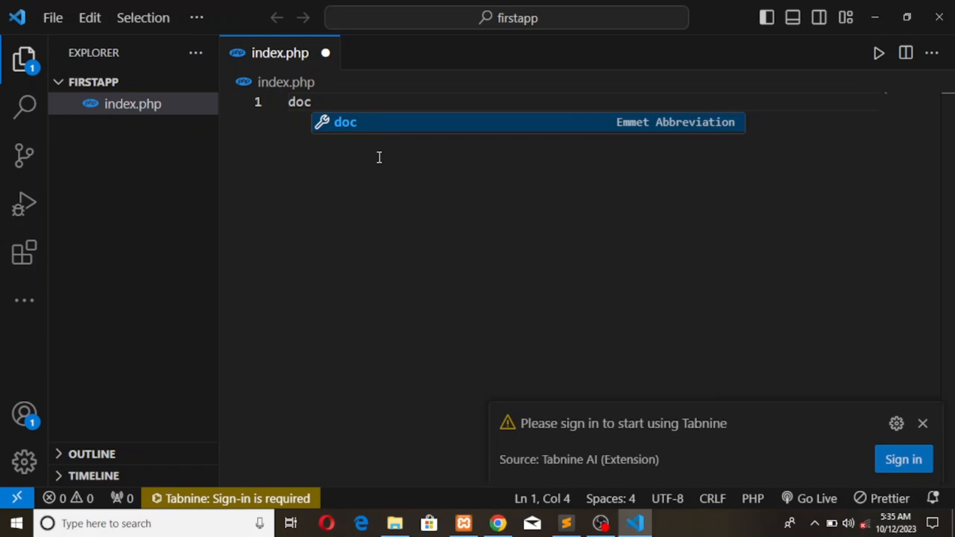
Expand doc into an HTML skeleton with a form posting to process-form.php.
{"action": "key", "text": "Tab"}
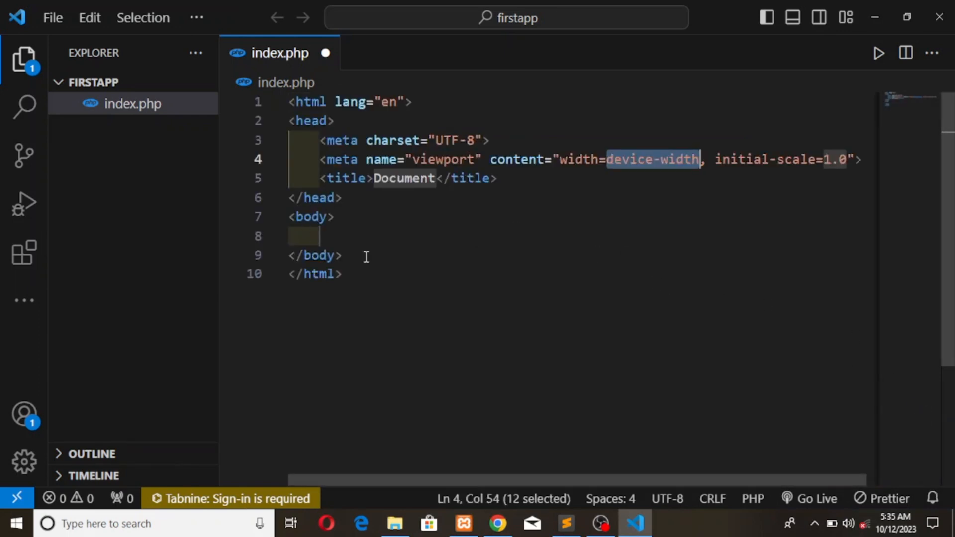
{"action": "mouse_move", "coordinate": [354, 245]}
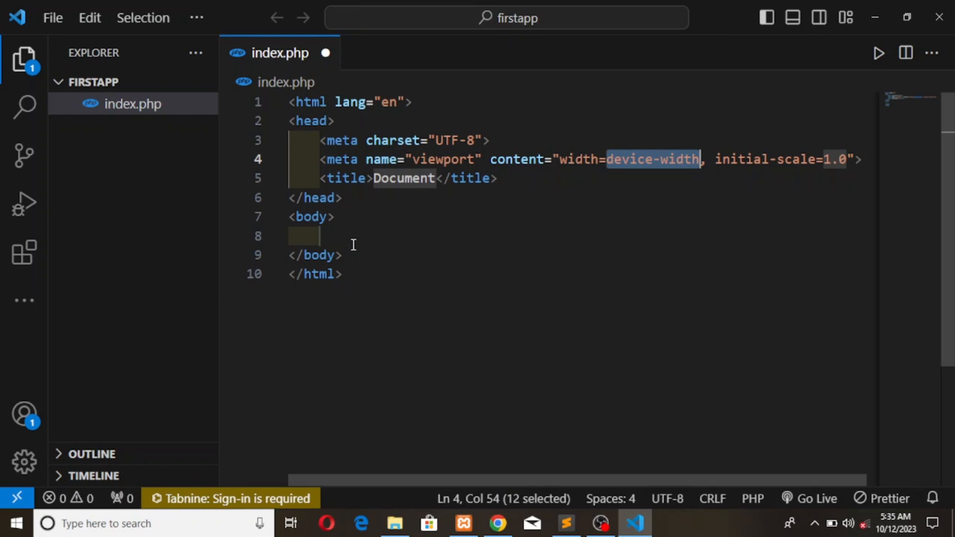
{"action": "type", "text": "form action=\"\"></form>"}
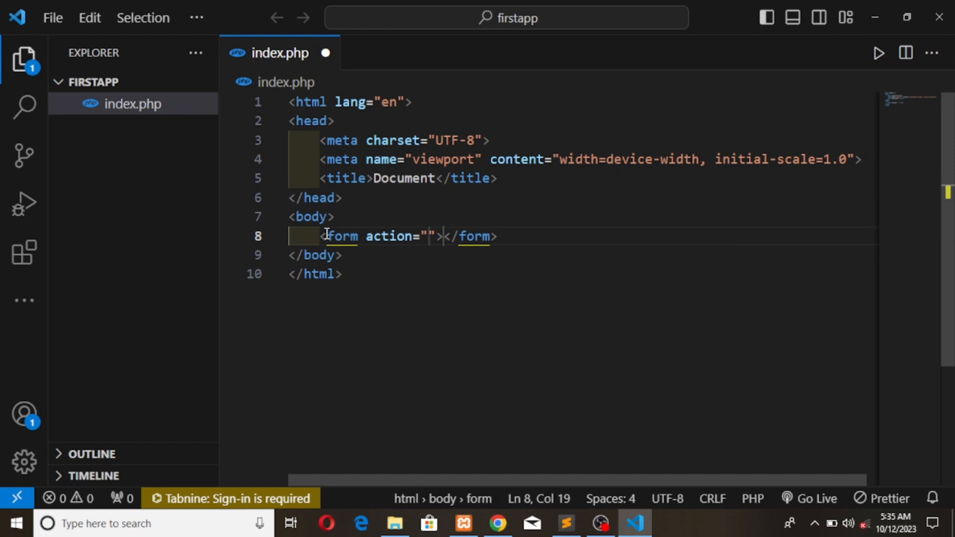
{"action": "type", "text": "process"}
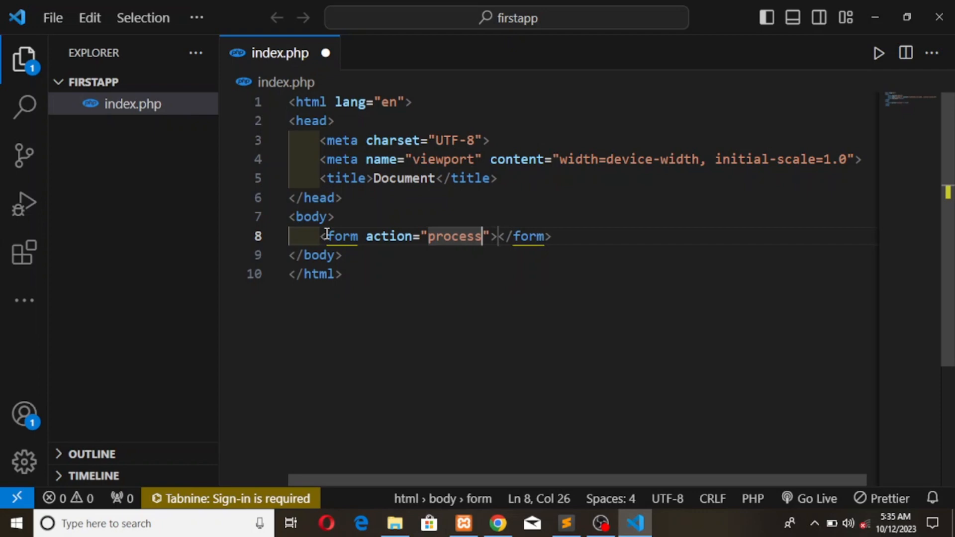
{"action": "type", "text": "-f"}
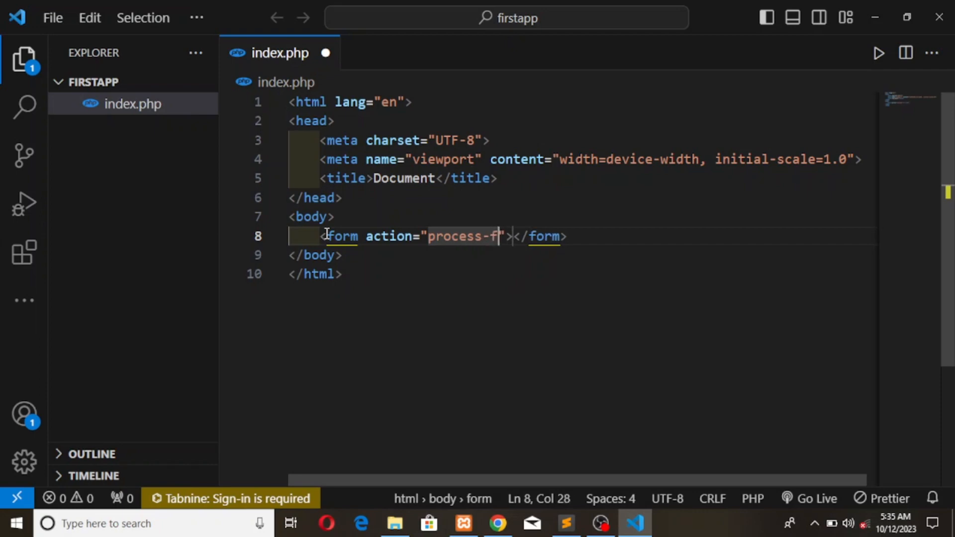
{"action": "type", "text": "orm"}
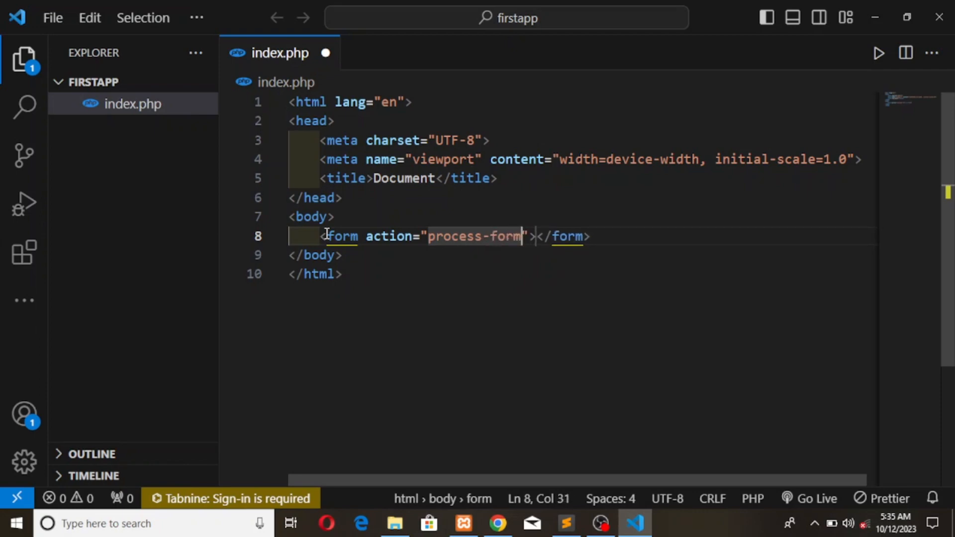
{"action": "type", "text": ".php"}
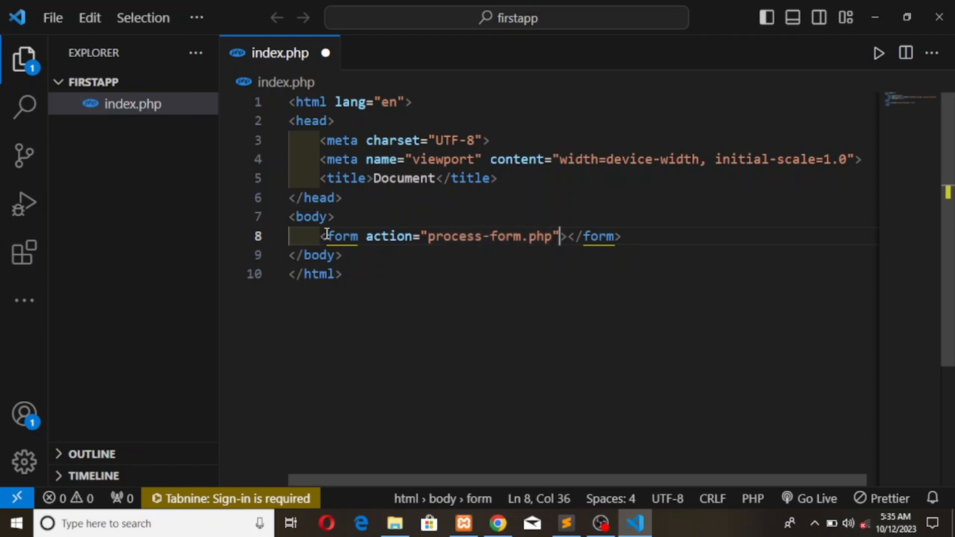
{"action": "type", "text": "meth"}
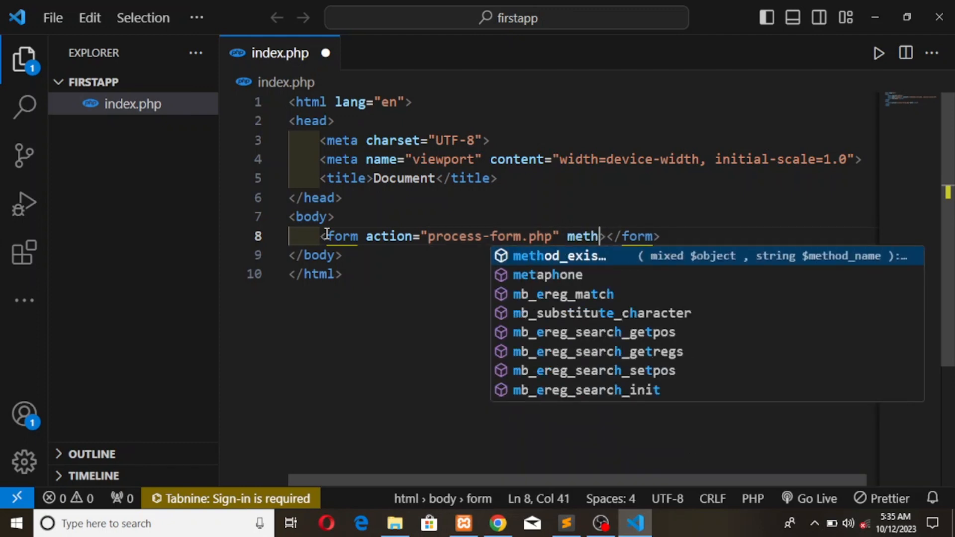
{"action": "type", "text": "od="}
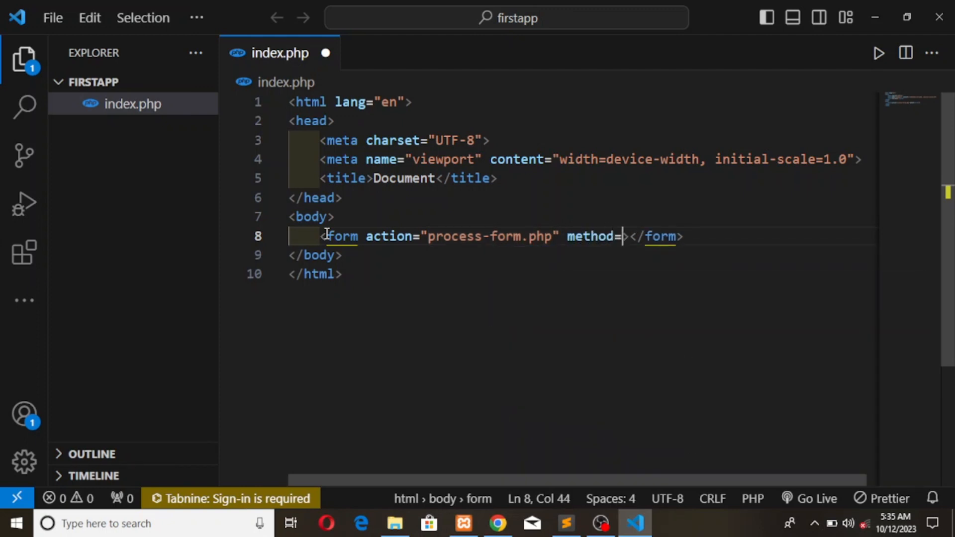
{"action": "type", "text": "\""}
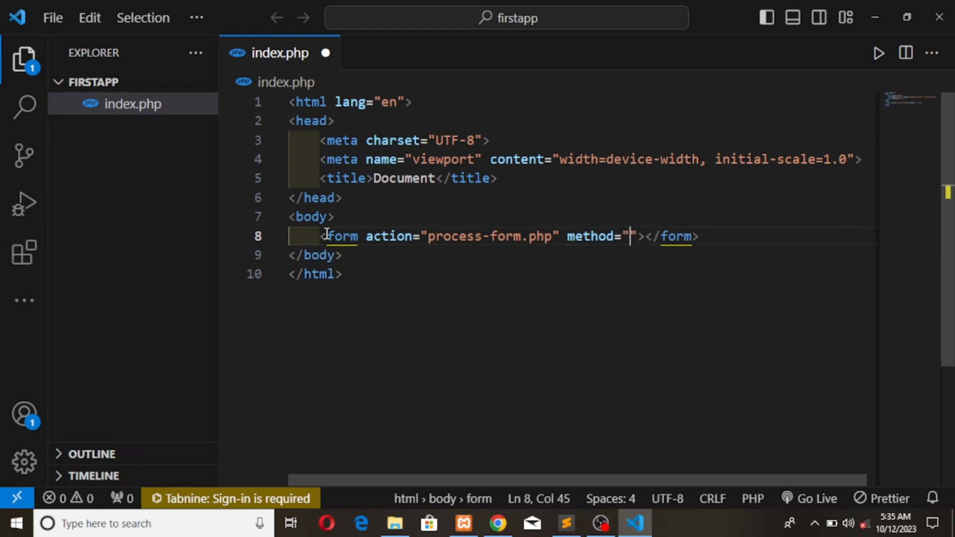
{"action": "type", "text": "post"}
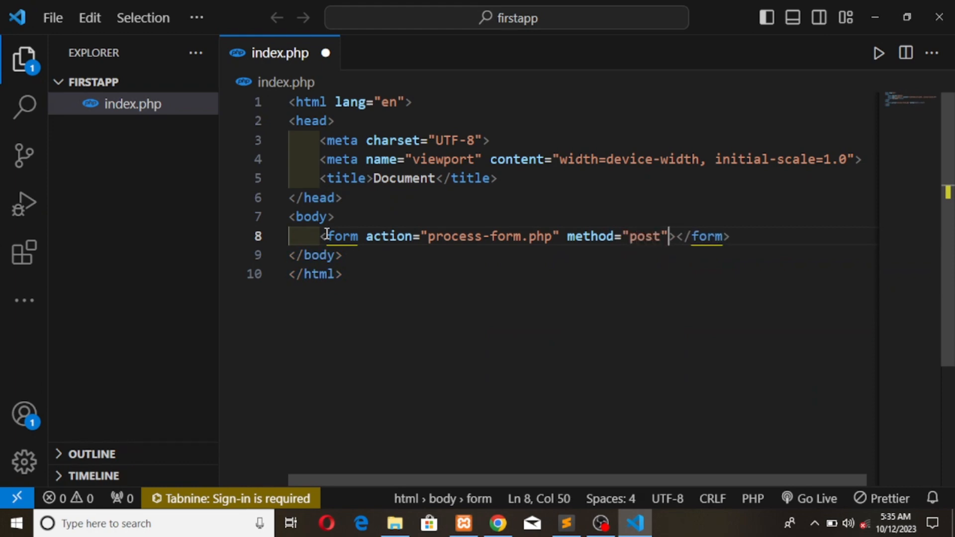
Add a 'Name:' label and a text input with name and id 'name'.
{"action": "type", "text": "la"}
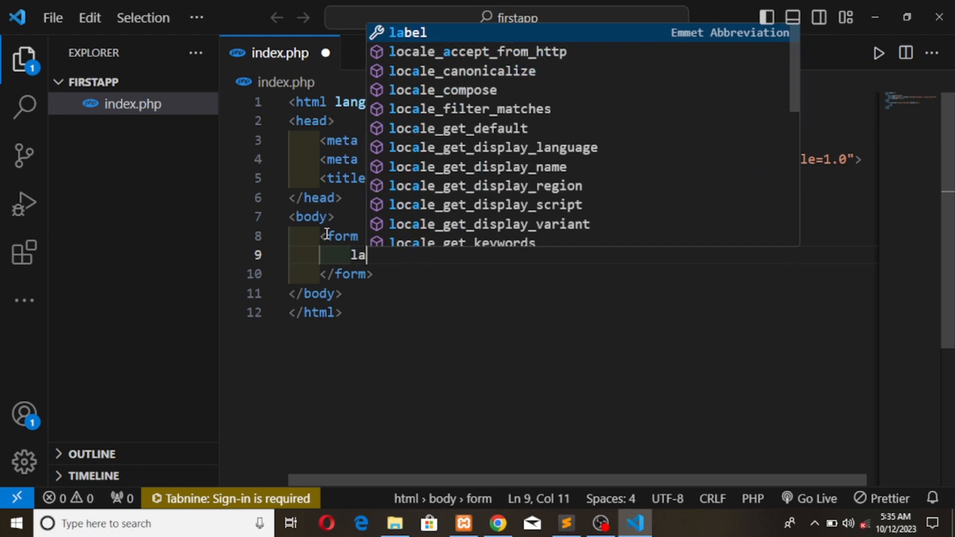
{"action": "key", "text": "Tab"}
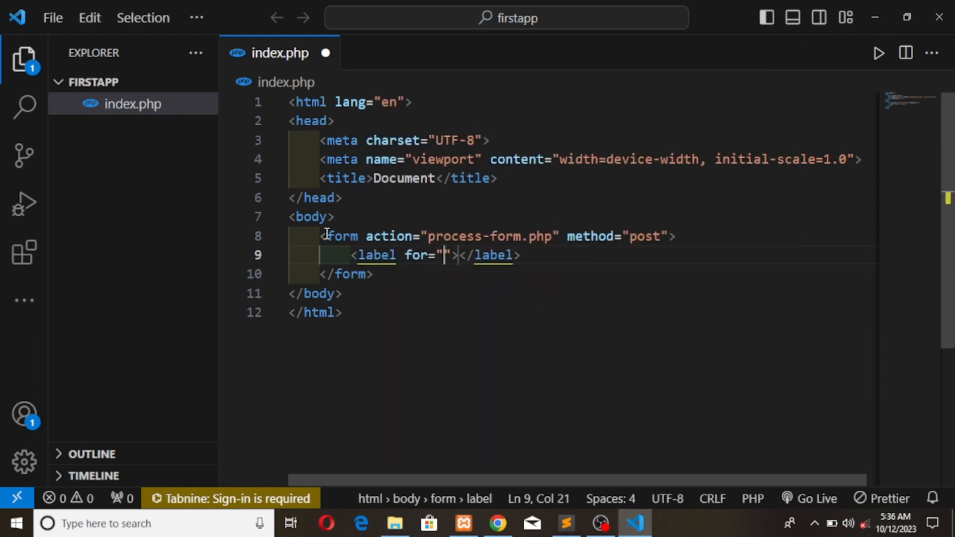
{"action": "type", "text": "name"}
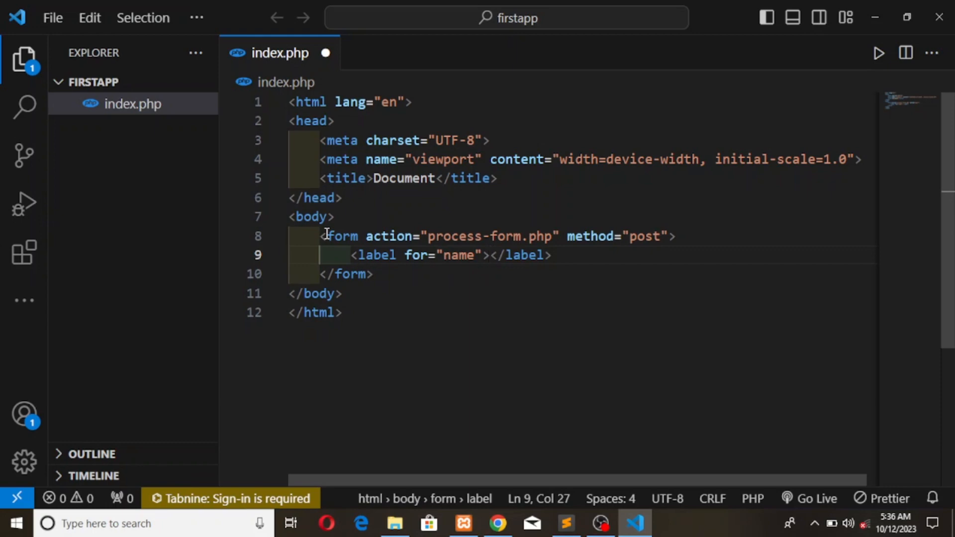
{"action": "type", "text": "Name:"}
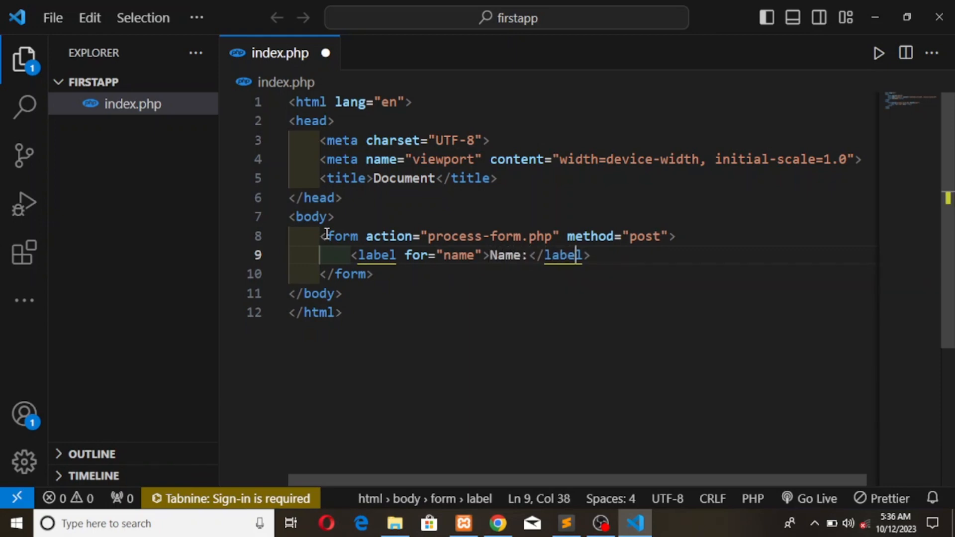
{"action": "type", "text": "input type=\"text\" name=>"}
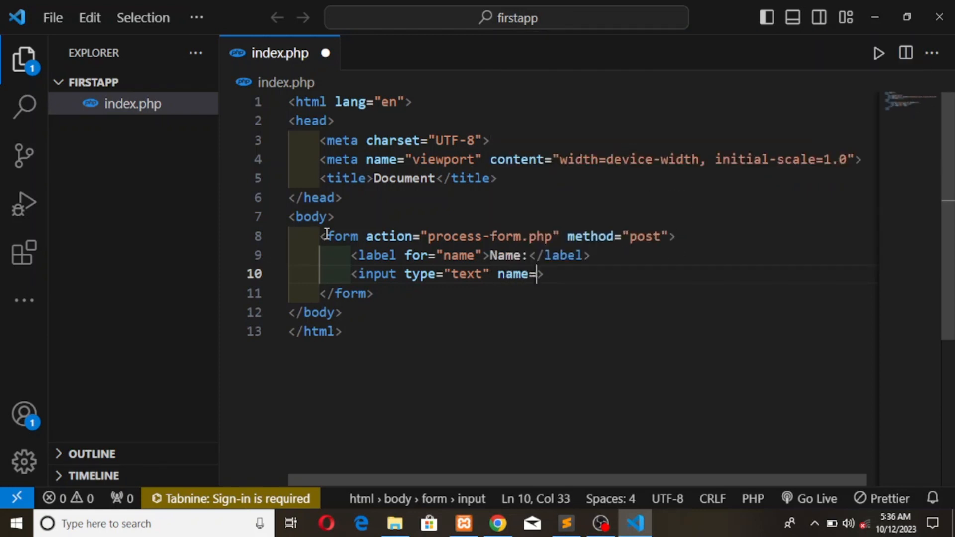
{"action": "type", "text": "\""}
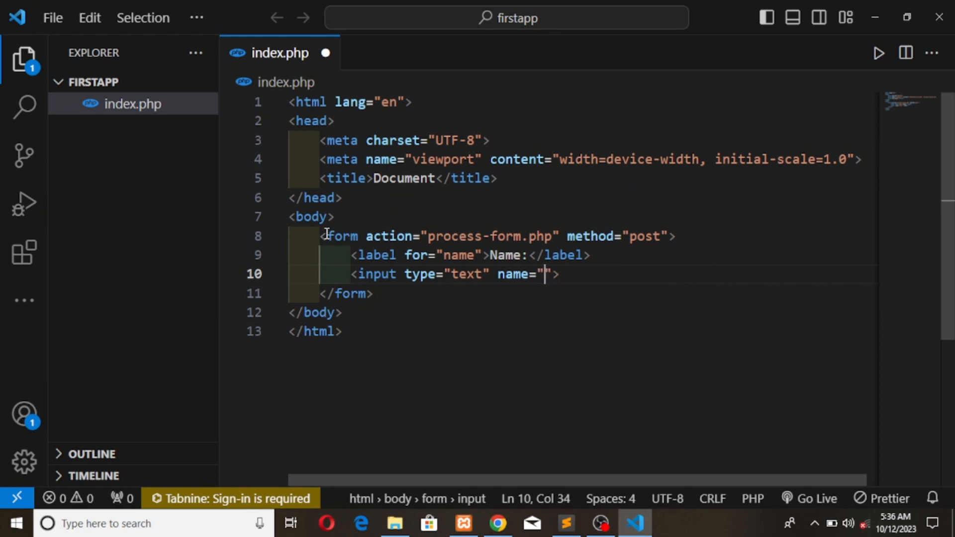
{"action": "type", "text": "name"}
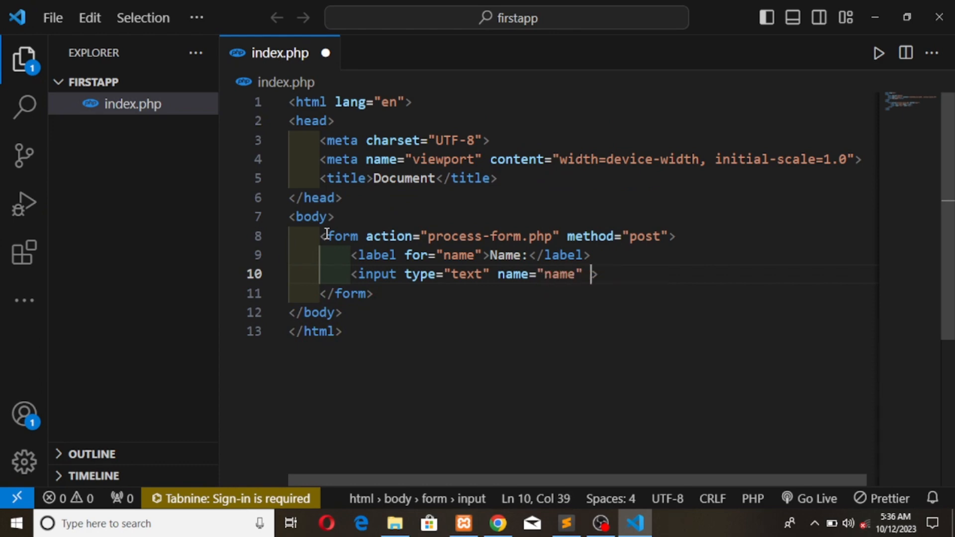
{"action": "type", "text": "id="}
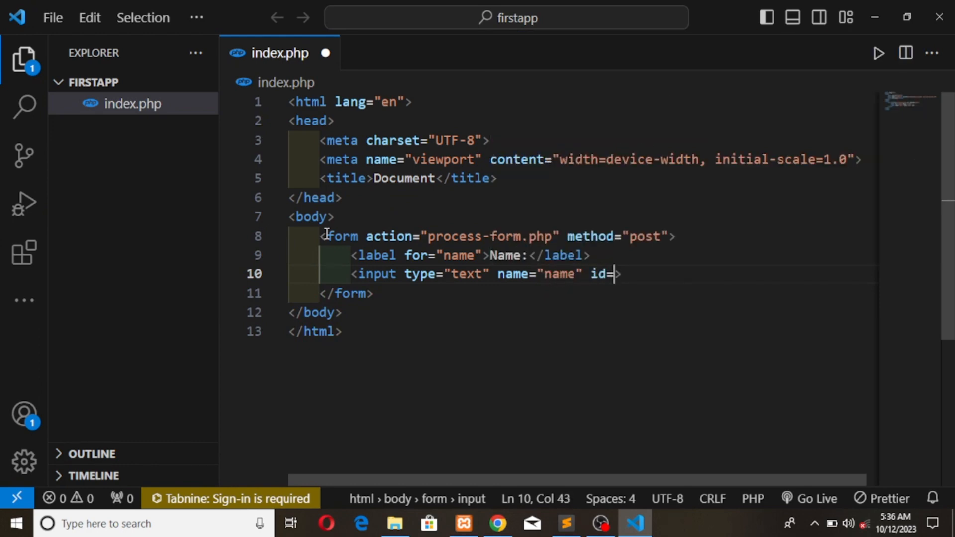
{"action": "type", "text": "\"\""}
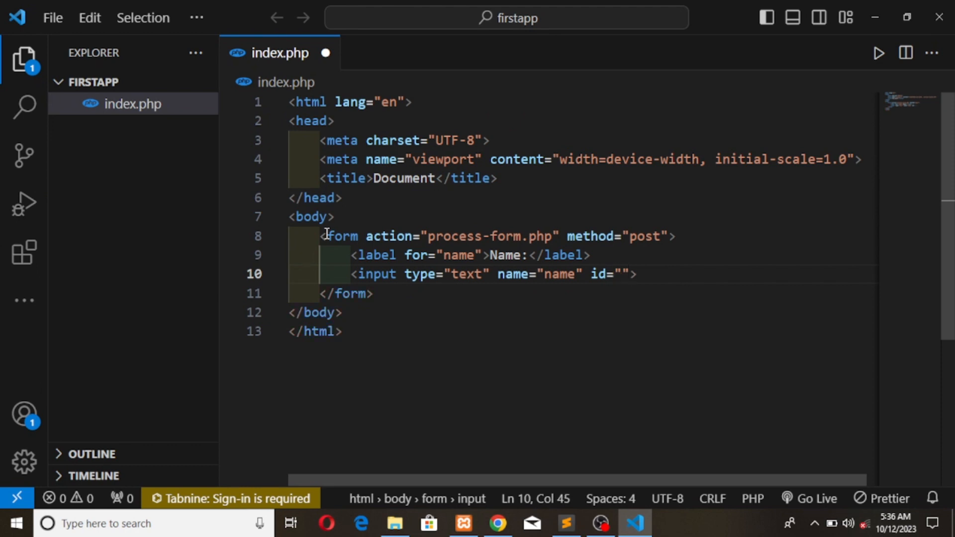
{"action": "type", "text": "name"}
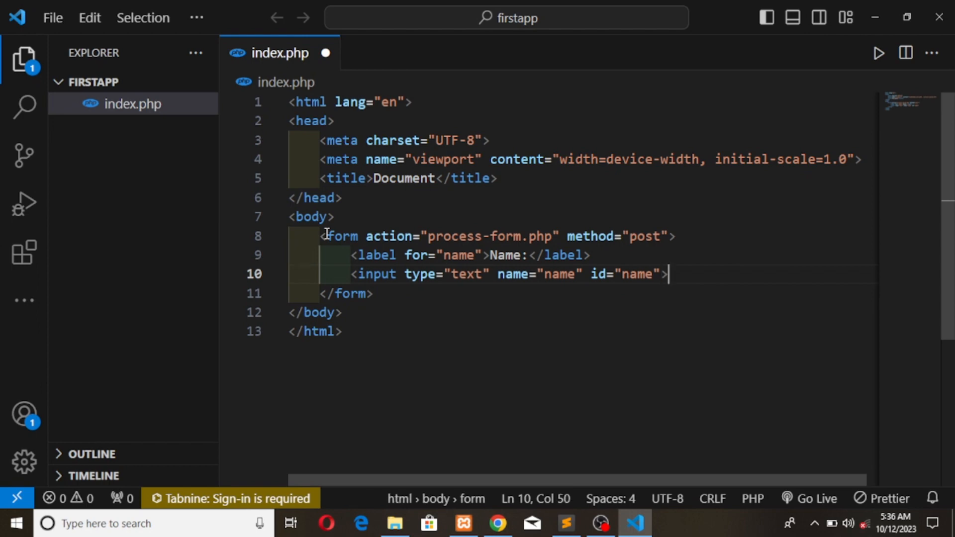
{"action": "type", "text": "label for=\"\"></label>"}
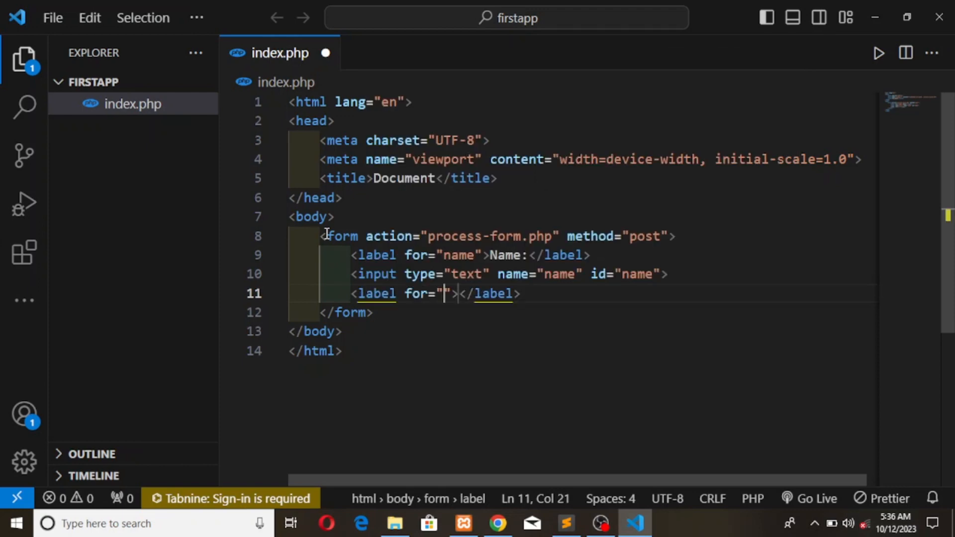
Add an email line with for, name and id 'email', and start a required attribute.
{"action": "type", "text": "emai"}
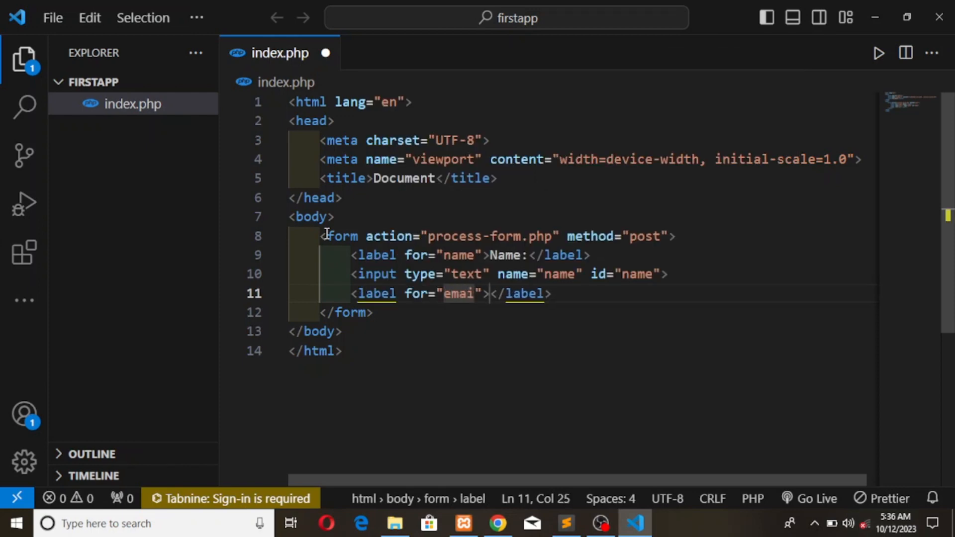
{"action": "type", "text": "l"}
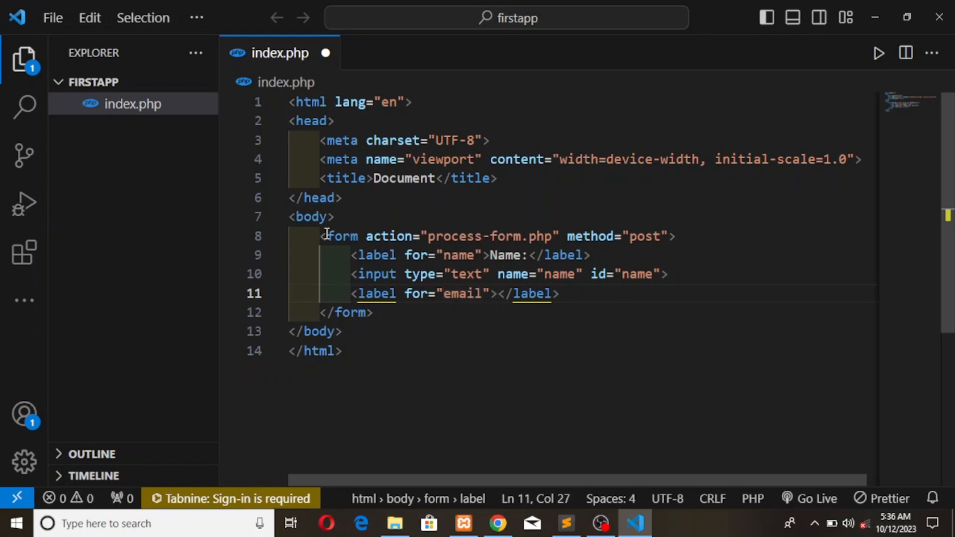
{"action": "type", "text": "n"}
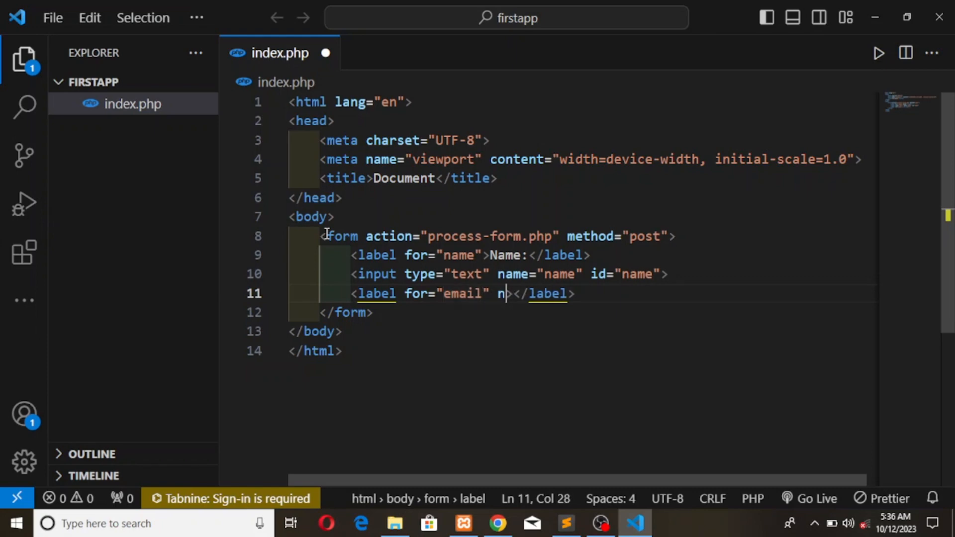
{"action": "type", "text": "ame=\"\""}
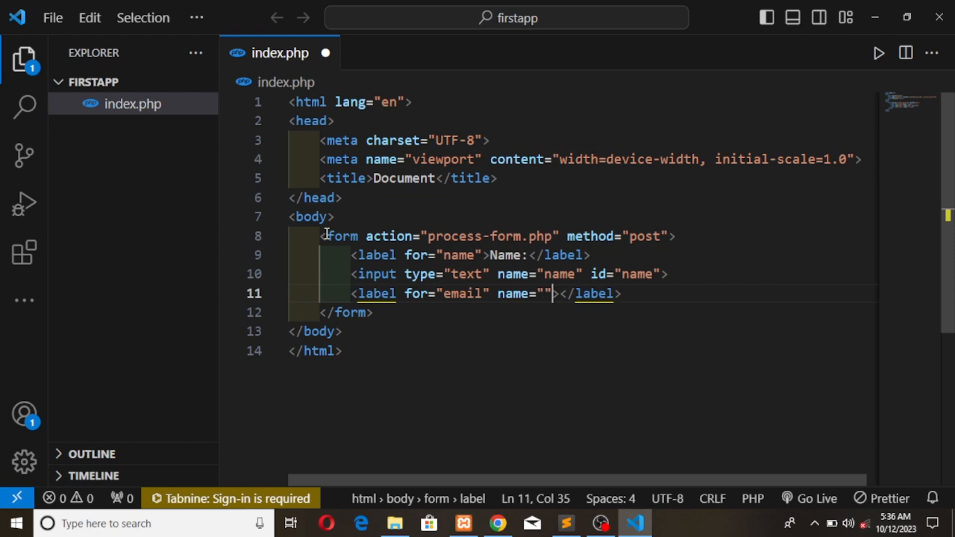
{"action": "type", "text": "email"}
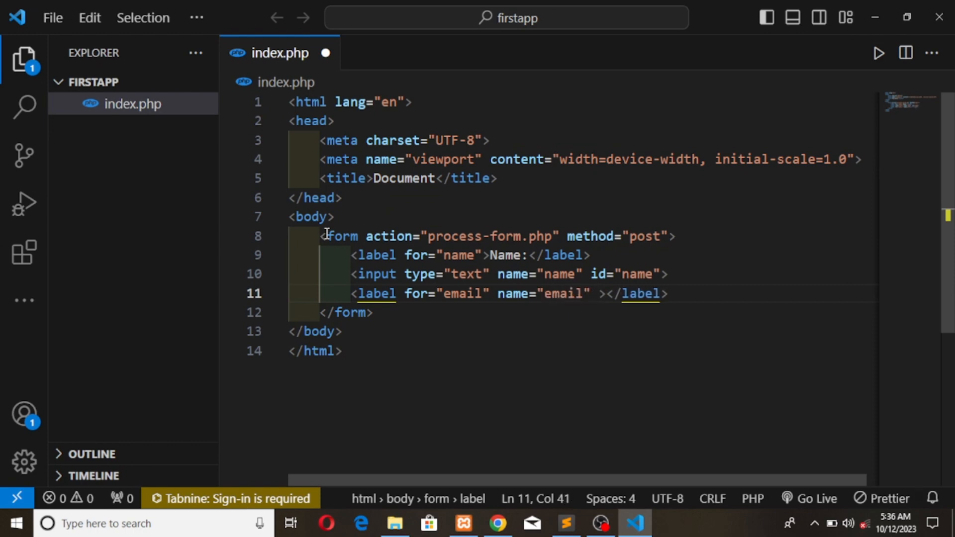
{"action": "type", "text": "id="}
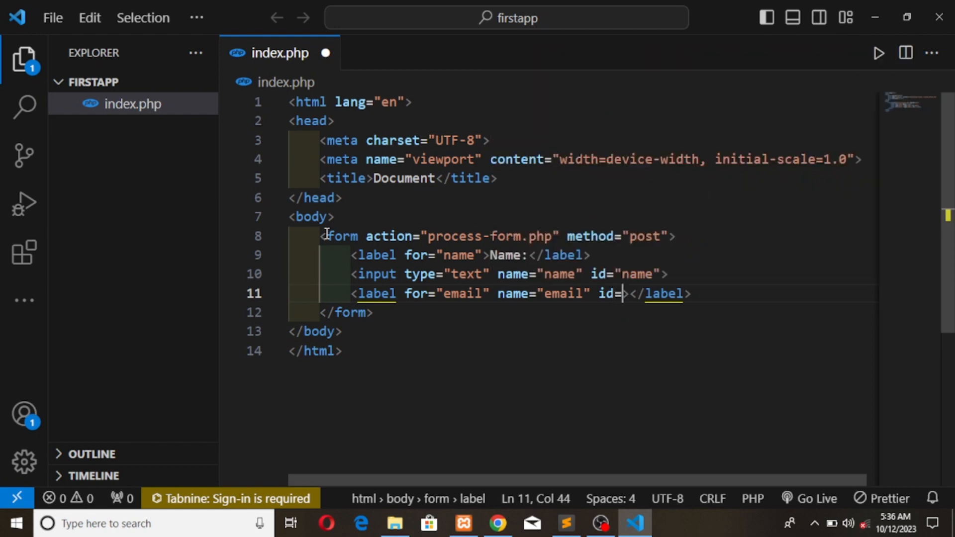
{"action": "type", "text": "\"\""}
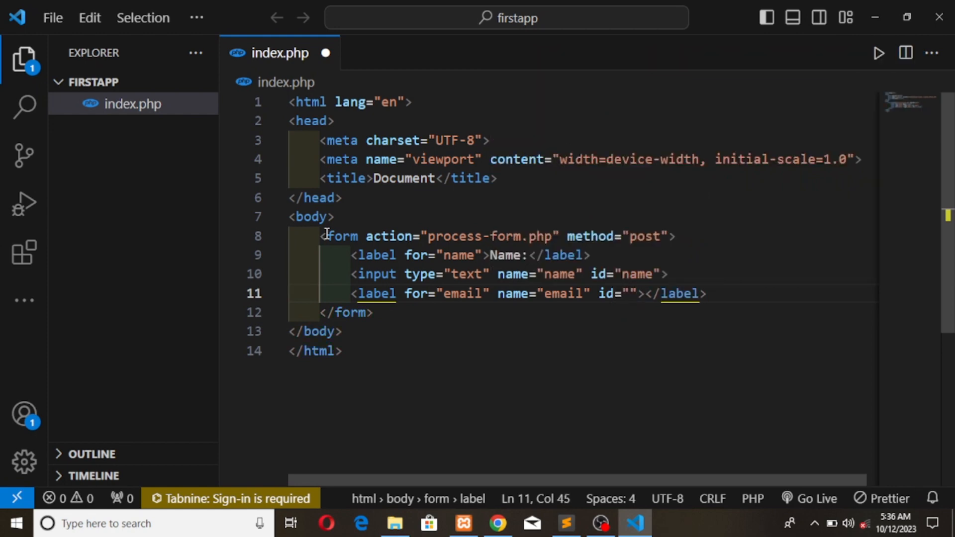
{"action": "type", "text": "email"}
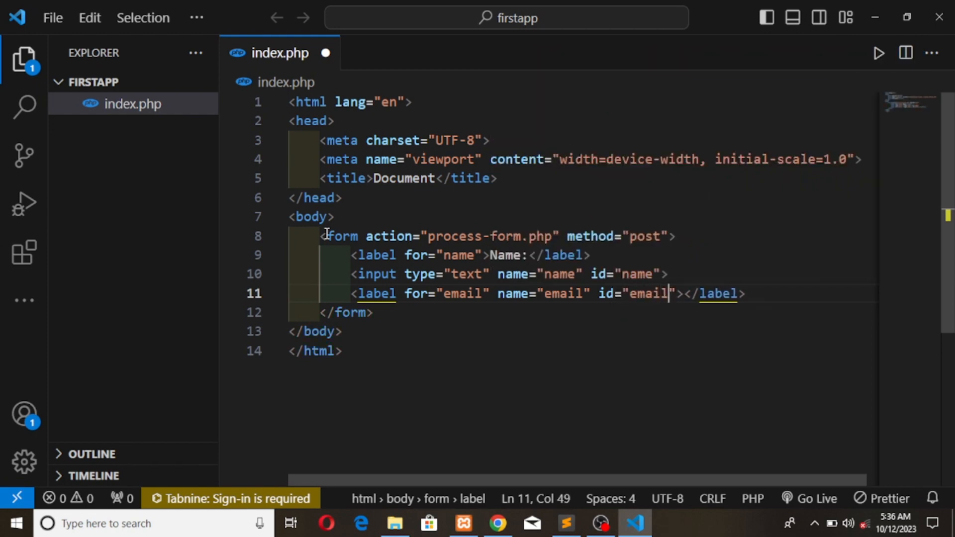
{"action": "type", "text": "r"}
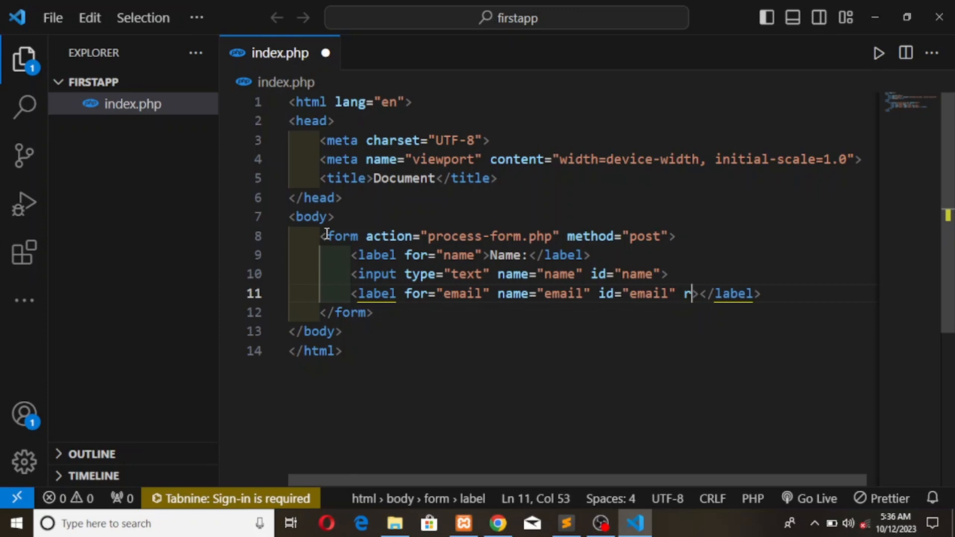
{"action": "type", "text": "equire"}
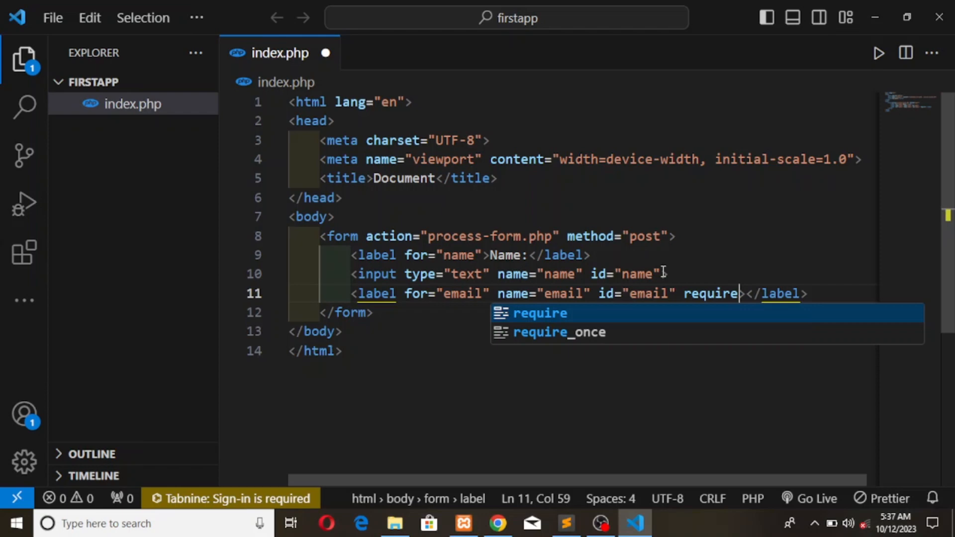
{"action": "type", "text": "require"}
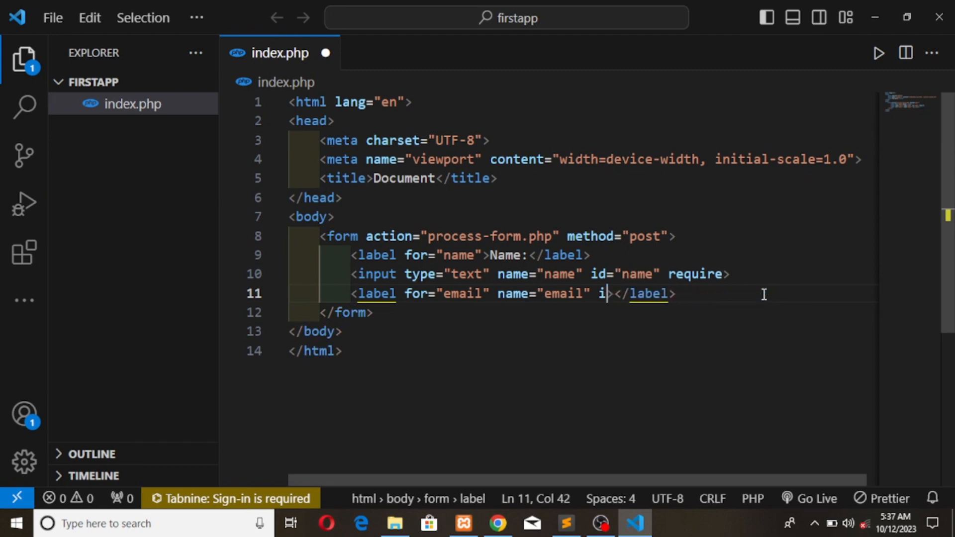
Strip the email label's stray attributes and add a required email input named and identified 'email'.
{"action": "key", "text": "BackSpace"}
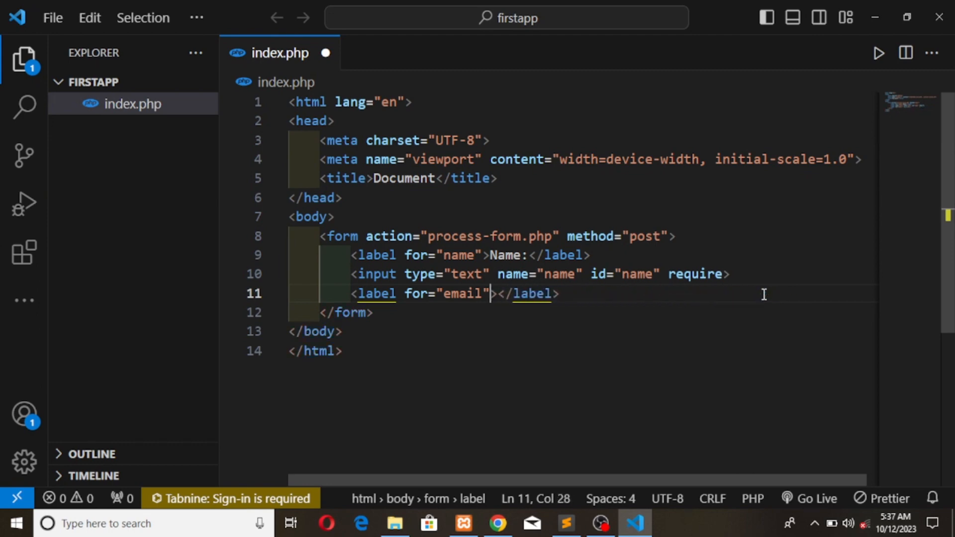
{"action": "left_click", "coordinate": [559, 292]}
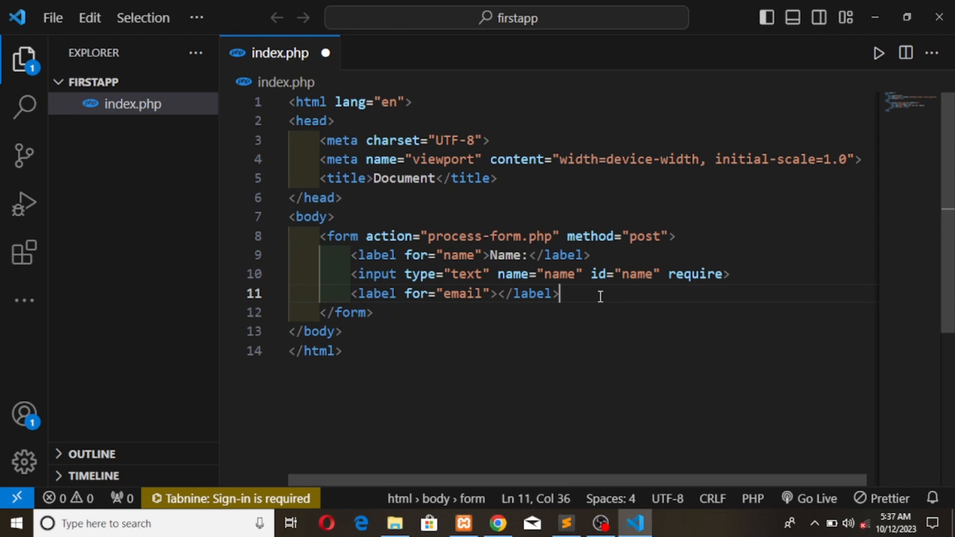
{"action": "type", "text": "inp"}
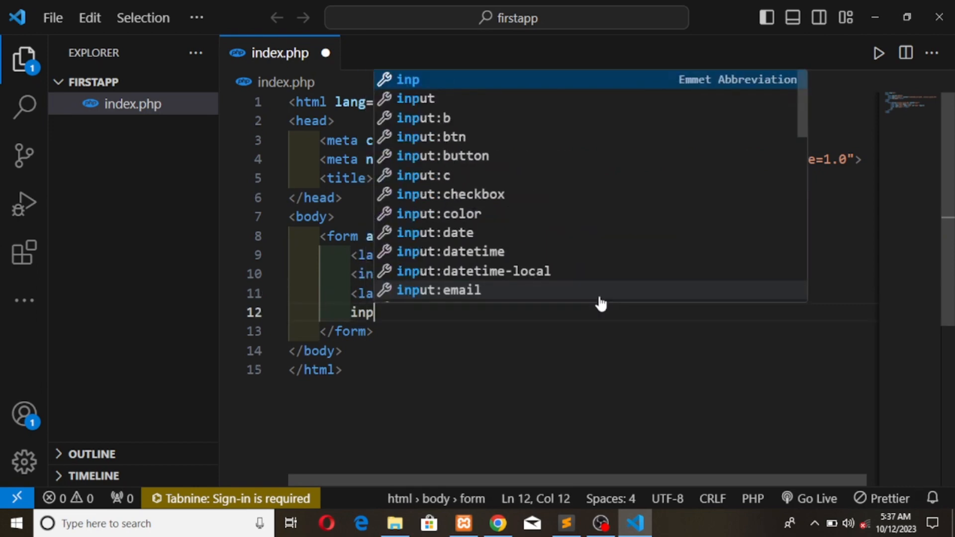
{"action": "key", "text": "Tab"}
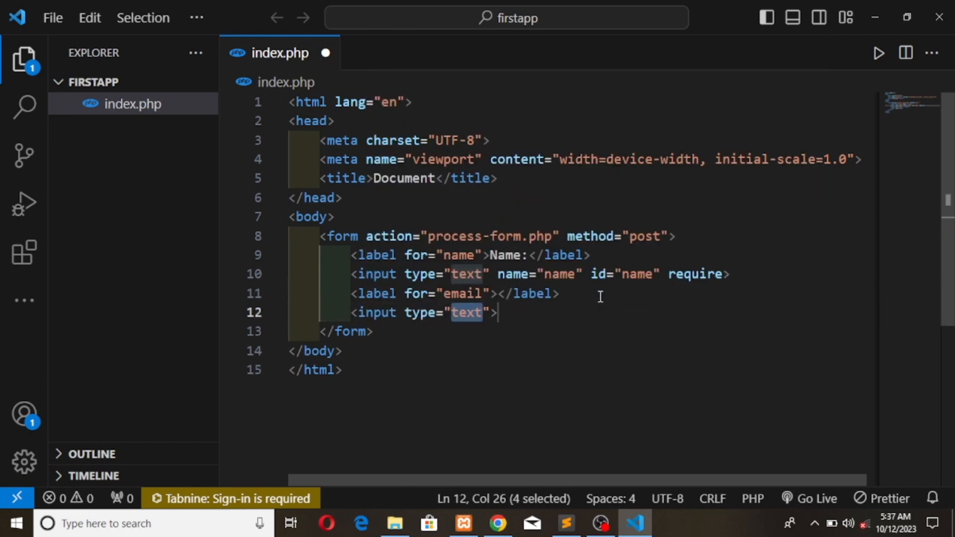
{"action": "type", "text": "email"}
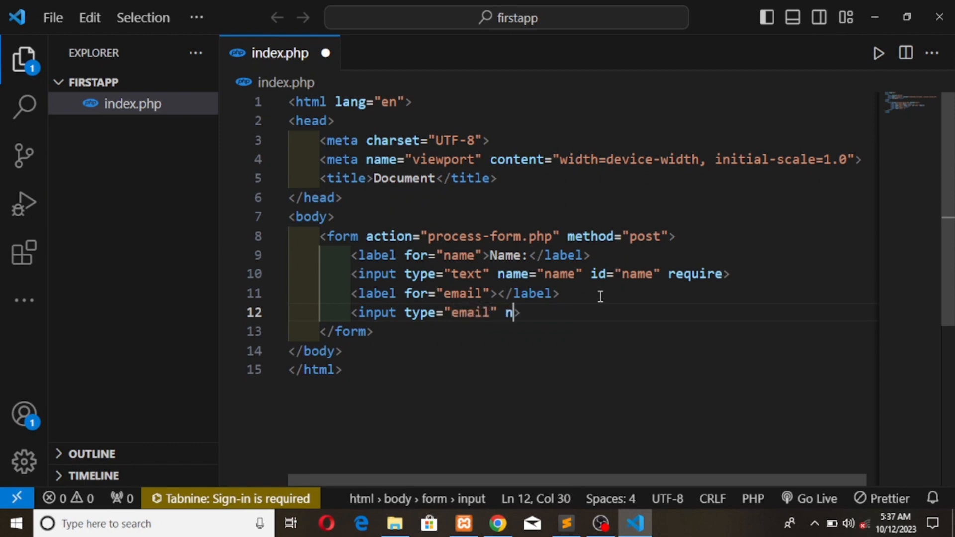
{"action": "type", "text": "ame=\""}
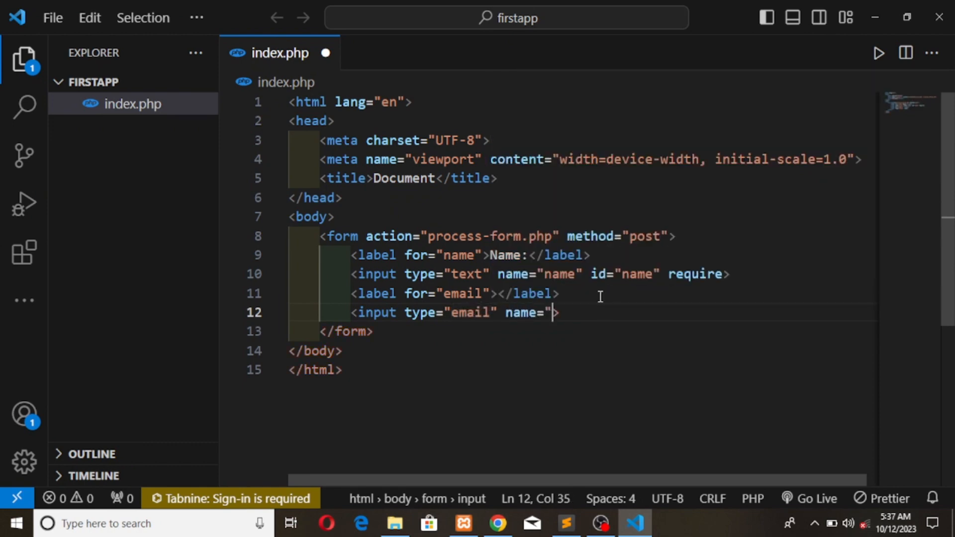
{"action": "type", "text": "email"}
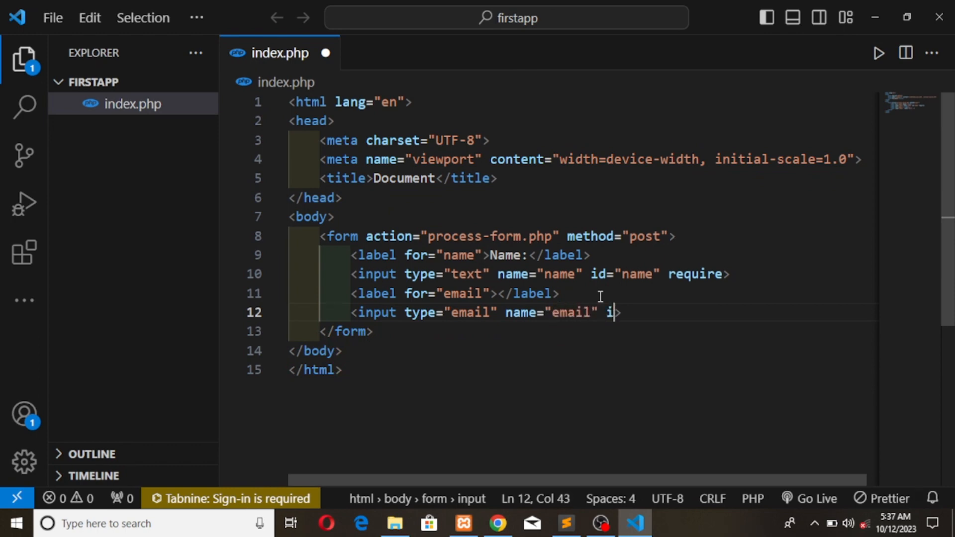
{"action": "type", "text": "d=\"\""}
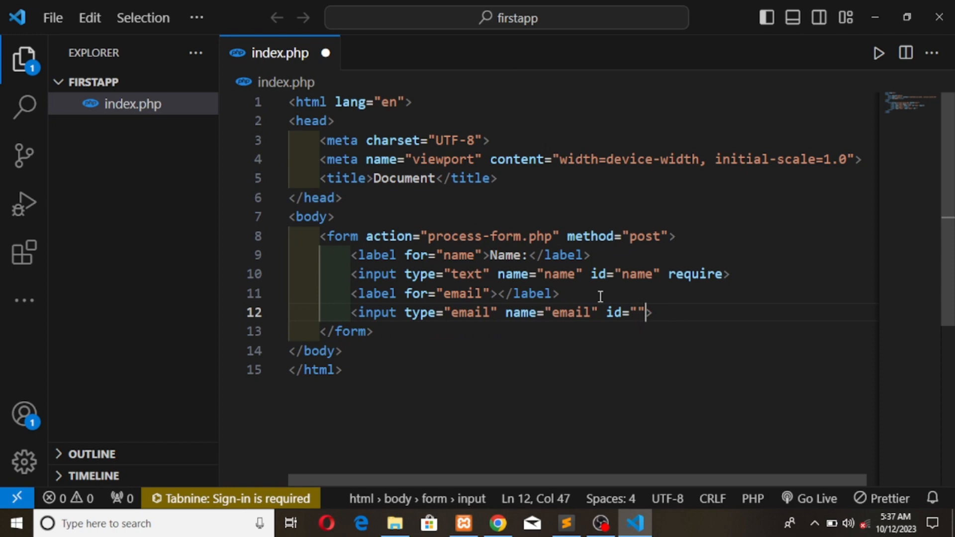
{"action": "type", "text": "email"}
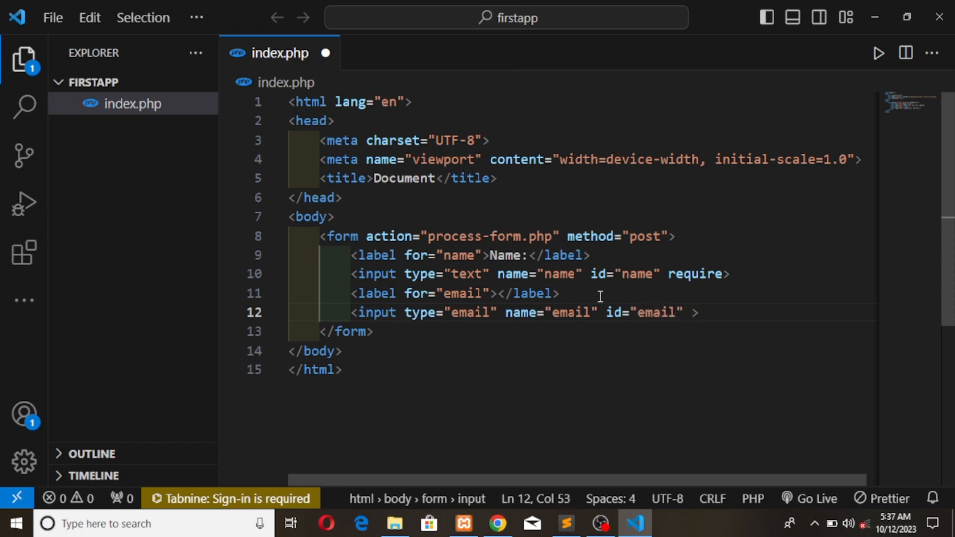
{"action": "type", "text": "requitr"}
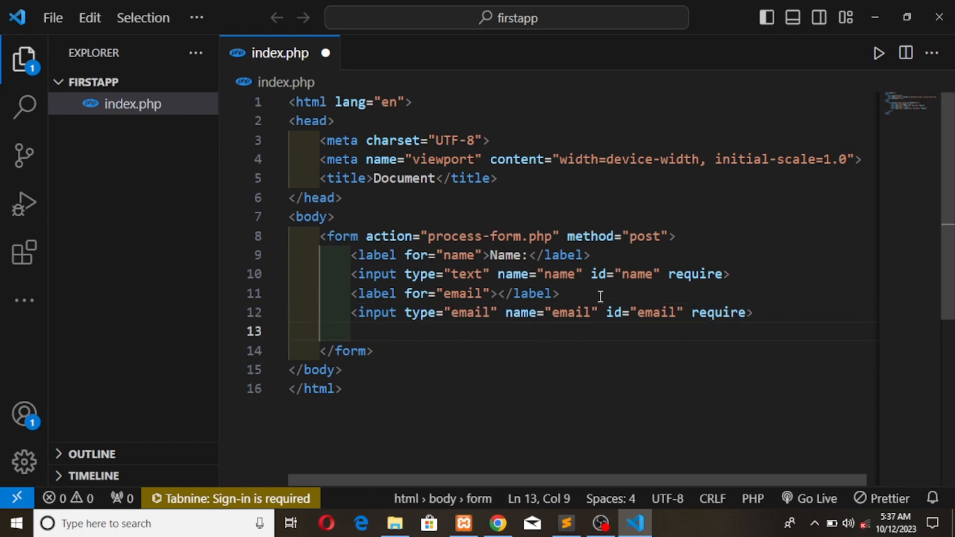
Add a submit input with value 'Submit' at the end of the form.
{"action": "type", "text": "inpu"}
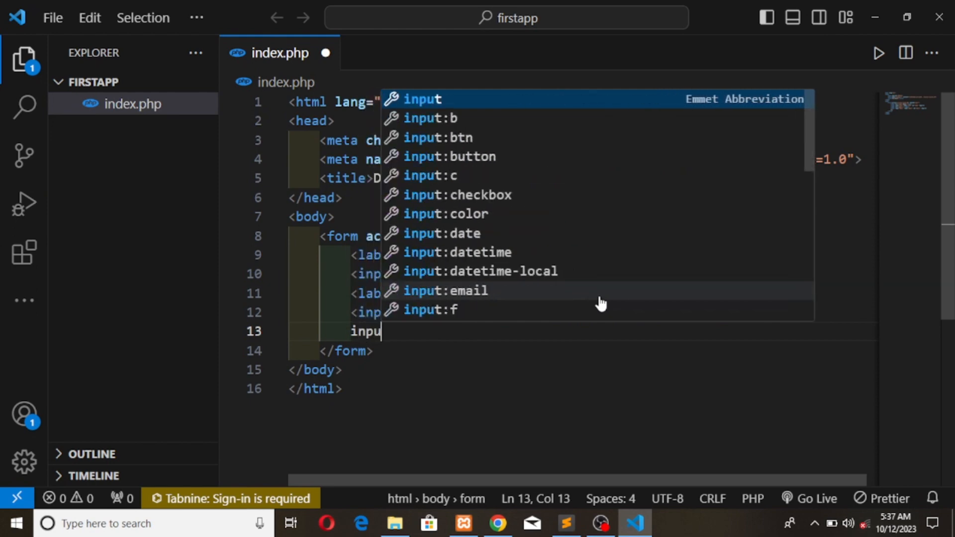
{"action": "key", "text": "Tab"}
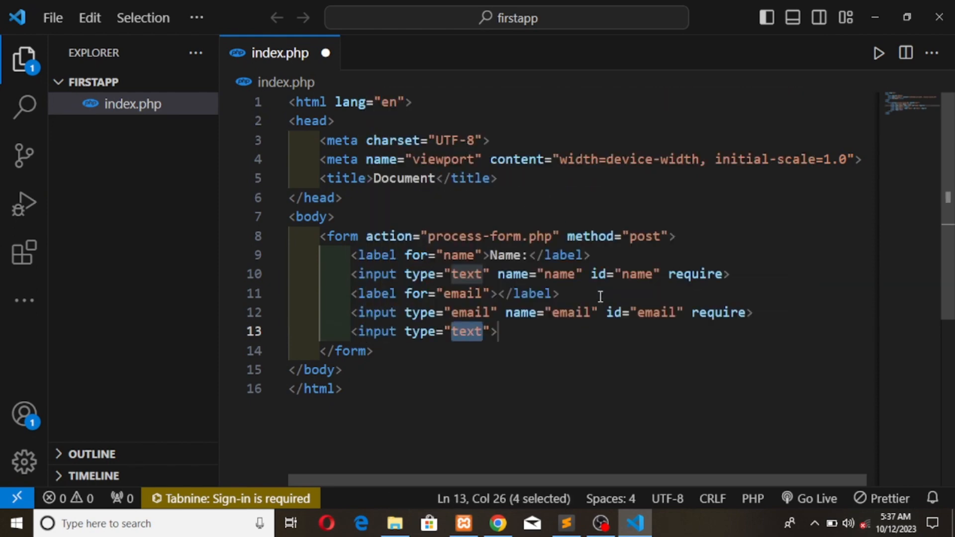
{"action": "type", "text": "sub"}
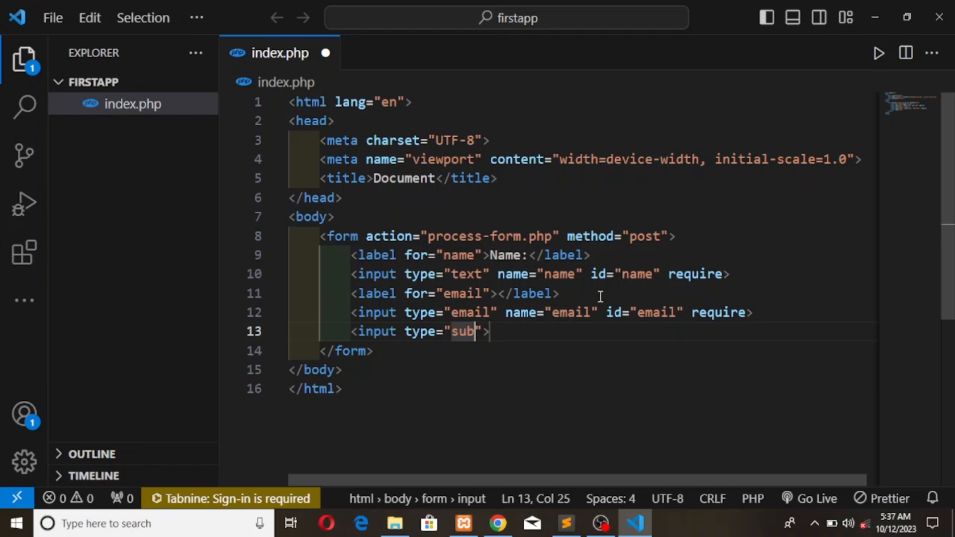
{"action": "type", "text": "mit"}
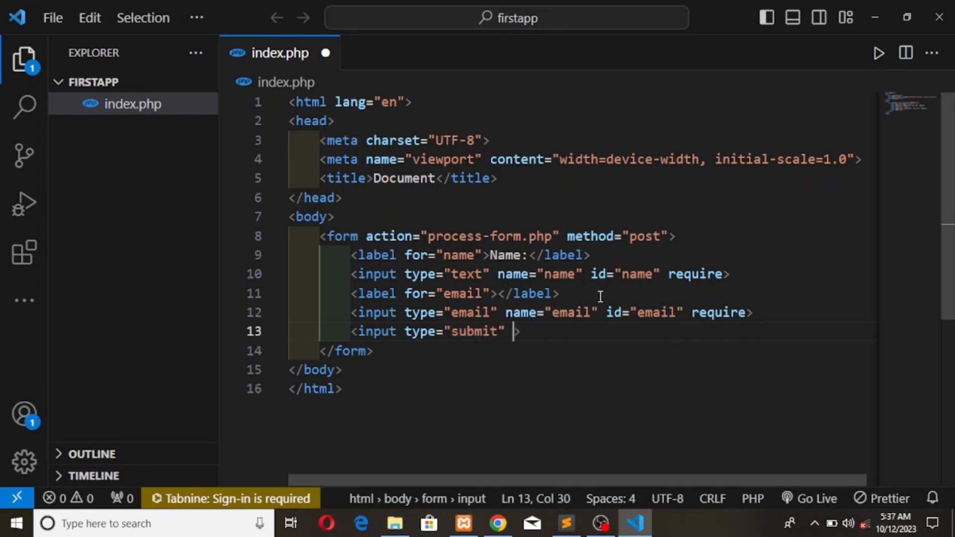
{"action": "type", "text": "v"}
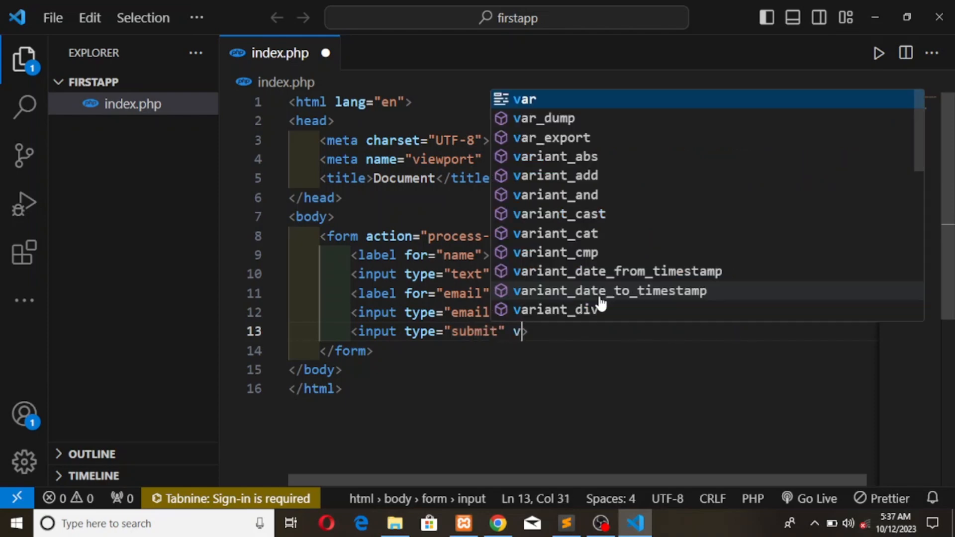
{"action": "type", "text": "alue="}
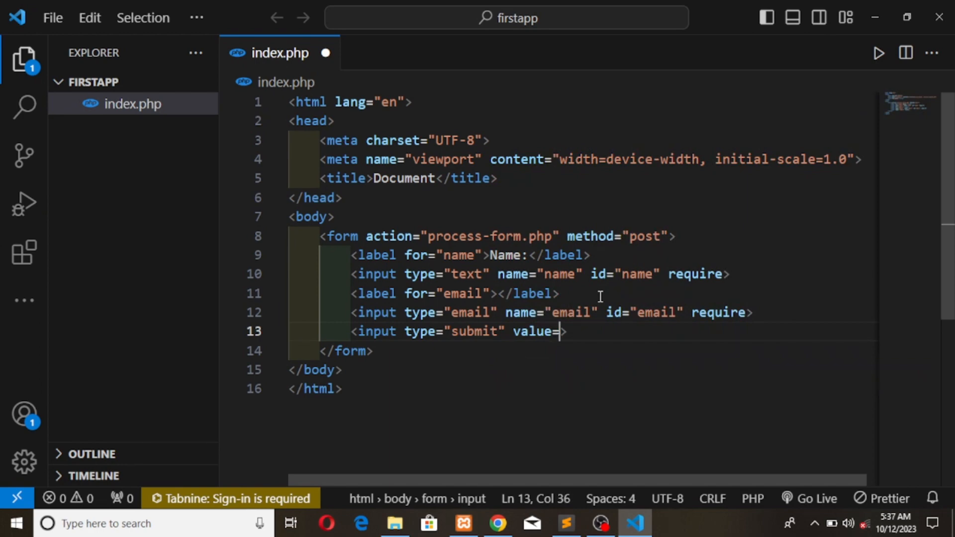
{"action": "type", "text": "\"\""}
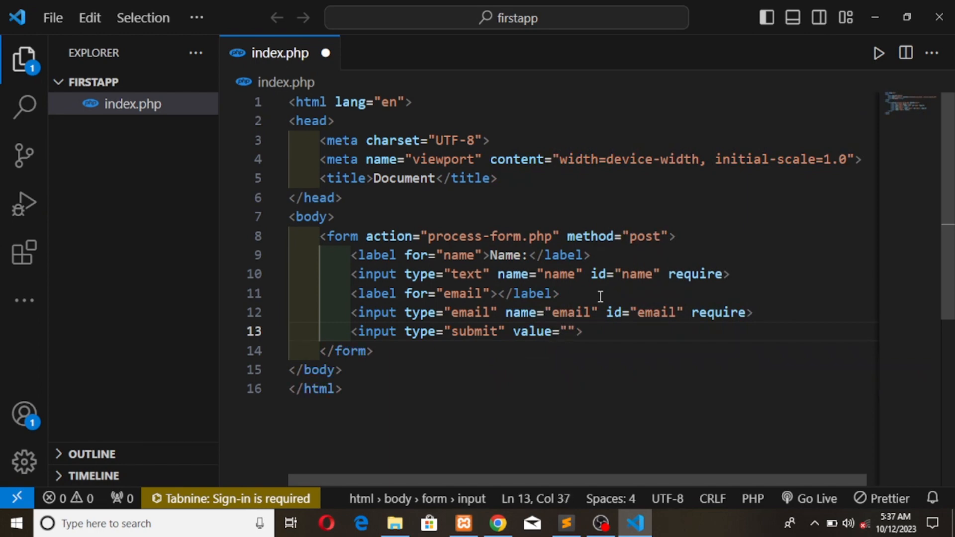
{"action": "type", "text": "Submit"}
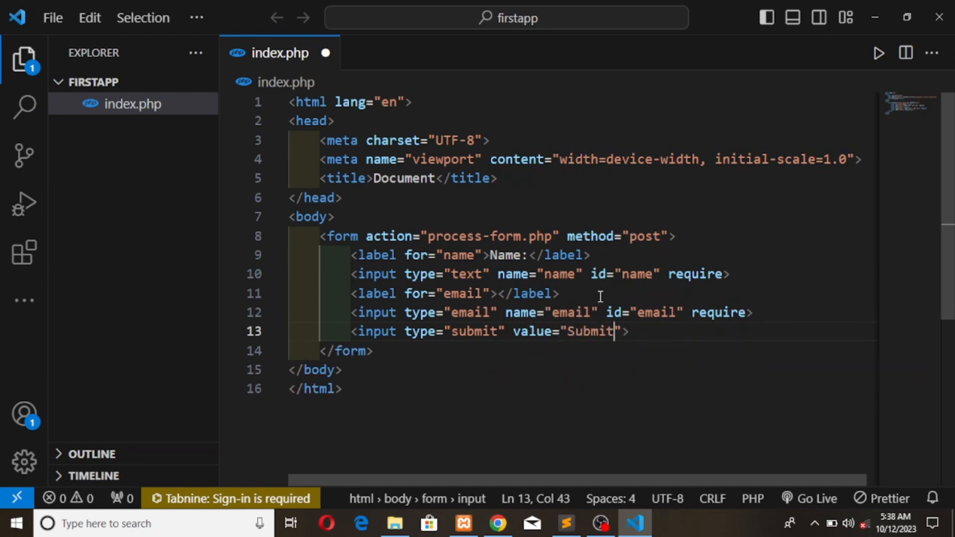
{"action": "type", "text": ">"}
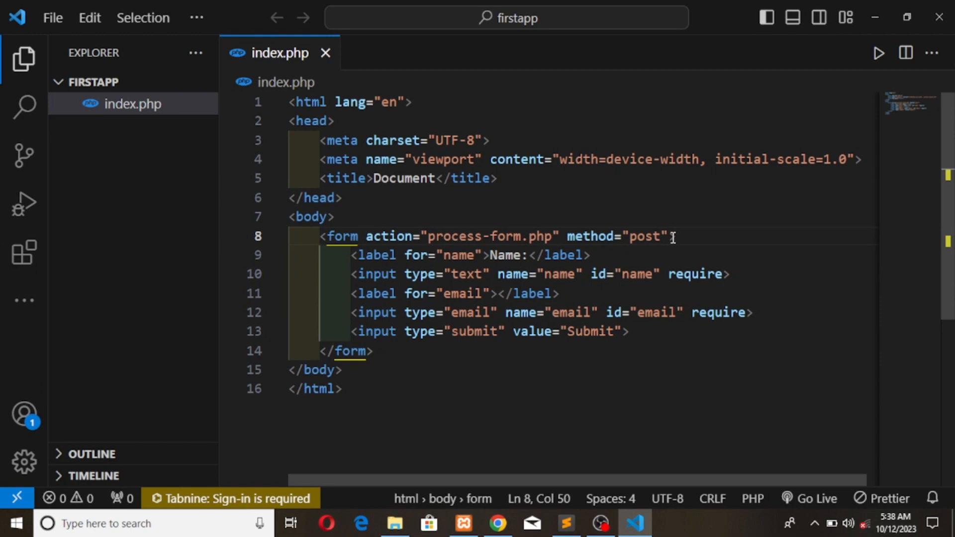
Add autocomplete="off" to the form tag in index.php.
{"action": "type", "text": "aut"}
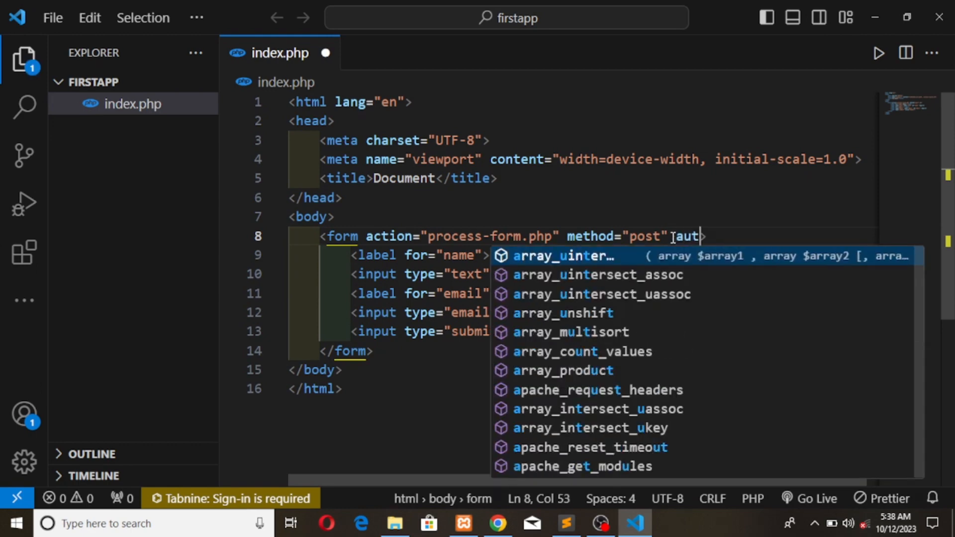
{"action": "type", "text": "ocomplete"}
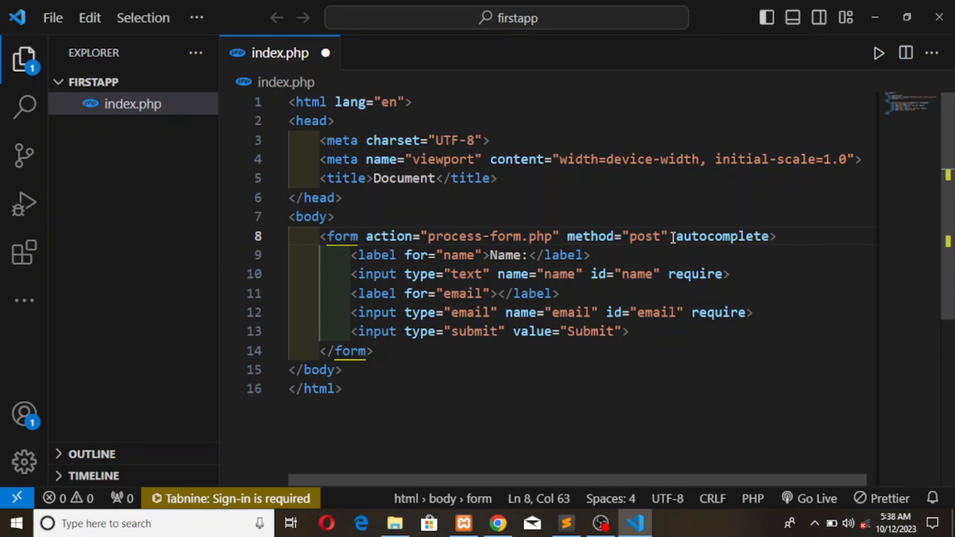
{"action": "type", "text": "="}
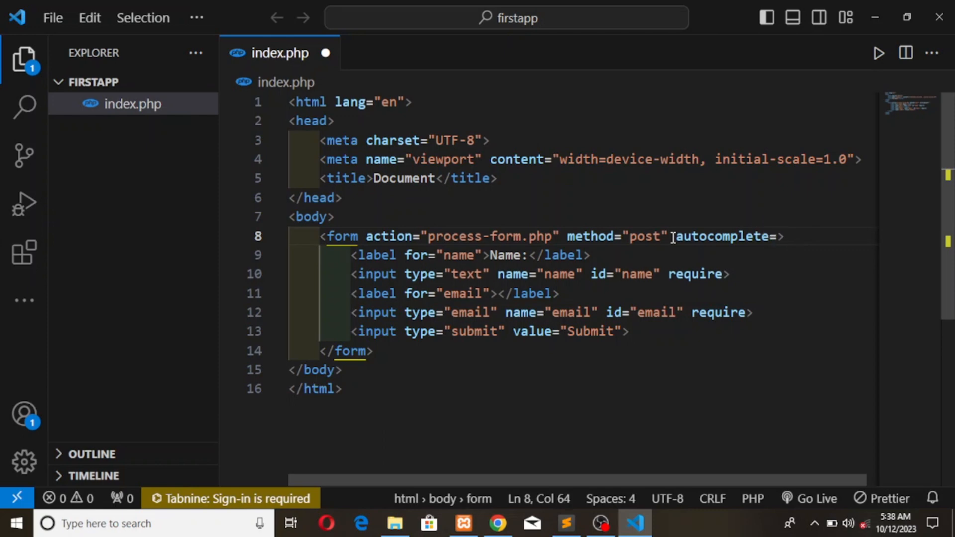
{"action": "type", "text": "=\""}
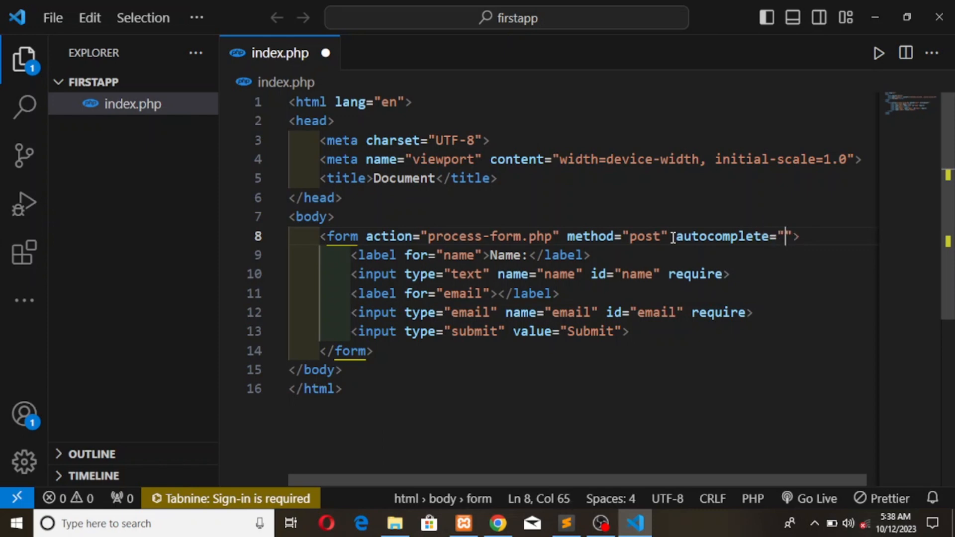
{"action": "type", "text": "off"}
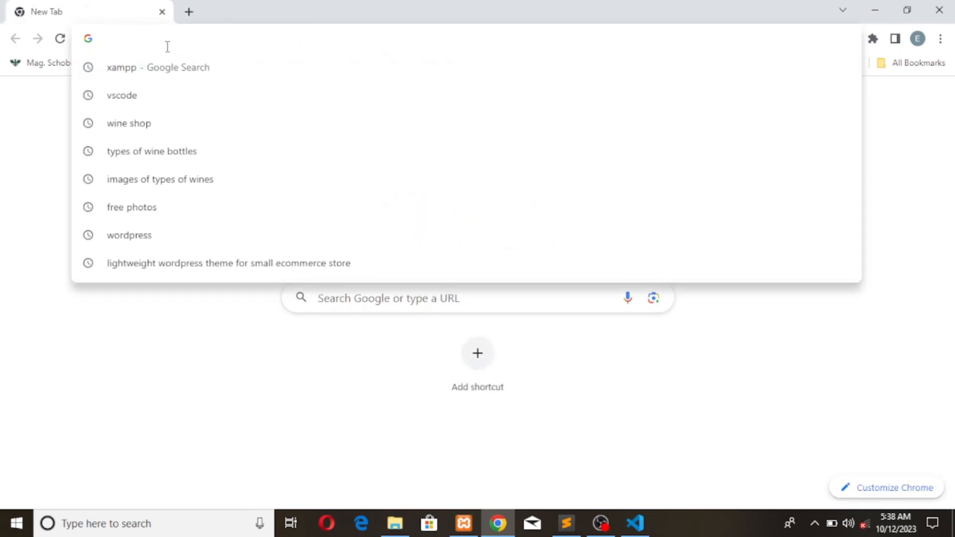
Load localhost/firstapp in Google Chrome.
{"action": "type", "text": "localhost/first"}
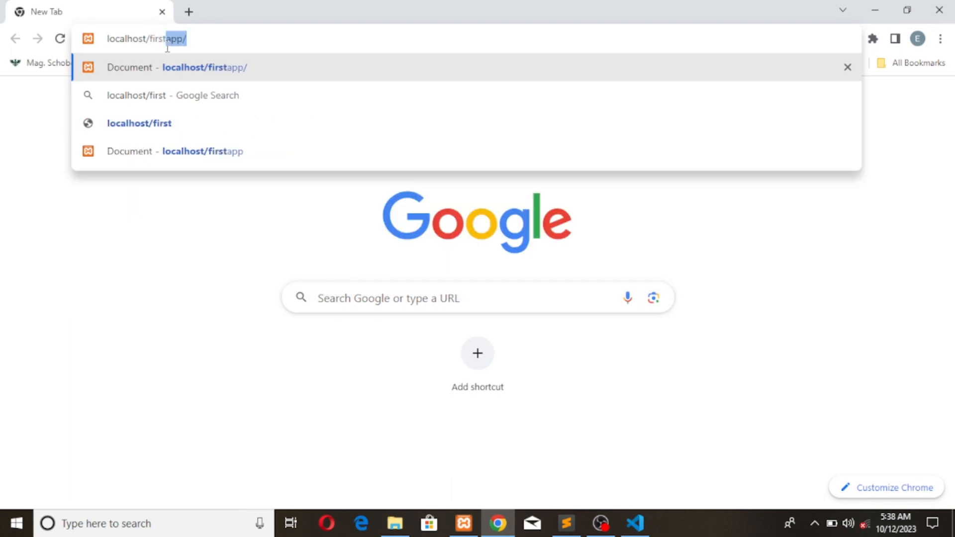
{"action": "left_click", "coordinate": [565, 524]}
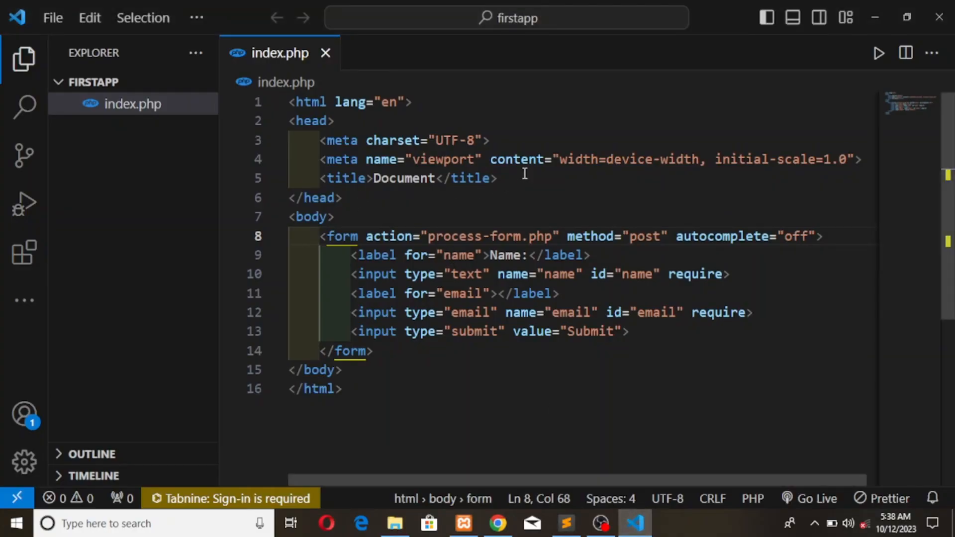
Add a style block after the page title in index.php for the form, inputs and green Submit button.
{"action": "left_click", "coordinate": [458, 178]}
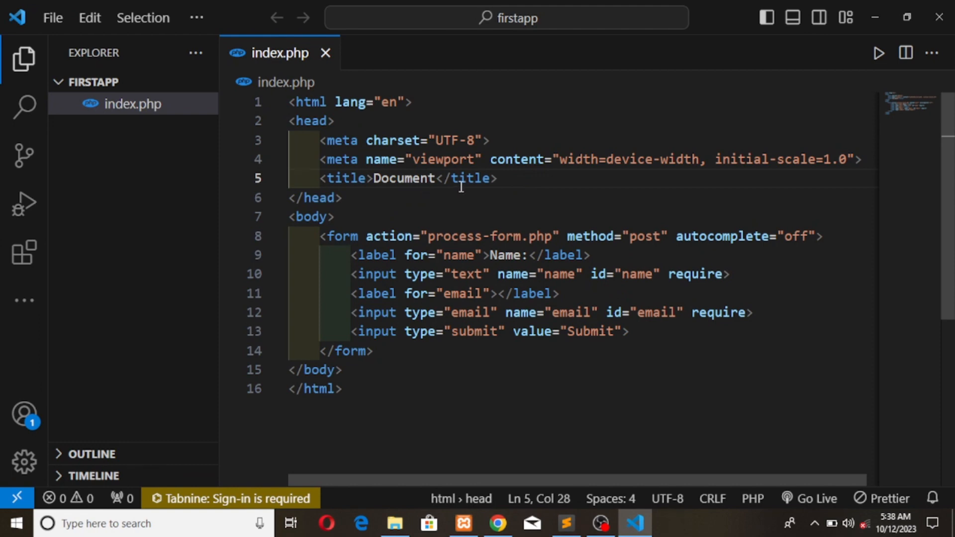
{"action": "key", "text": "enter"}
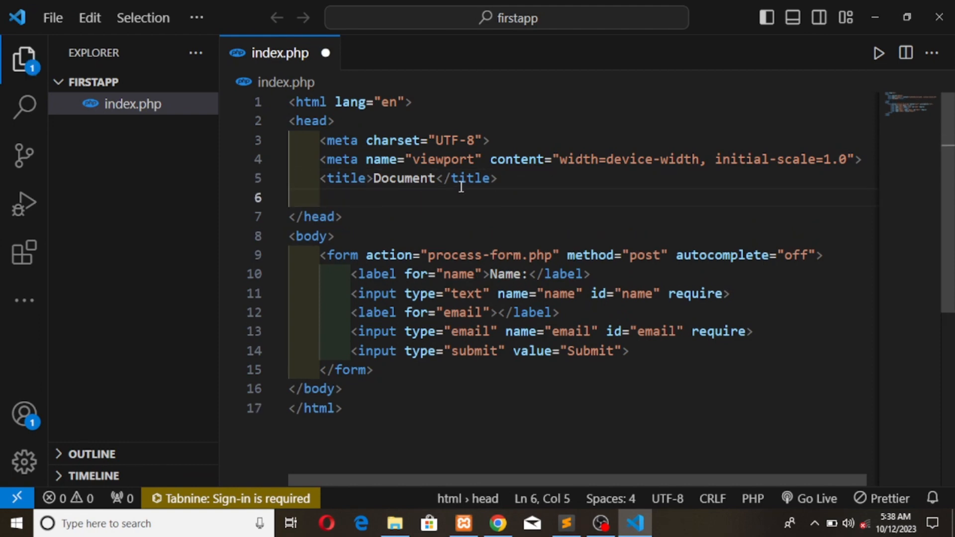
{"action": "type", "text": "st"}
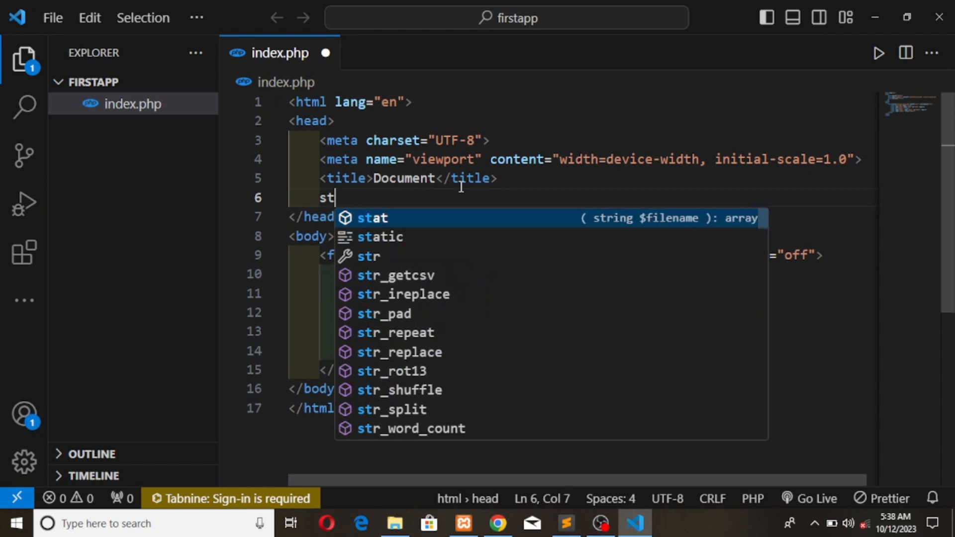
{"action": "type", "text": "yle"}
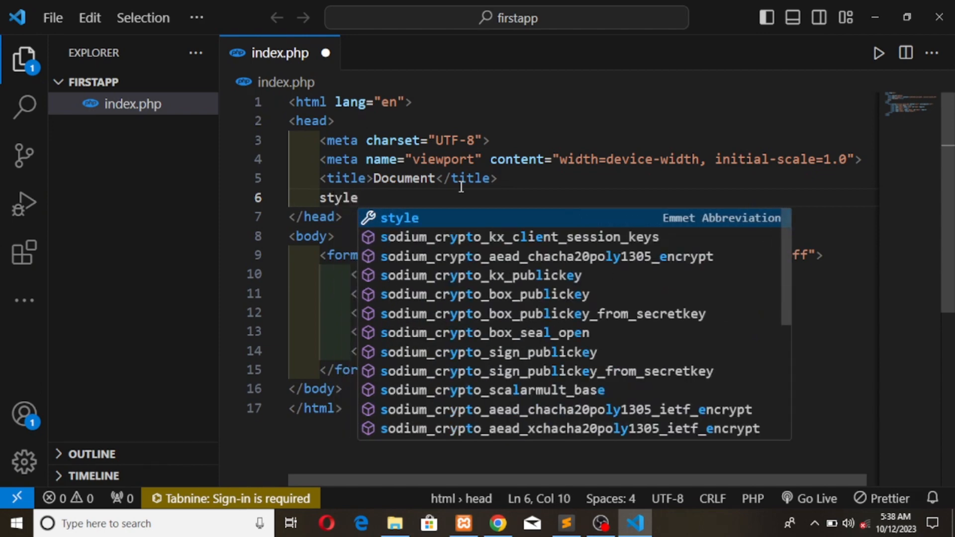
{"action": "key", "text": "Tab"}
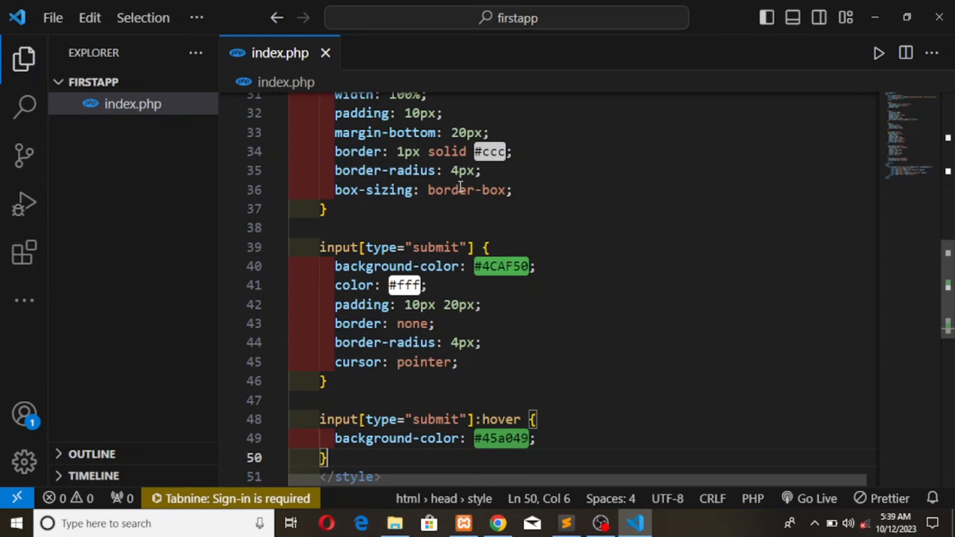
{"action": "scroll", "scroll_direction": "down", "scroll_amount": 3}
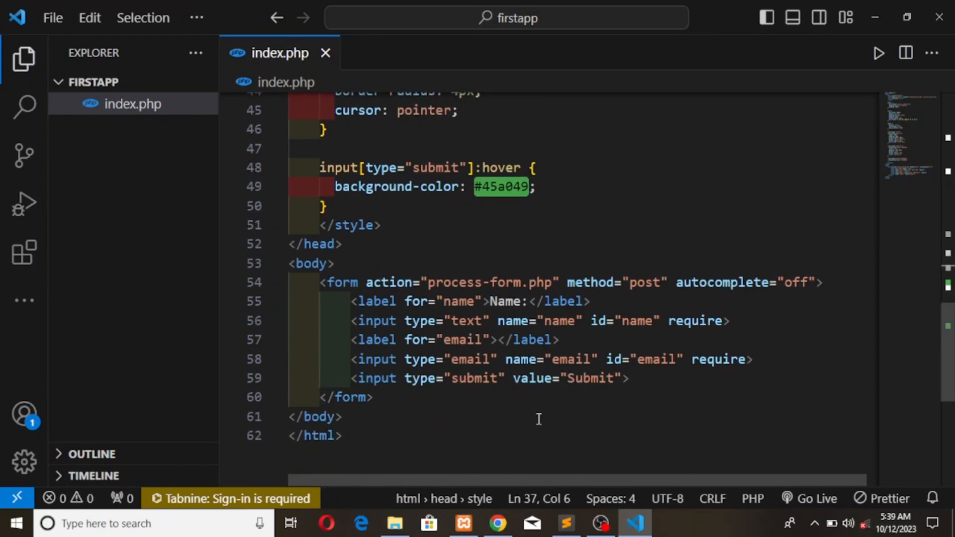
{"action": "left_click", "coordinate": [497, 523]}
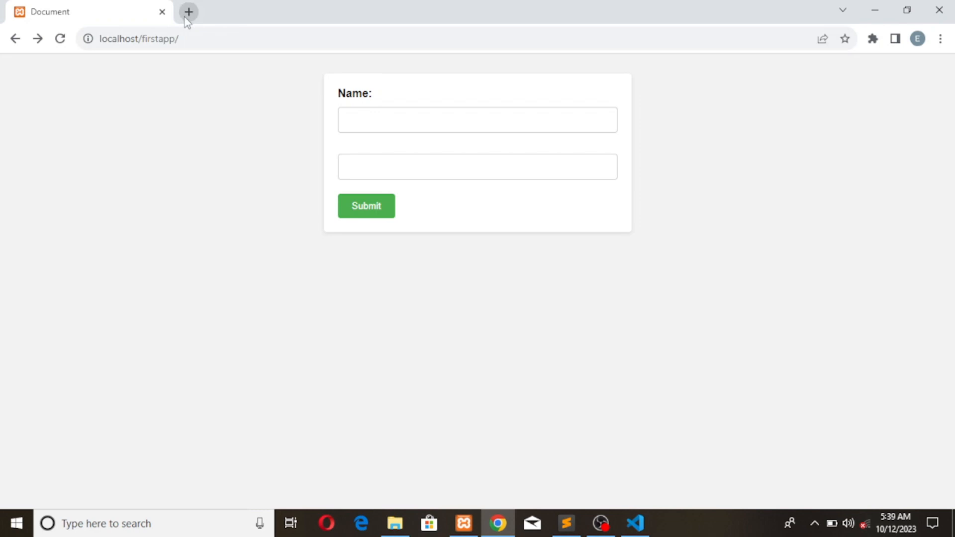
Go to localhost/dashboard/ in a new tab and launch phpMyAdmin from its navigation bar.
{"action": "left_click", "coordinate": [188, 12]}
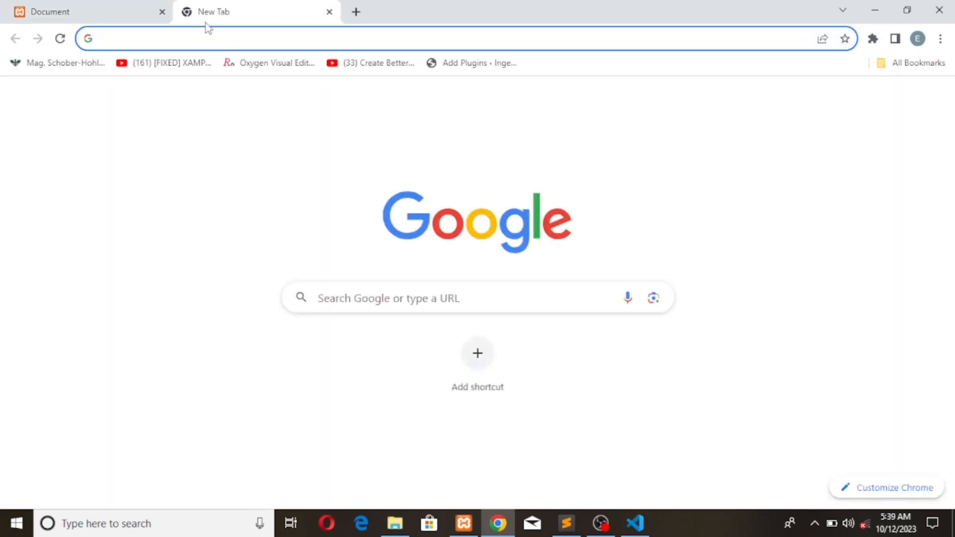
{"action": "type", "text": "localhost/dashboard/"}
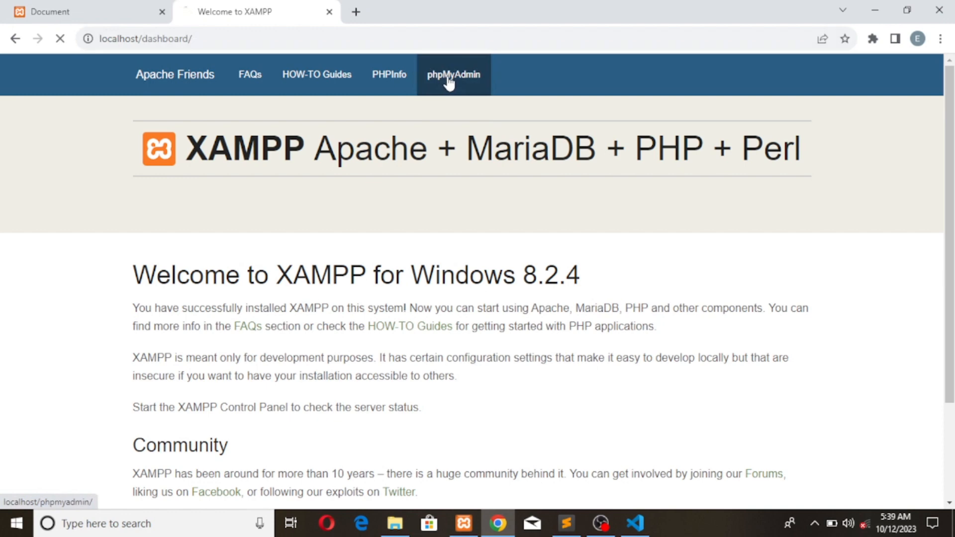
{"action": "left_click", "coordinate": [453, 75]}
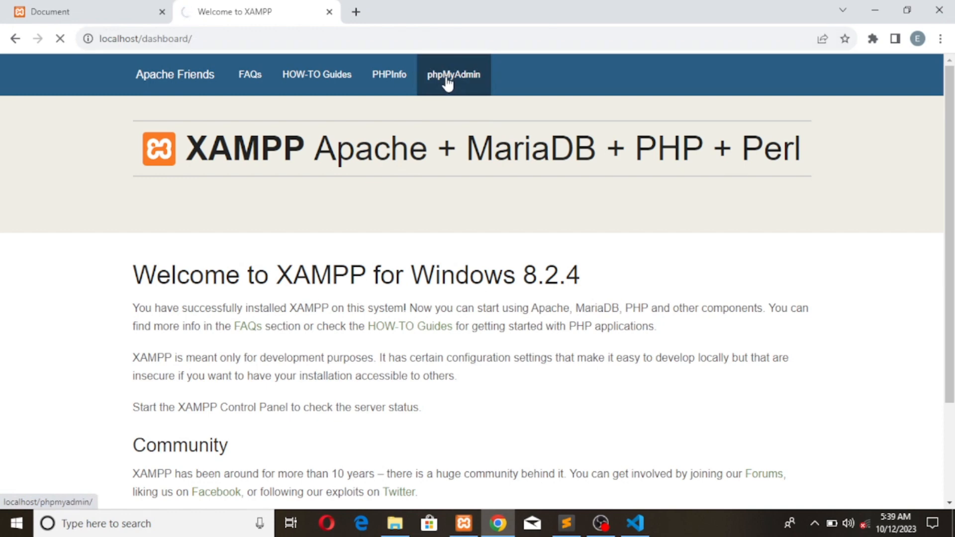
{"action": "left_click", "coordinate": [453, 74]}
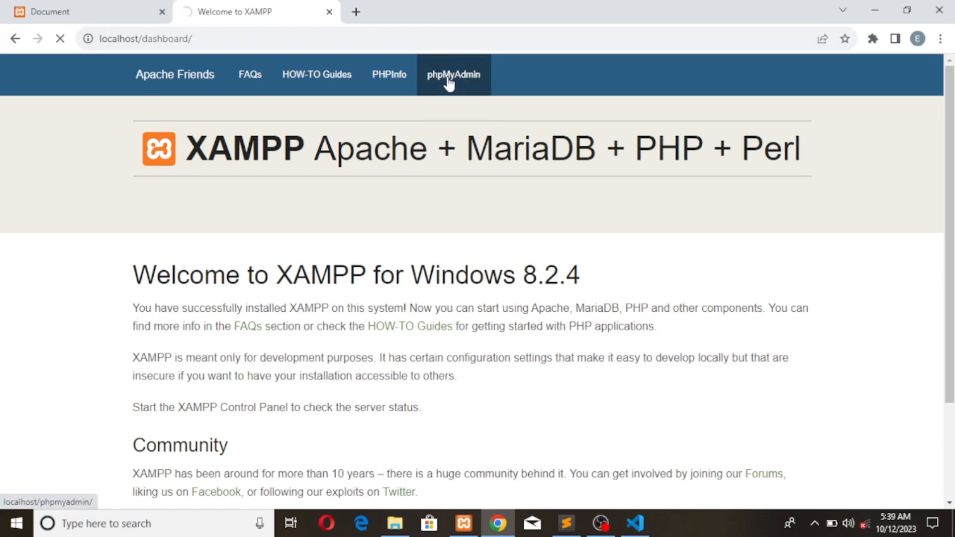
{"action": "left_click", "coordinate": [453, 74]}
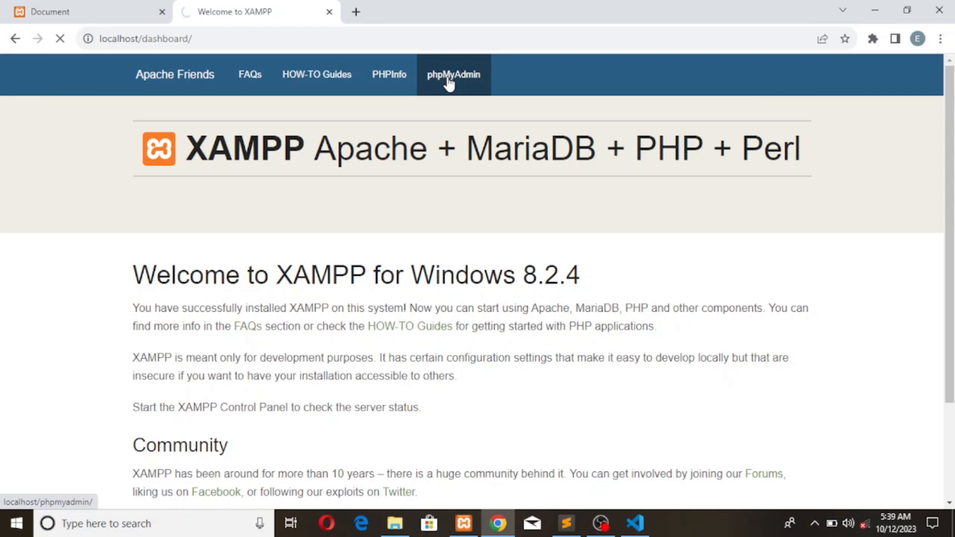
{"action": "left_click", "coordinate": [453, 74]}
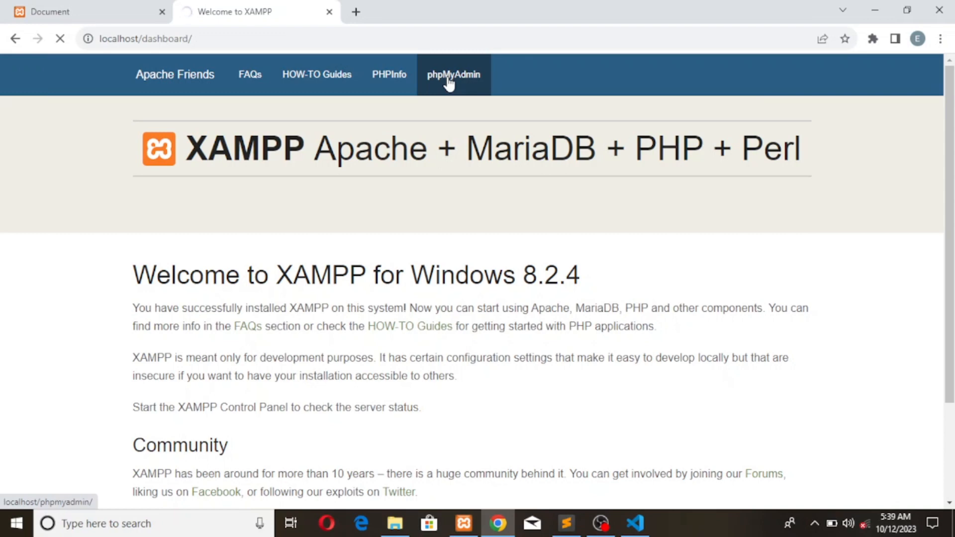
{"action": "left_click", "coordinate": [453, 74]}
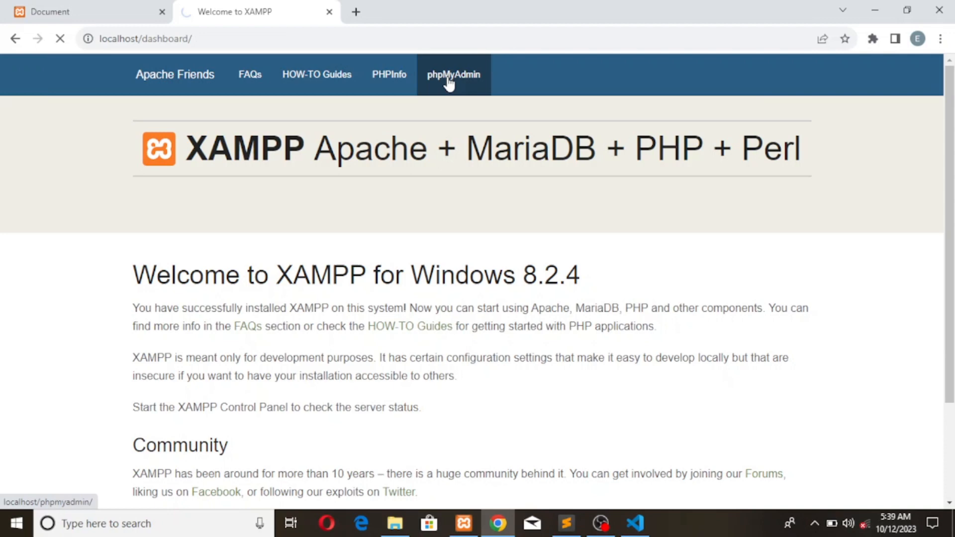
{"action": "left_click", "coordinate": [453, 74]}
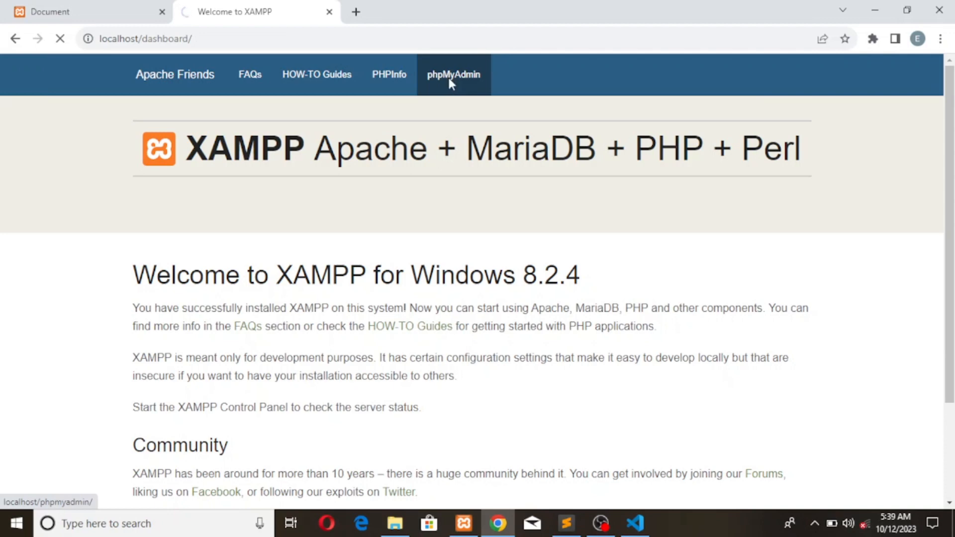
{"action": "left_click", "coordinate": [453, 74]}
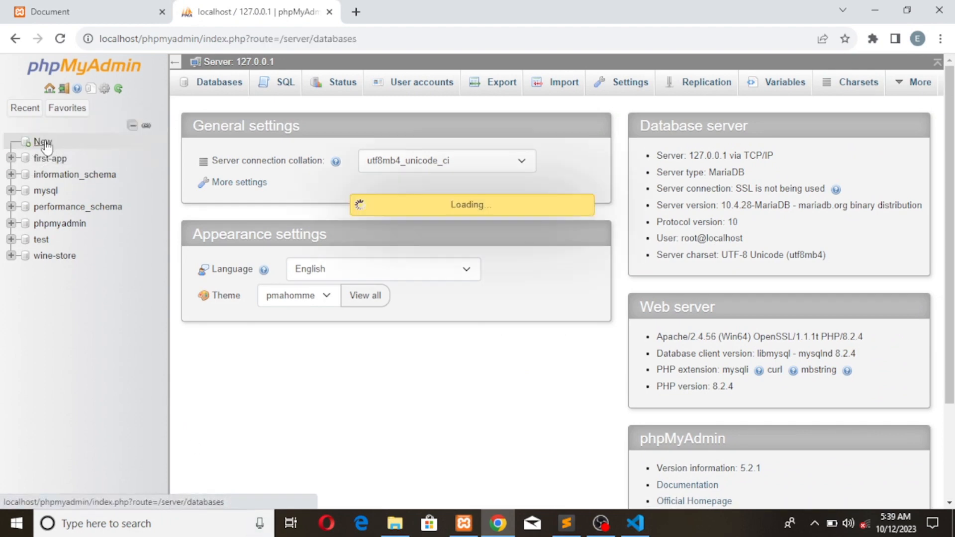
Create a new database named first_app and open it.
{"action": "left_click", "coordinate": [217, 82]}
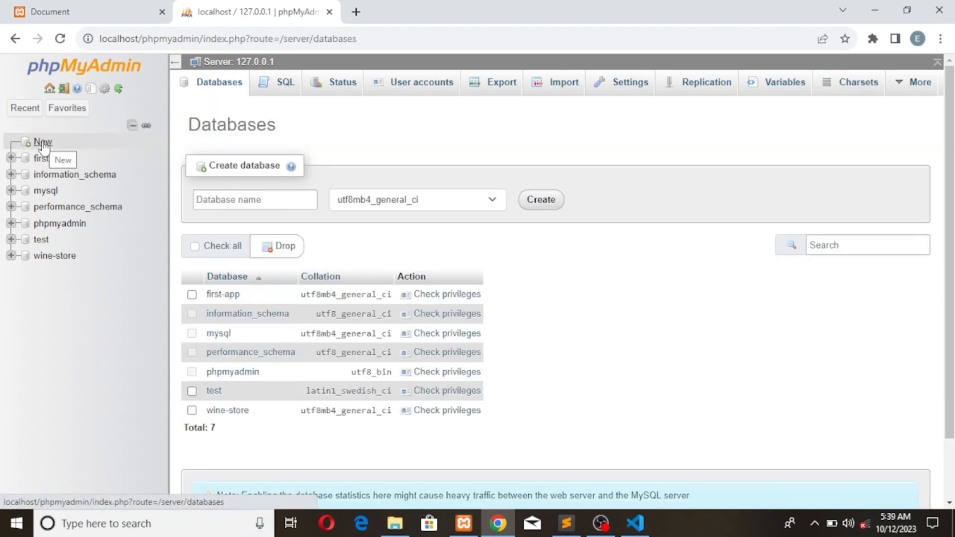
{"action": "left_click", "coordinate": [254, 199]}
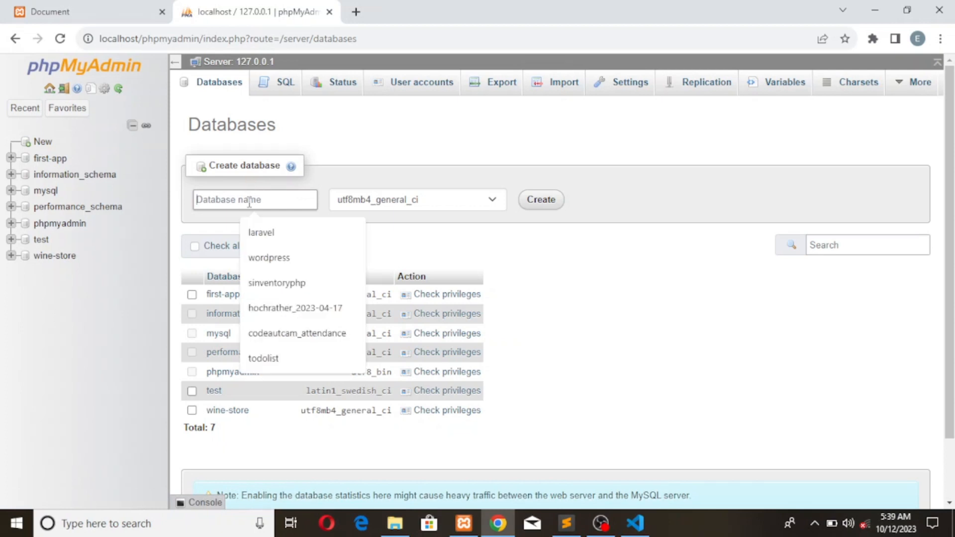
{"action": "type", "text": "first_app"}
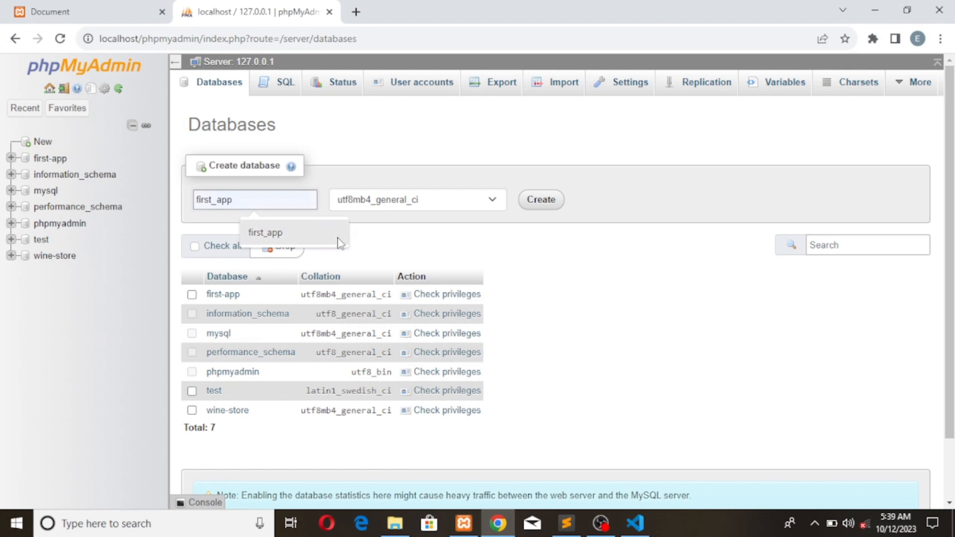
{"action": "left_click", "coordinate": [539, 199]}
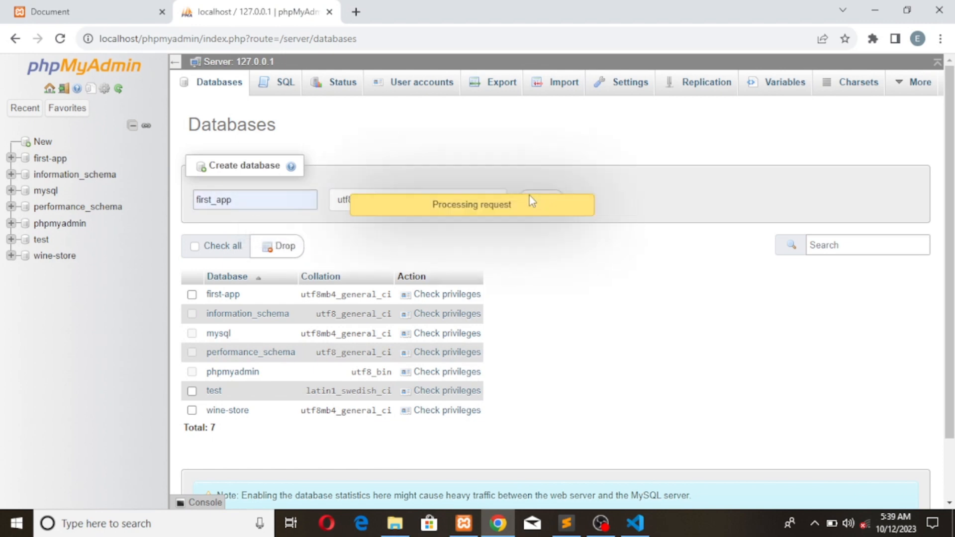
{"action": "left_click", "coordinate": [540, 200]}
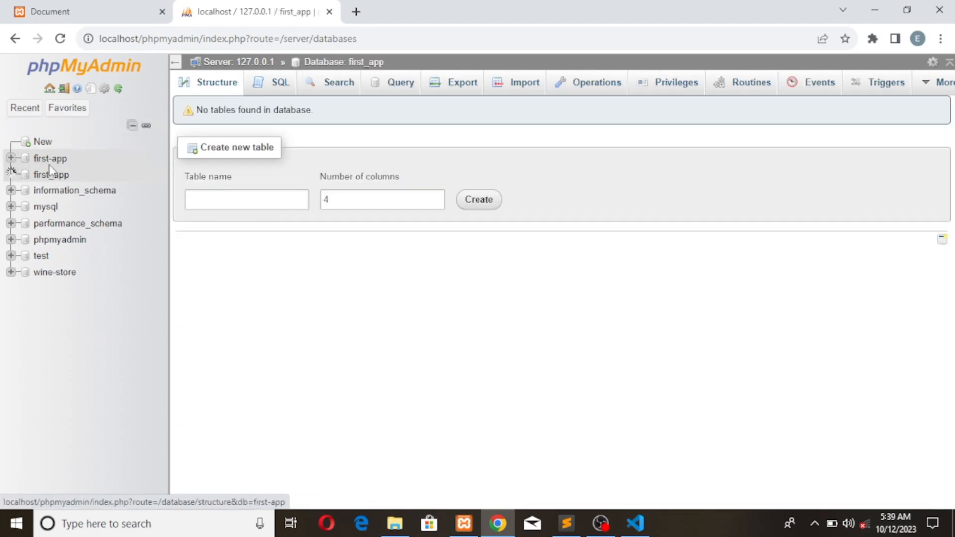
Create a user_details table with 3 columns.
{"action": "left_click", "coordinate": [247, 199]}
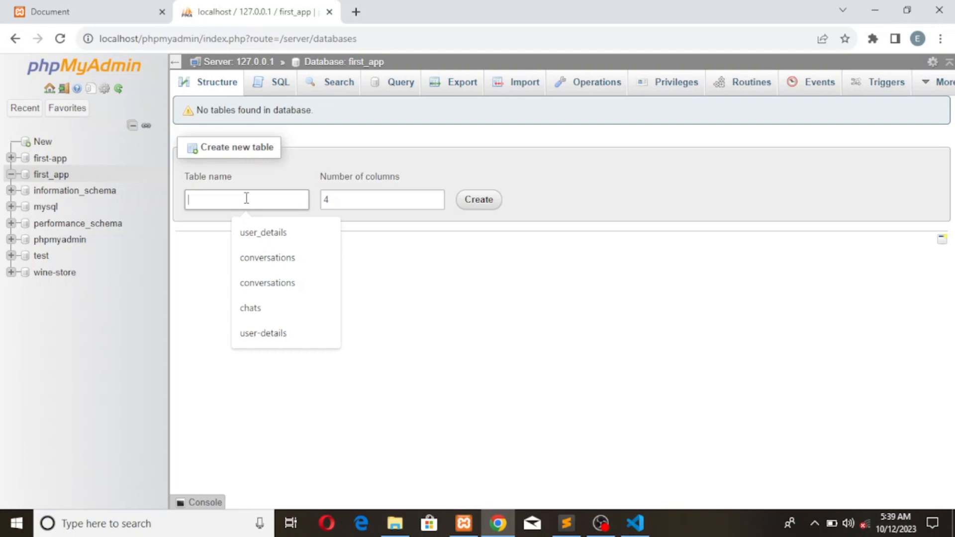
{"action": "left_click", "coordinate": [262, 232]}
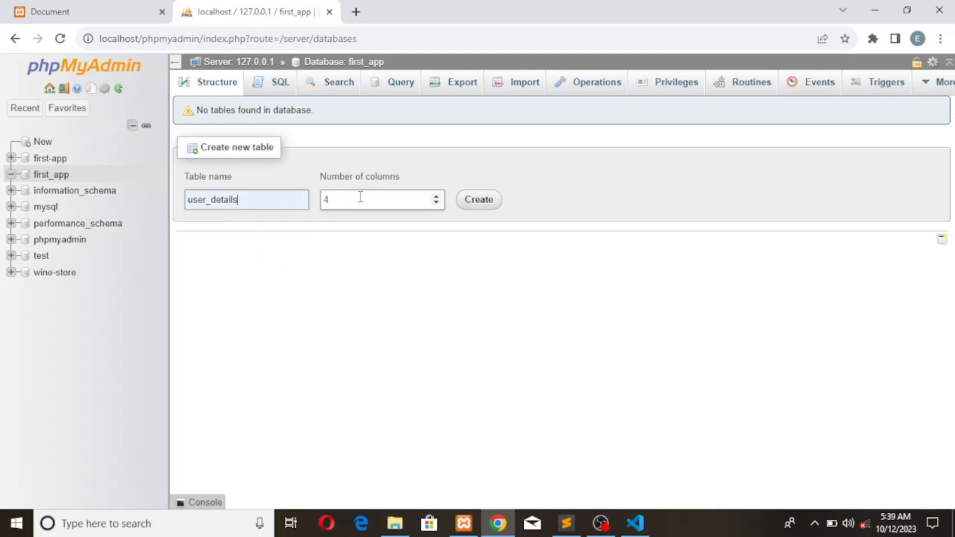
{"action": "left_click", "coordinate": [435, 204]}
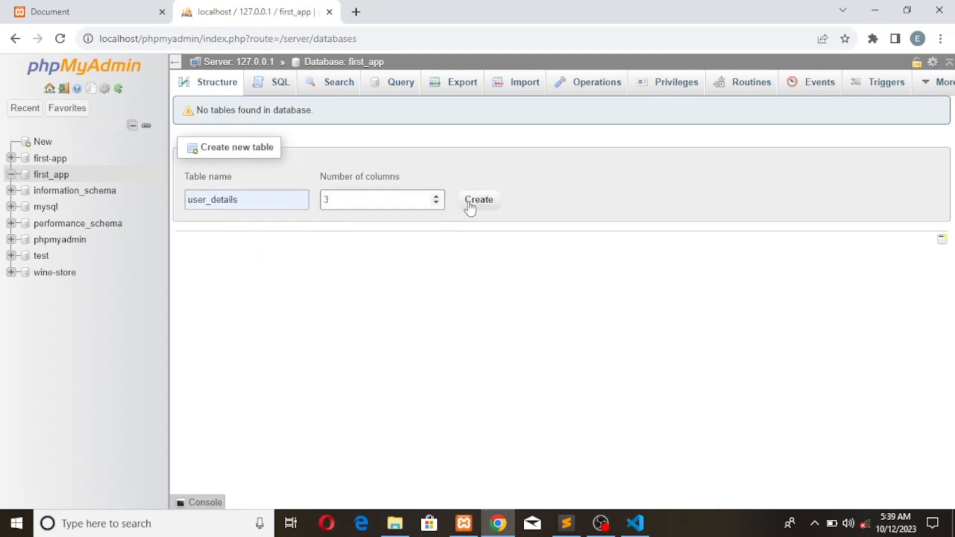
{"action": "left_click", "coordinate": [479, 200]}
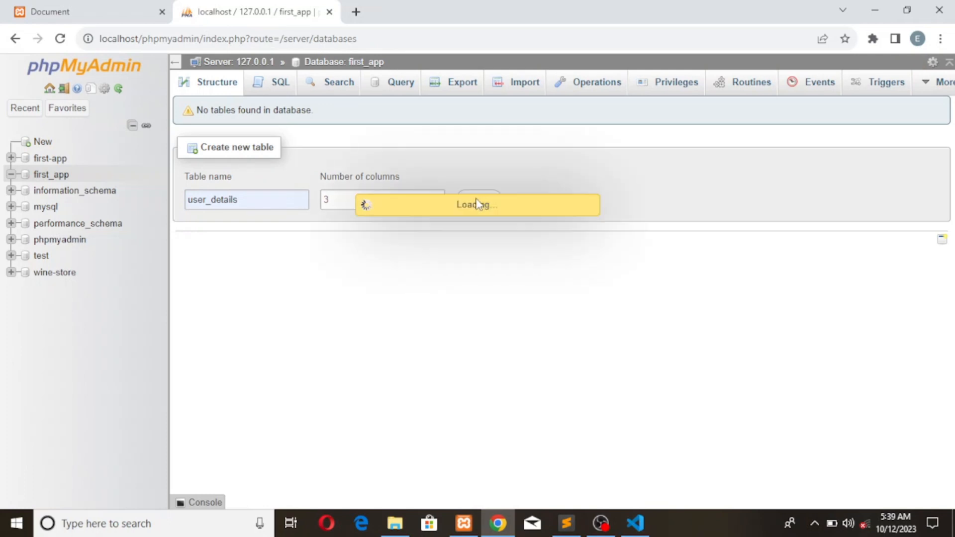
{"action": "left_click", "coordinate": [478, 202]}
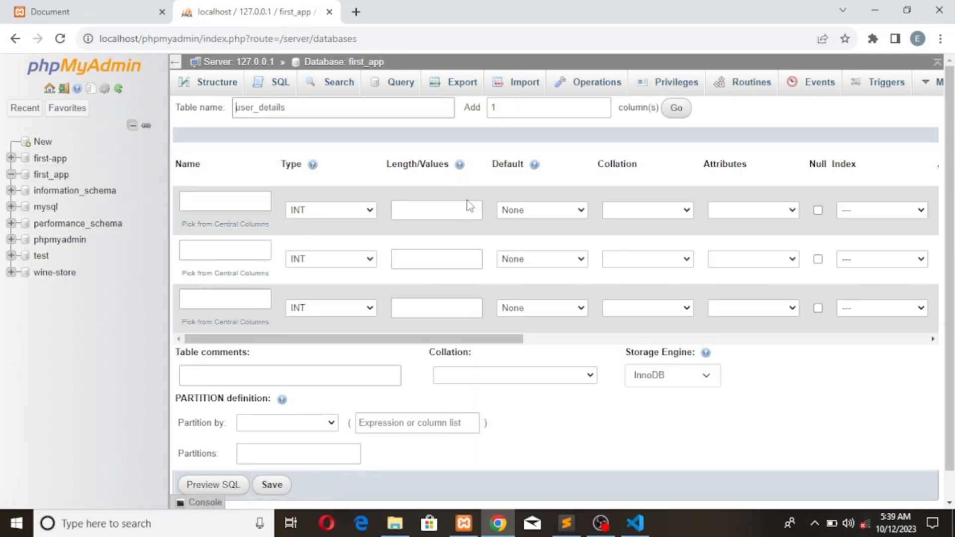
Define id as an auto-increment integer primary key and name as VARCHAR(255).
{"action": "left_click", "coordinate": [224, 201]}
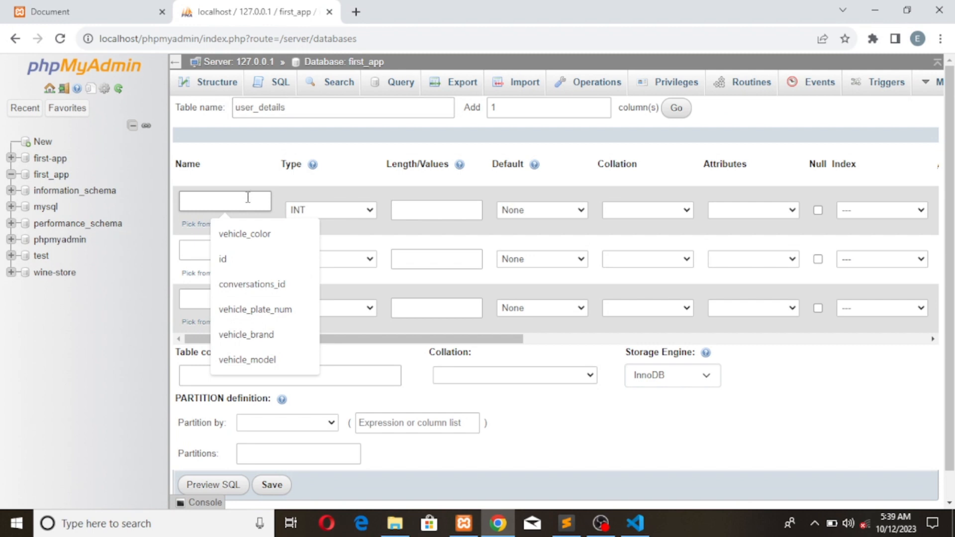
{"action": "left_click", "coordinate": [222, 258]}
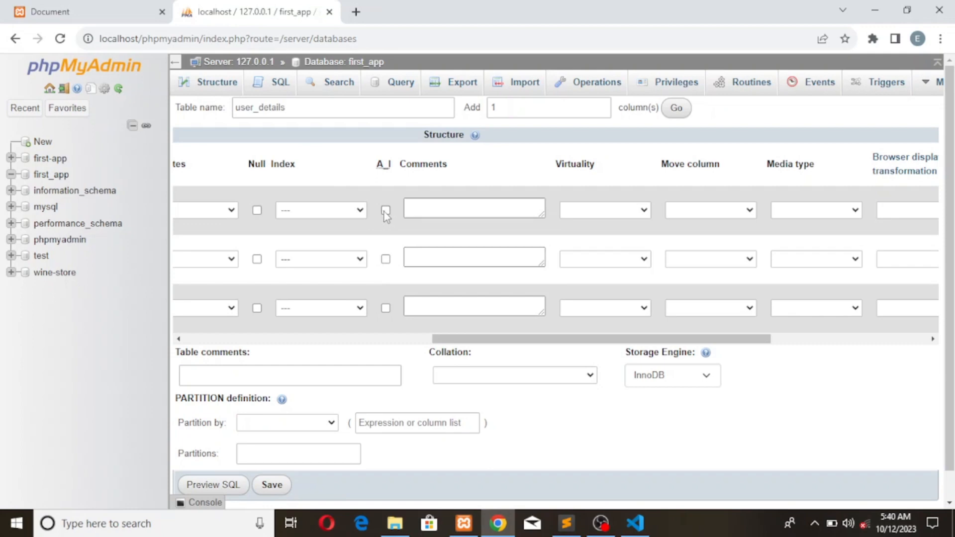
{"action": "left_click", "coordinate": [386, 210]}
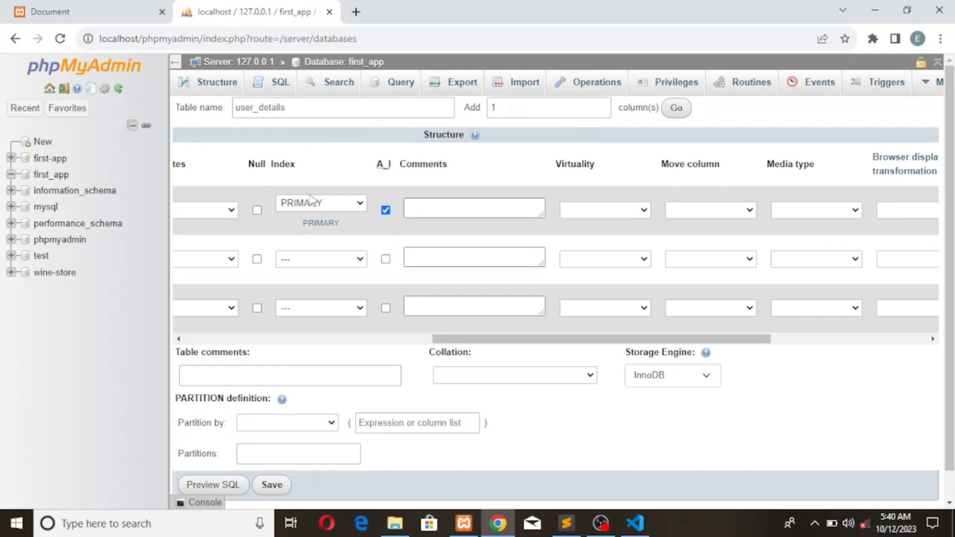
{"action": "mouse_move", "coordinate": [480, 342]}
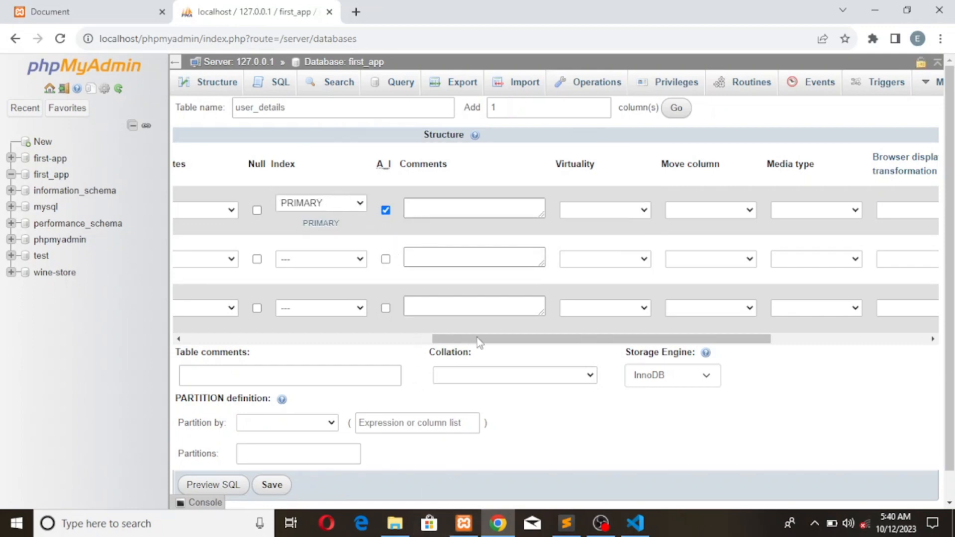
{"action": "left_click", "coordinate": [225, 250]}
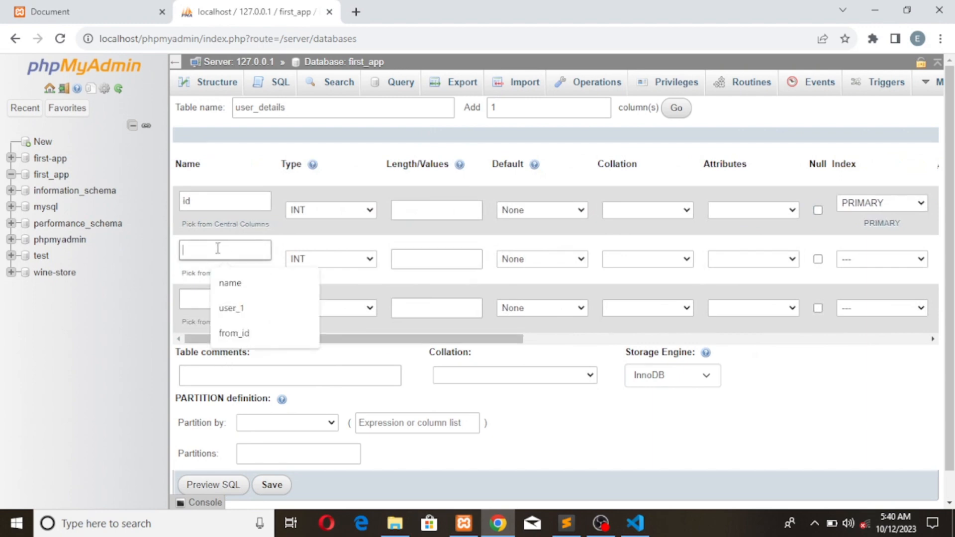
{"action": "type", "text": "name"}
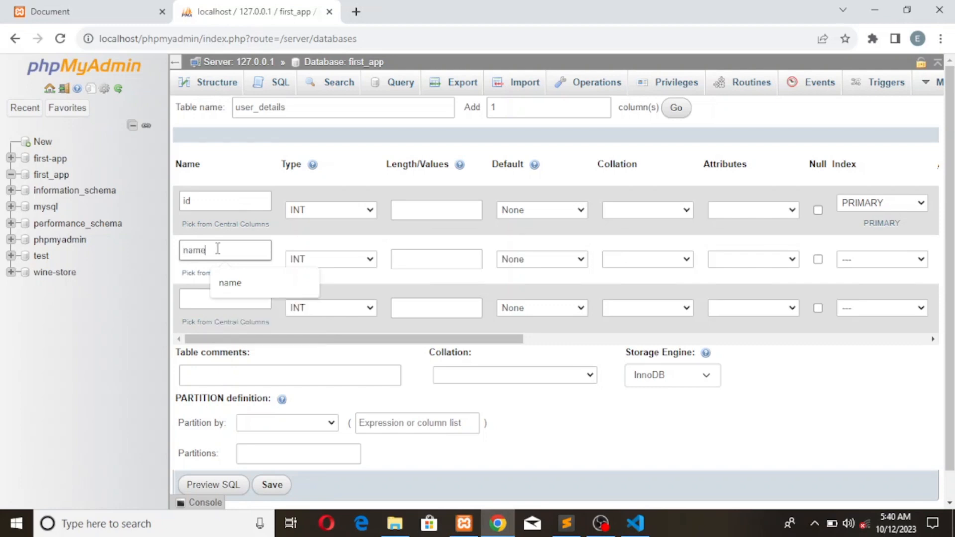
{"action": "left_click", "coordinate": [330, 258]}
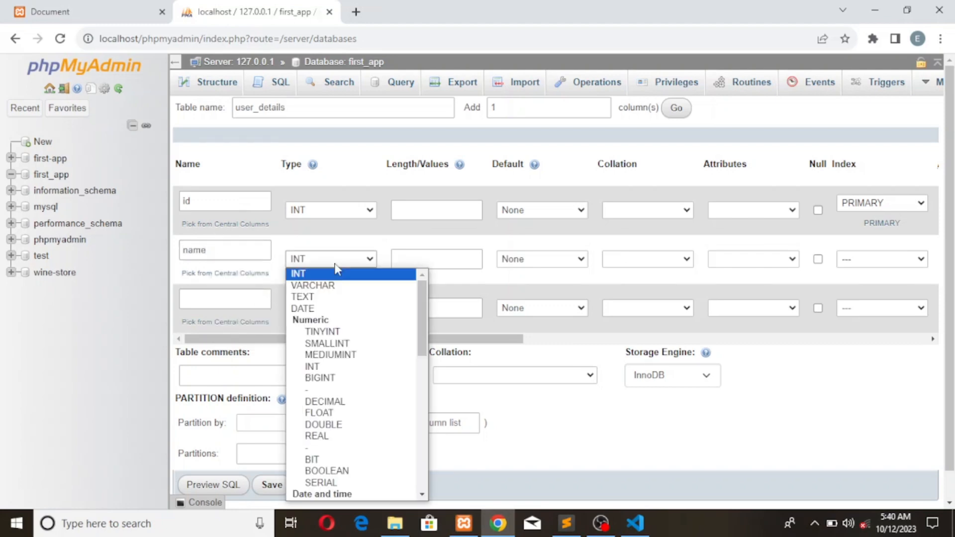
{"action": "left_click", "coordinate": [312, 285]}
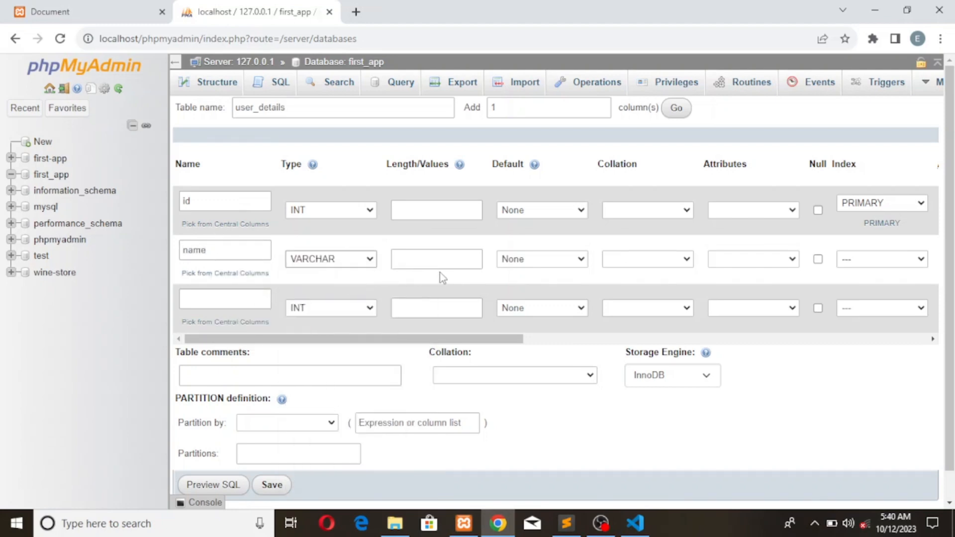
{"action": "type", "text": "255"}
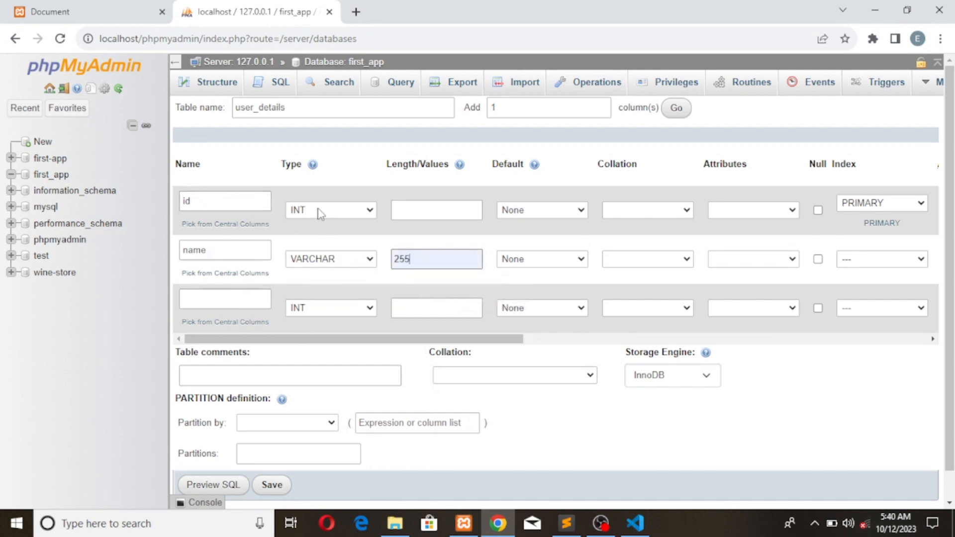
Name the third column email and set its type to VARCHAR.
{"action": "left_click", "coordinate": [436, 210]}
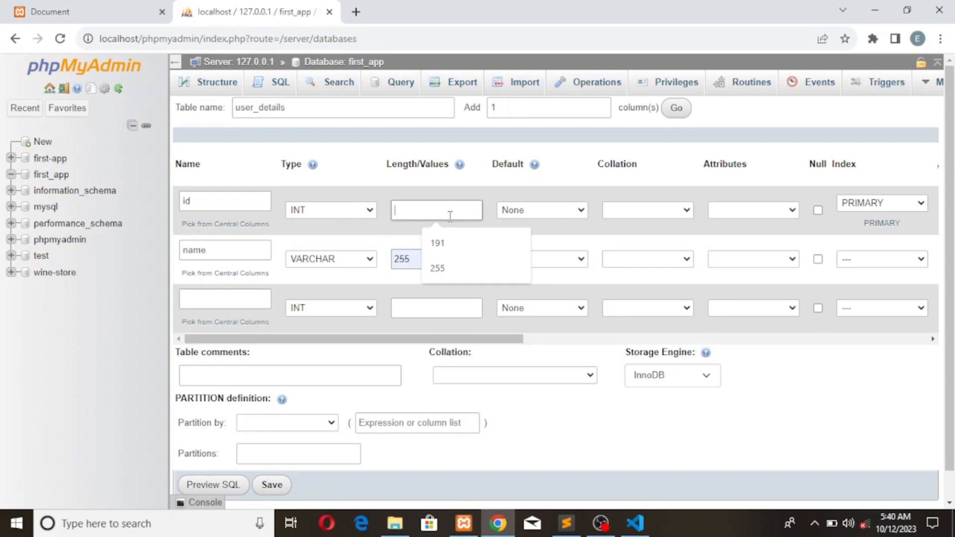
{"action": "left_click", "coordinate": [225, 299]}
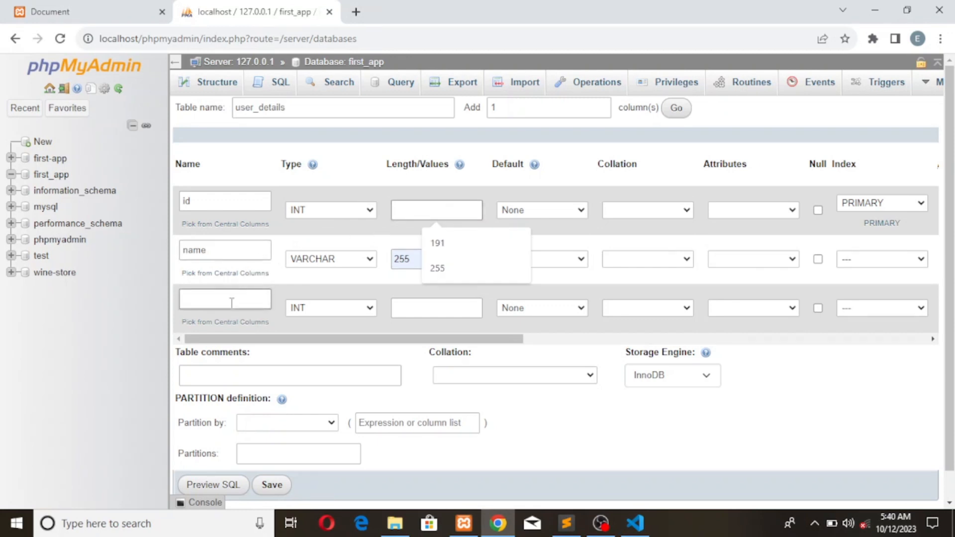
{"action": "left_click", "coordinate": [224, 299]}
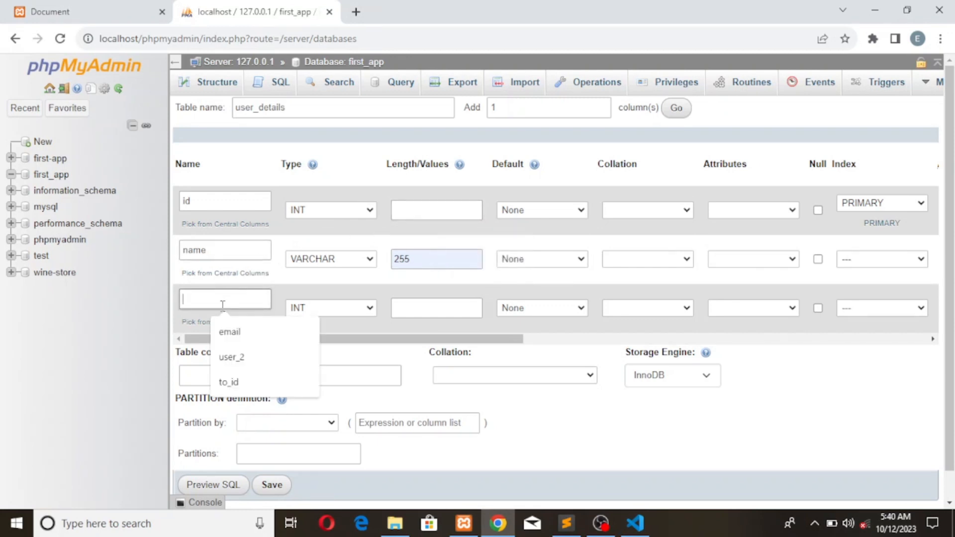
{"action": "left_click", "coordinate": [230, 332]}
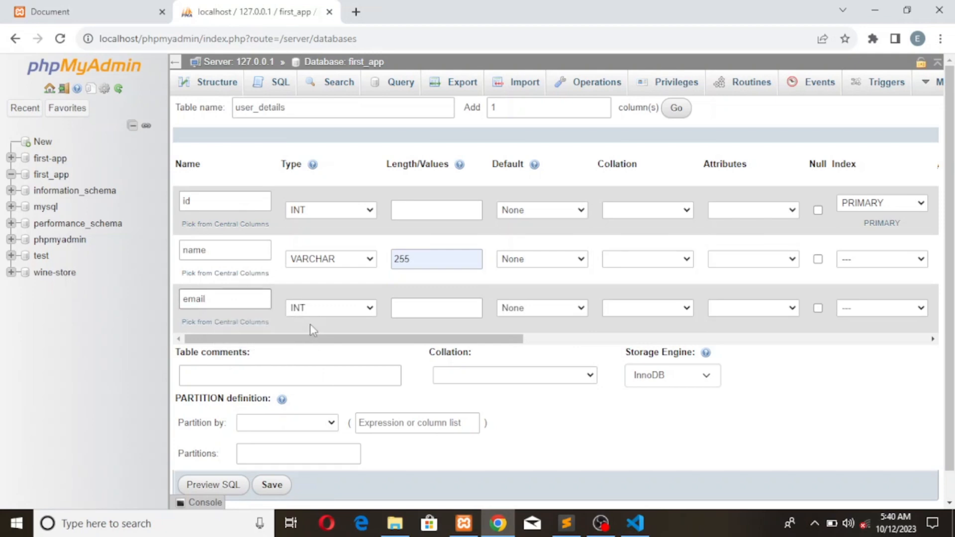
{"action": "left_click", "coordinate": [331, 307]}
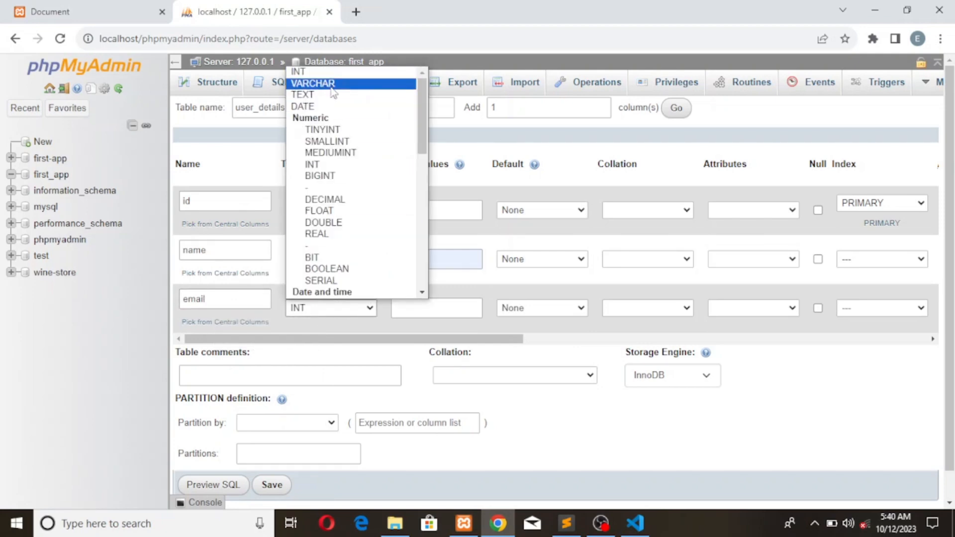
{"action": "left_click", "coordinate": [313, 83]}
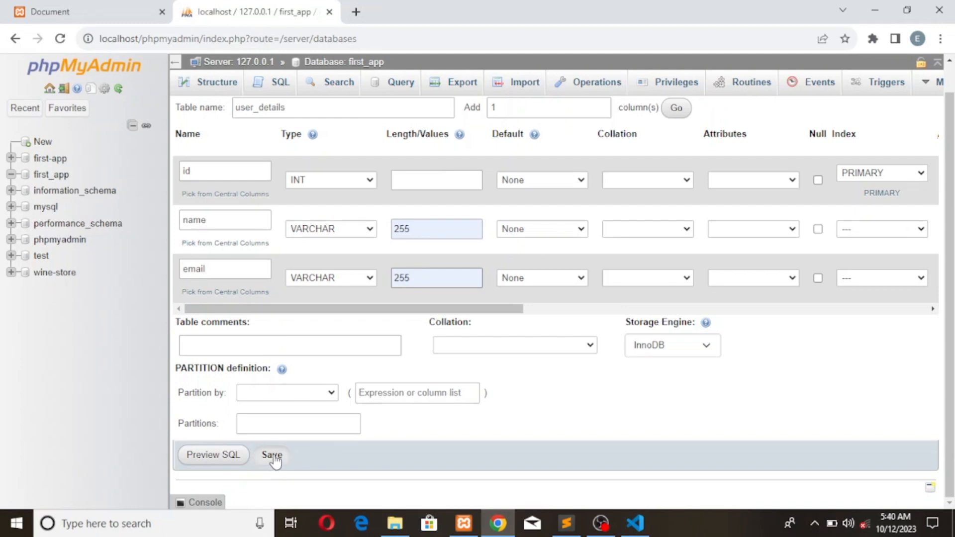
Save the user_details table and browse its empty id, name and email contents.
{"action": "left_click", "coordinate": [272, 455]}
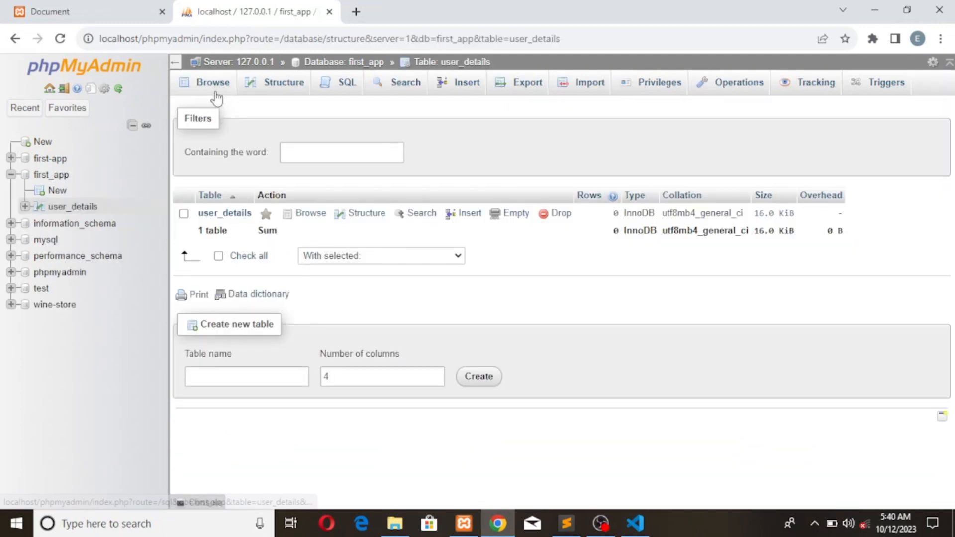
{"action": "left_click", "coordinate": [282, 82]}
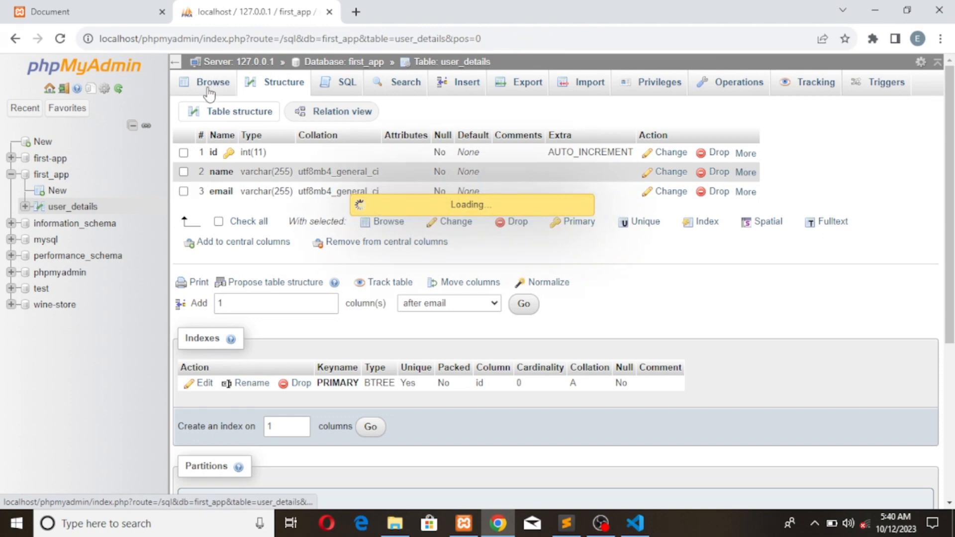
{"action": "left_click", "coordinate": [211, 82]}
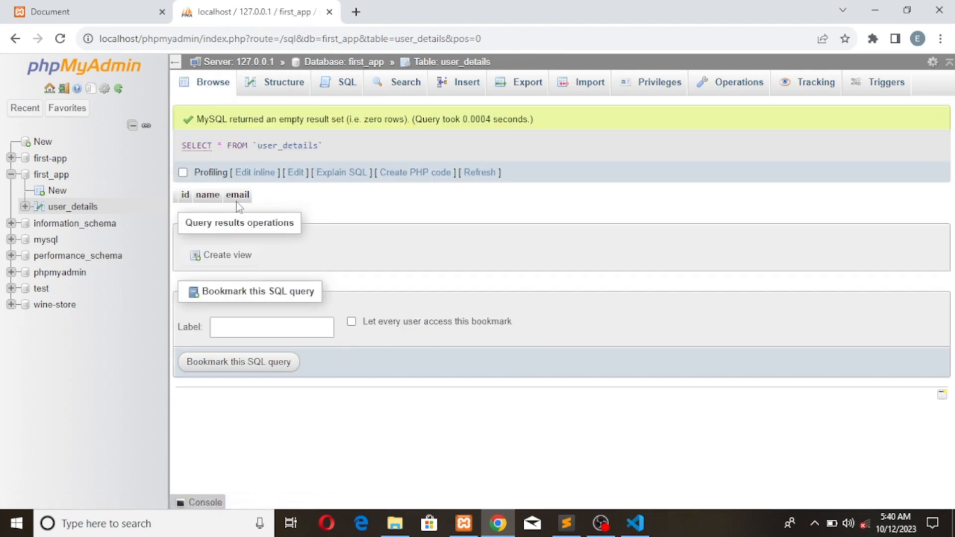
{"action": "mouse_move", "coordinate": [414, 214]}
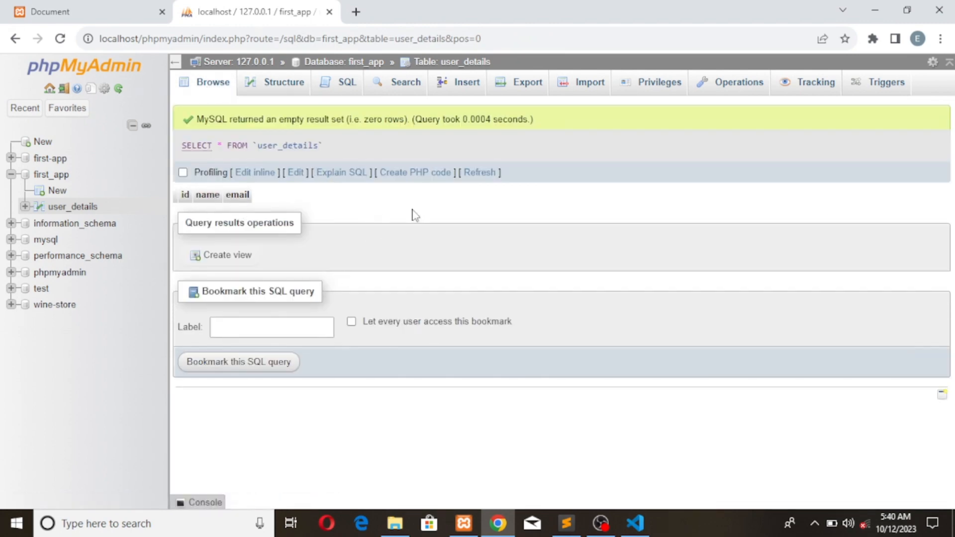
{"action": "mouse_move", "coordinate": [589, 455]}
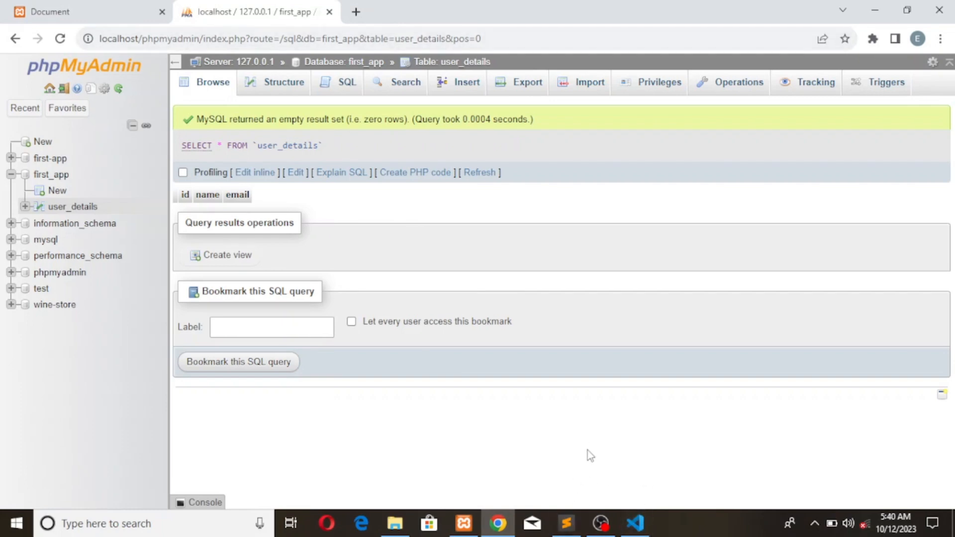
Return to index.php and select the form's process-form.php action value.
{"action": "left_click", "coordinate": [566, 523]}
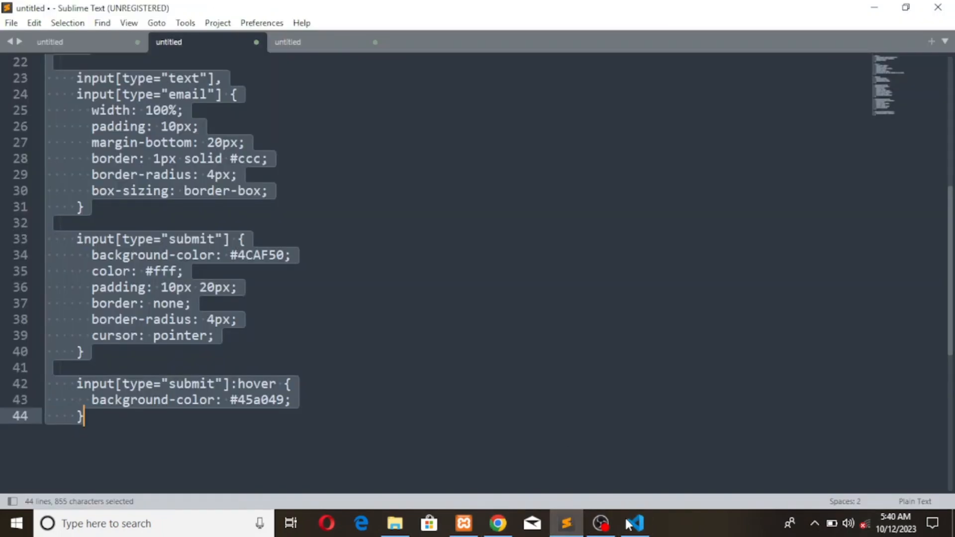
{"action": "left_click", "coordinate": [634, 523]}
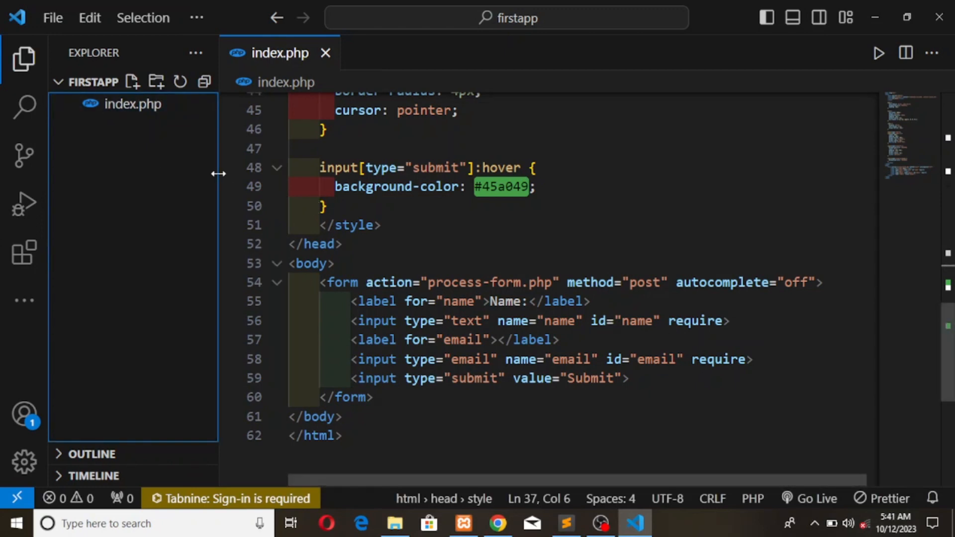
{"action": "mouse_move", "coordinate": [414, 134]}
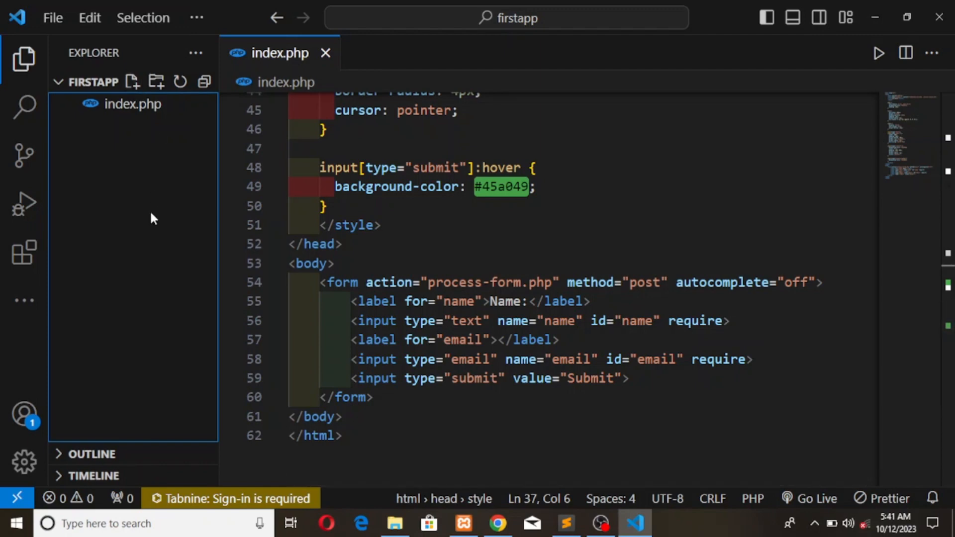
{"action": "mouse_move", "coordinate": [163, 171]}
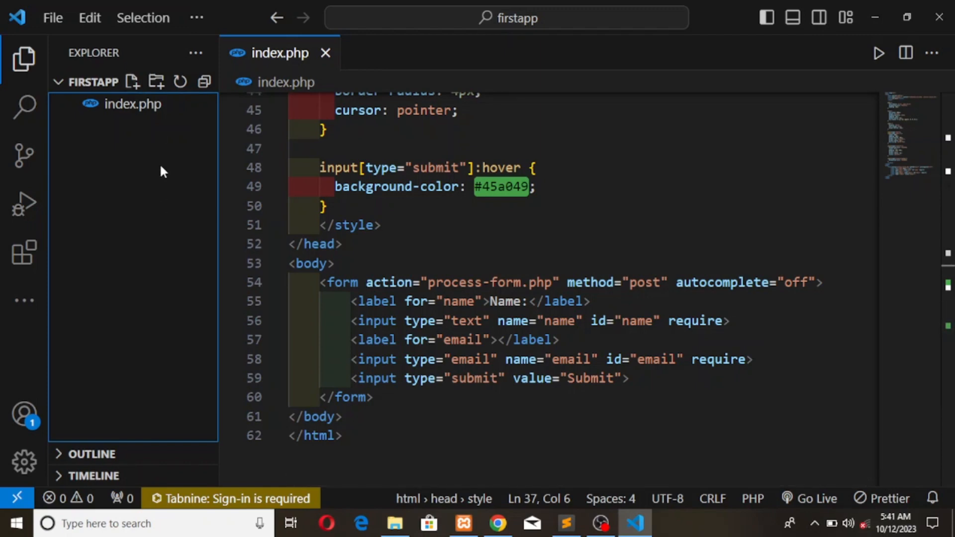
{"action": "scroll", "scroll_direction": "down", "scroll_amount": 3}
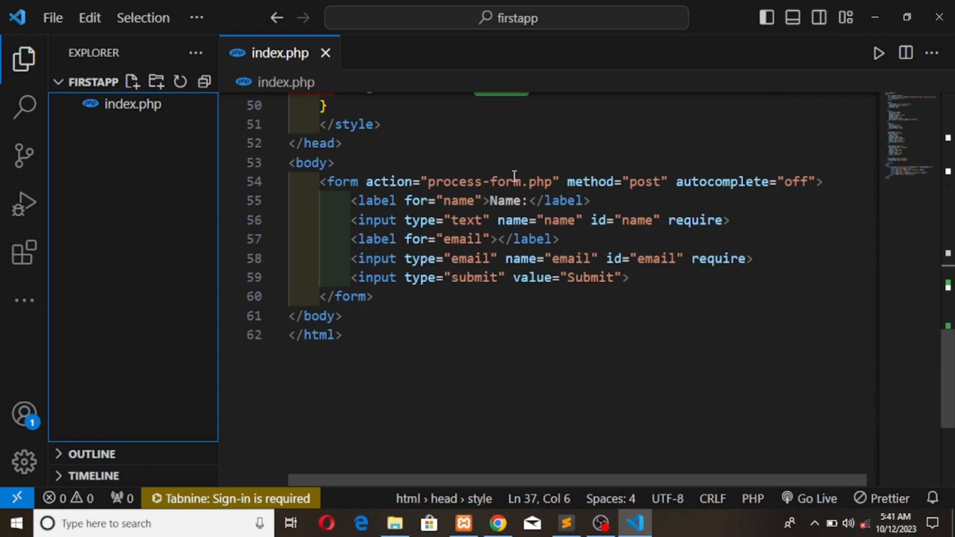
{"action": "mouse_move", "coordinate": [505, 216]}
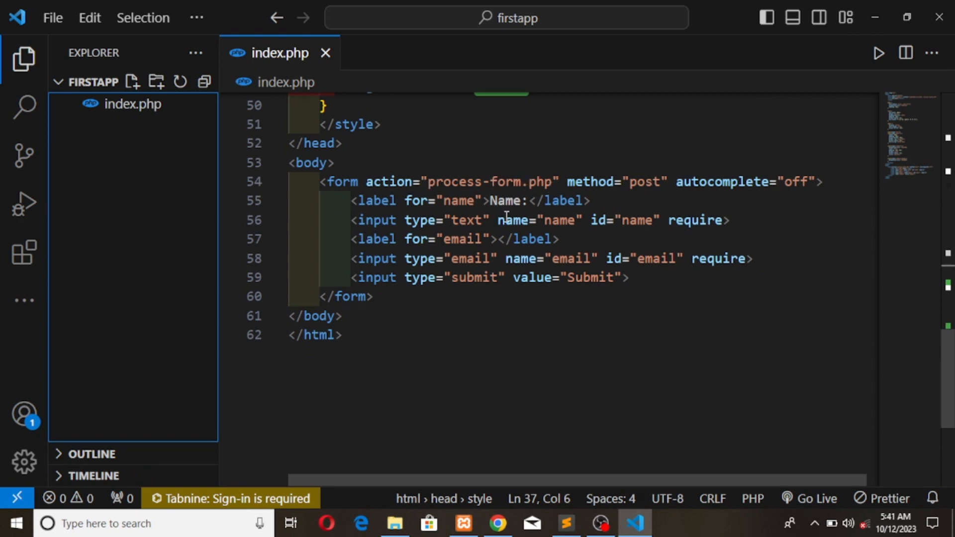
{"action": "mouse_move", "coordinate": [475, 188]}
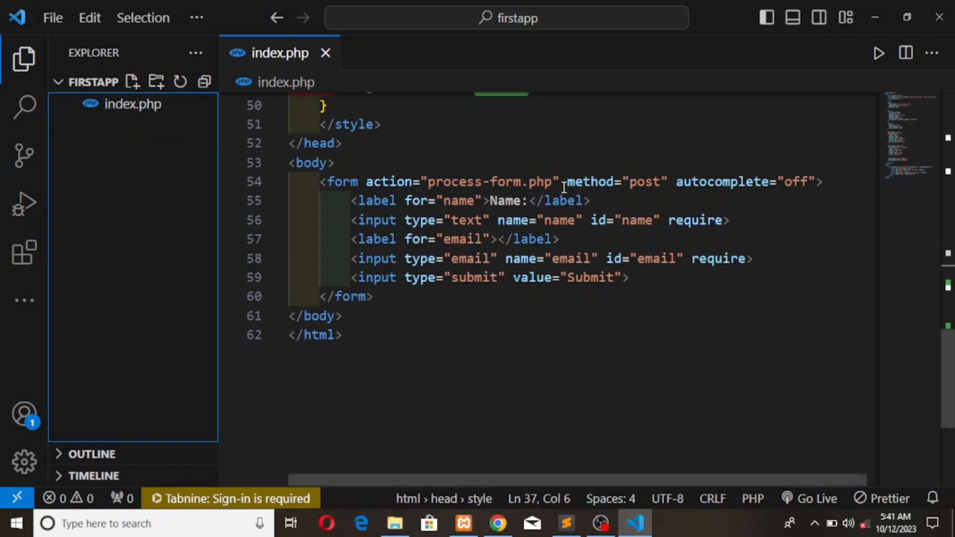
{"action": "double_click", "coordinate": [545, 181]}
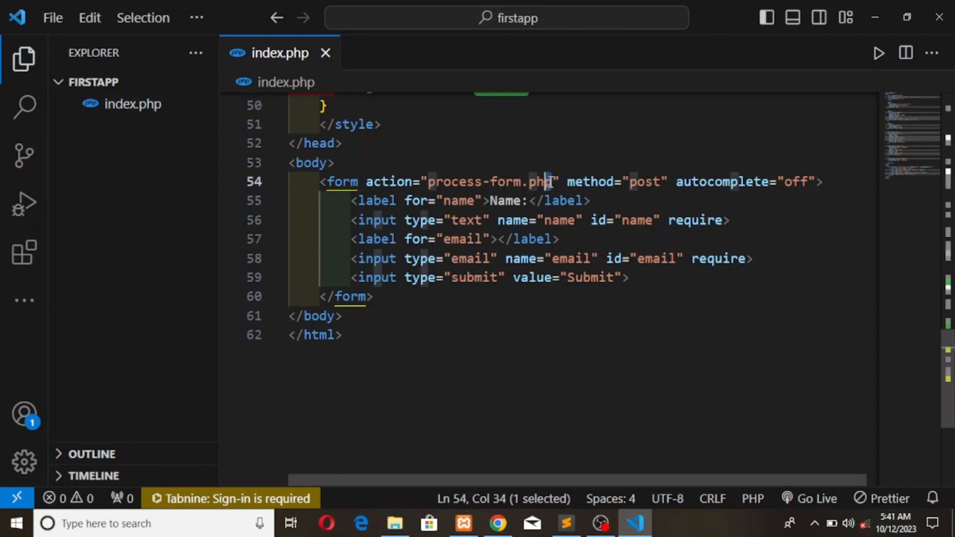
{"action": "left_click", "coordinate": [551, 181]}
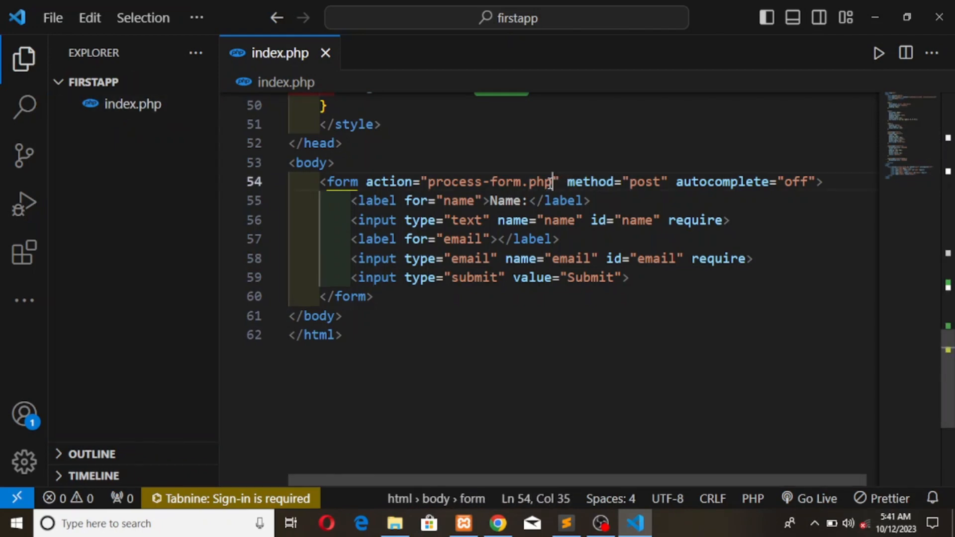
{"action": "double_click", "coordinate": [488, 181]}
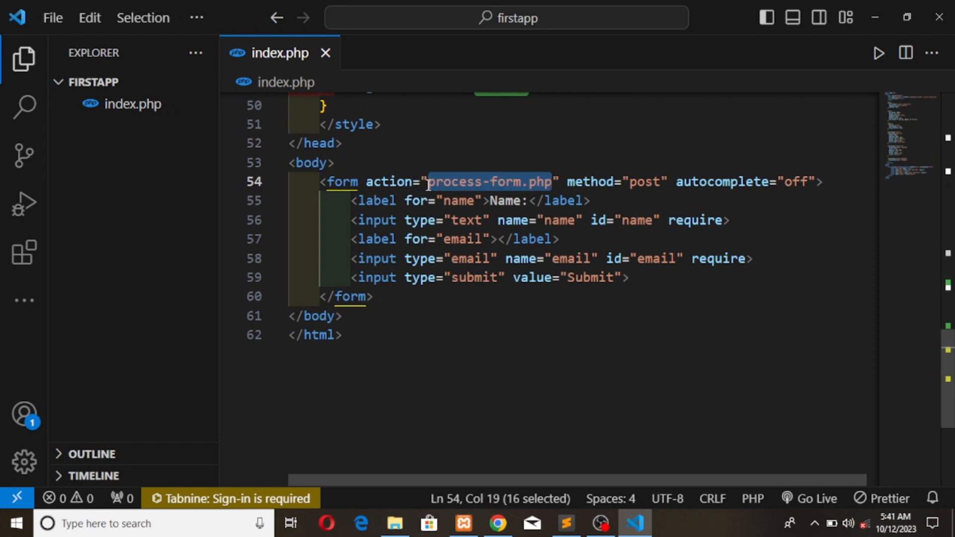
Create process-form.php in firstapp and paste in the PHP code copied from Sublime Text.
{"action": "left_click", "coordinate": [132, 81]}
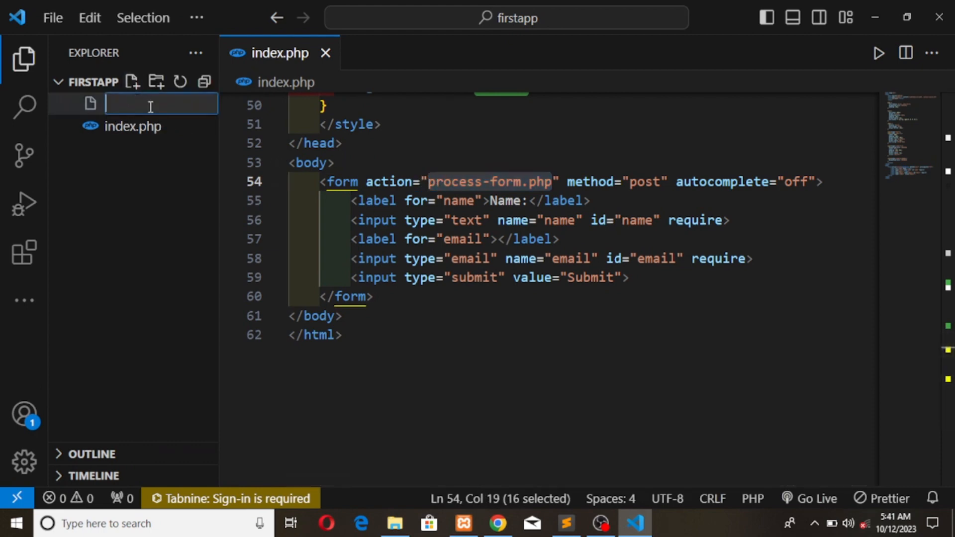
{"action": "type", "text": "process-form.php"}
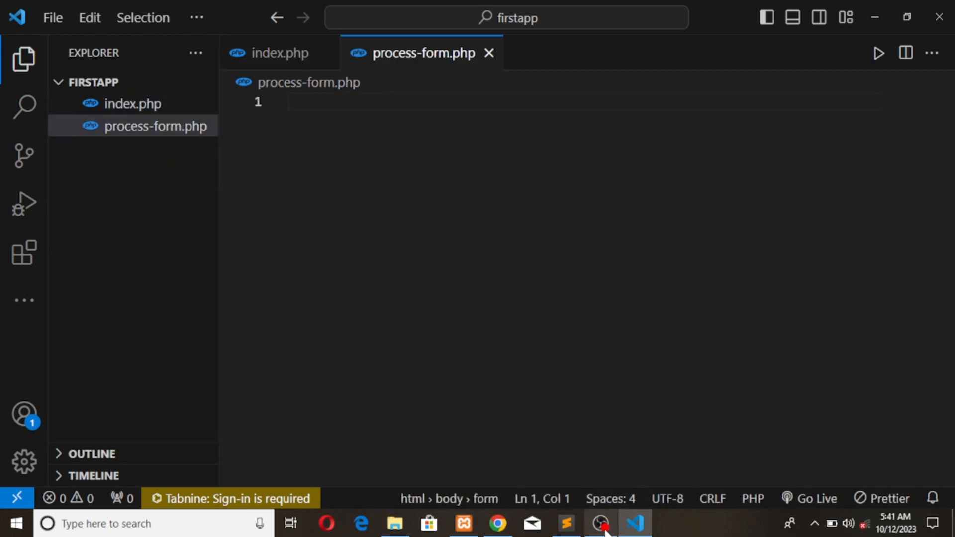
{"action": "left_click", "coordinate": [565, 523]}
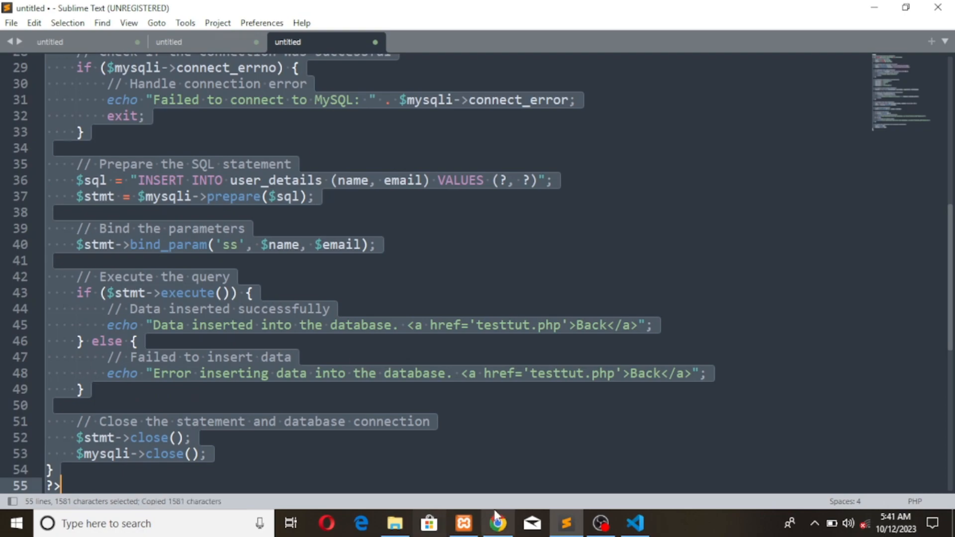
{"action": "left_click", "coordinate": [635, 523]}
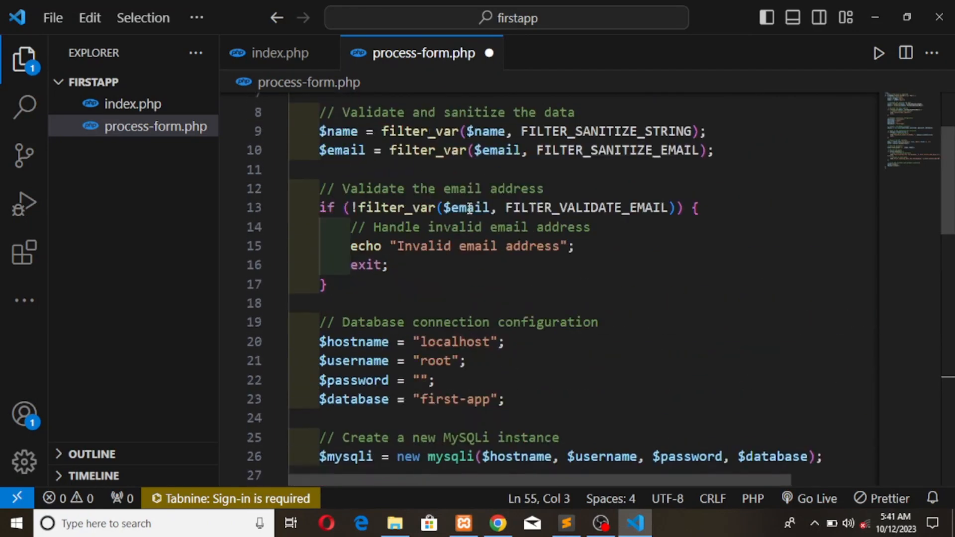
{"action": "scroll", "scroll_direction": "up", "scroll_amount": 3}
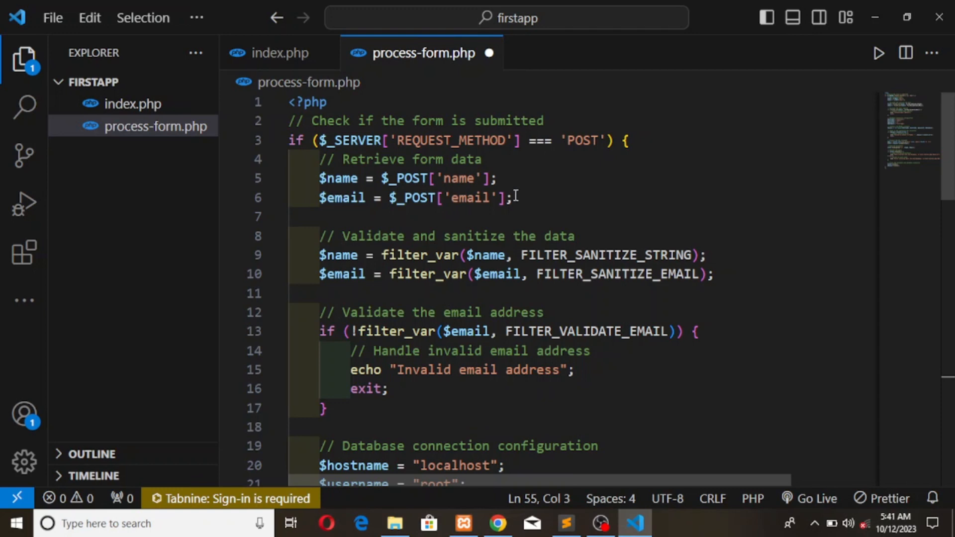
{"action": "left_click", "coordinate": [501, 198]}
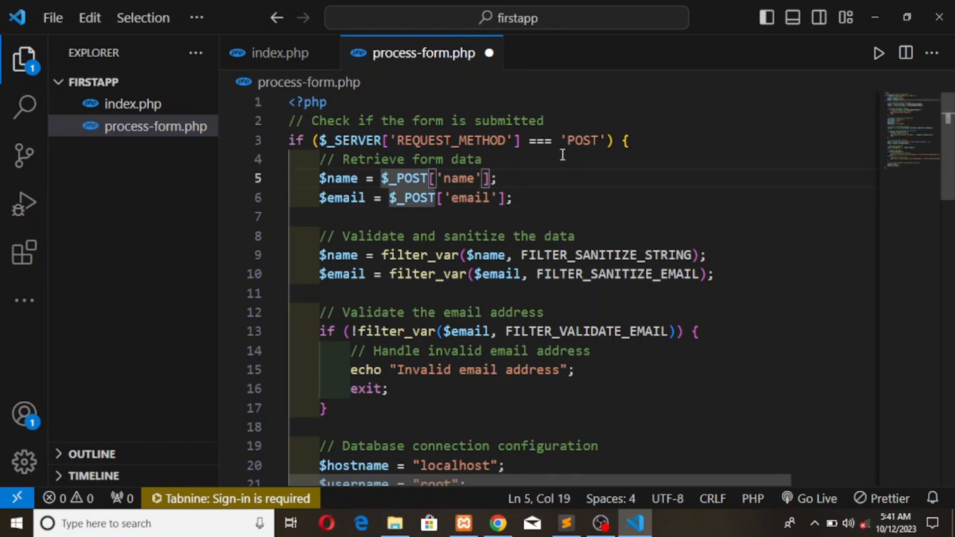
{"action": "mouse_move", "coordinate": [551, 236]}
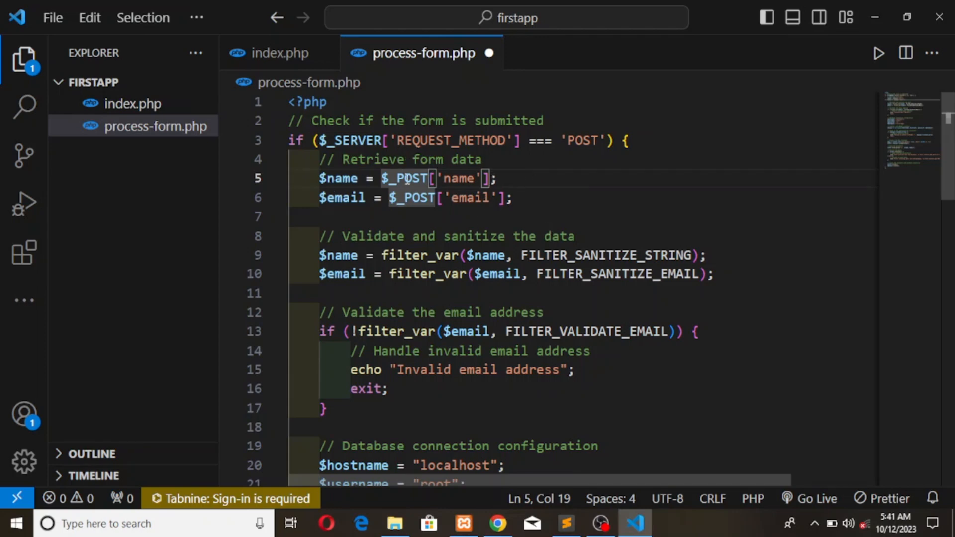
{"action": "left_click", "coordinate": [157, 126]}
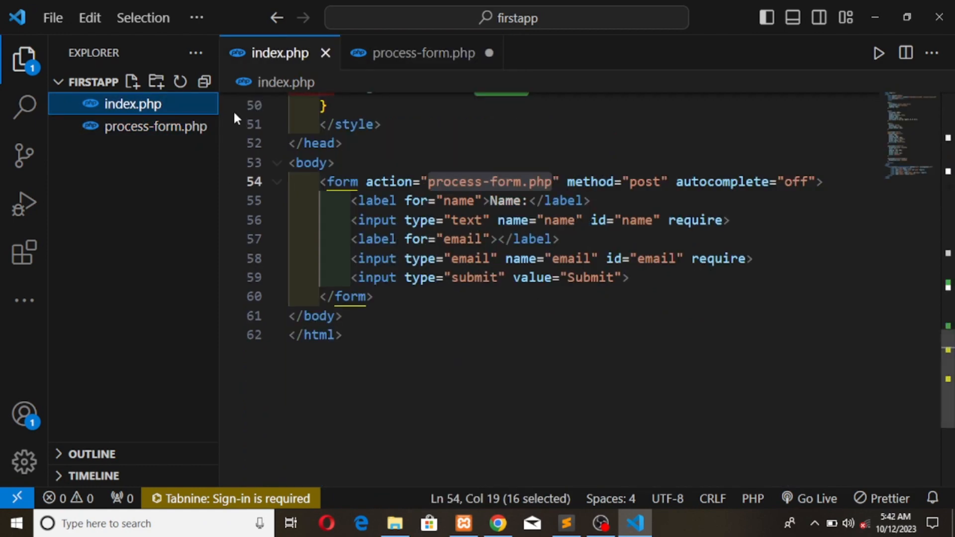
{"action": "left_click", "coordinate": [420, 53]}
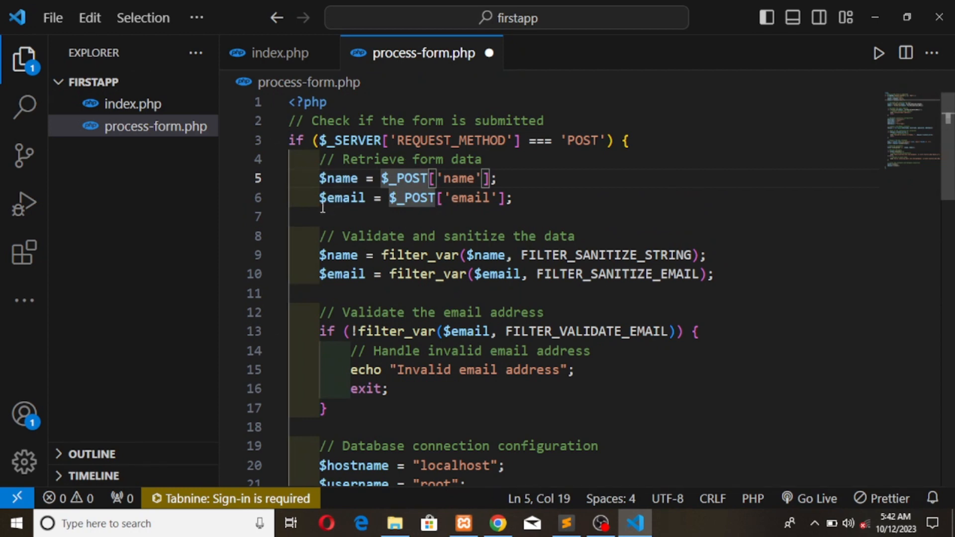
{"action": "mouse_move", "coordinate": [534, 280]}
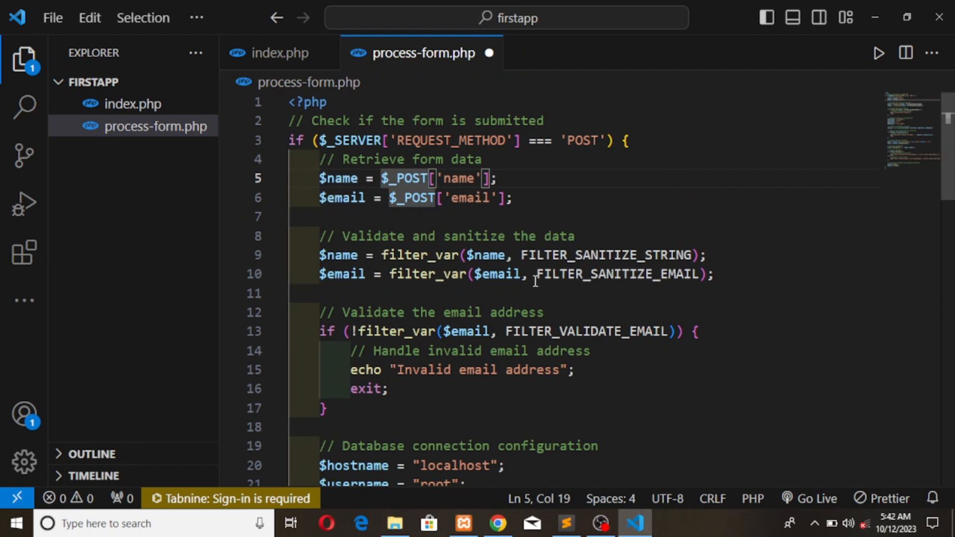
{"action": "mouse_move", "coordinate": [477, 301]}
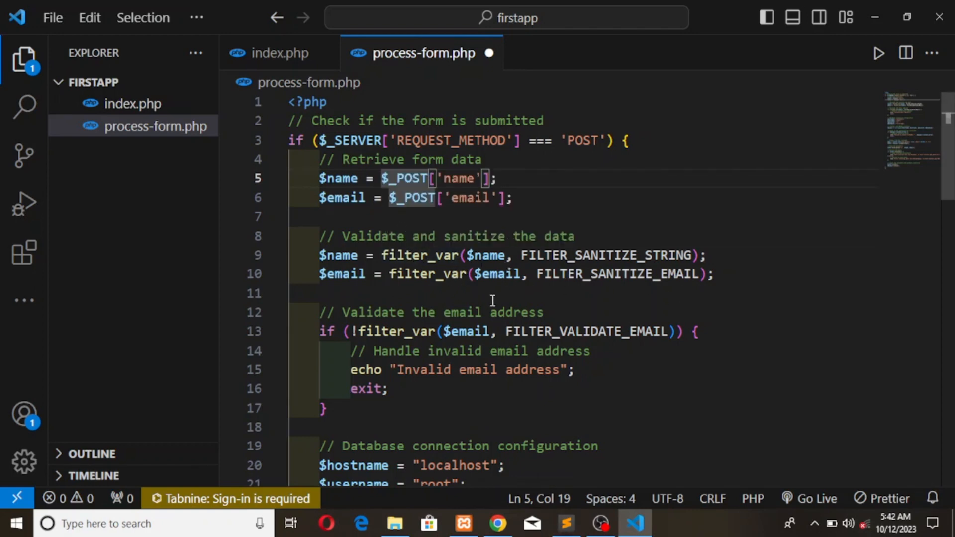
{"action": "scroll", "scroll_direction": "down", "scroll_amount": 3}
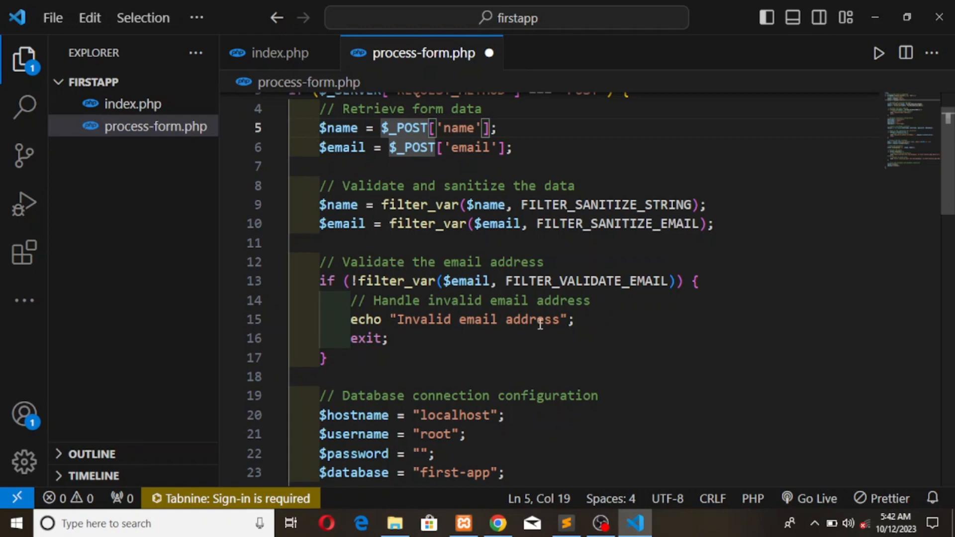
{"action": "mouse_move", "coordinate": [583, 329]}
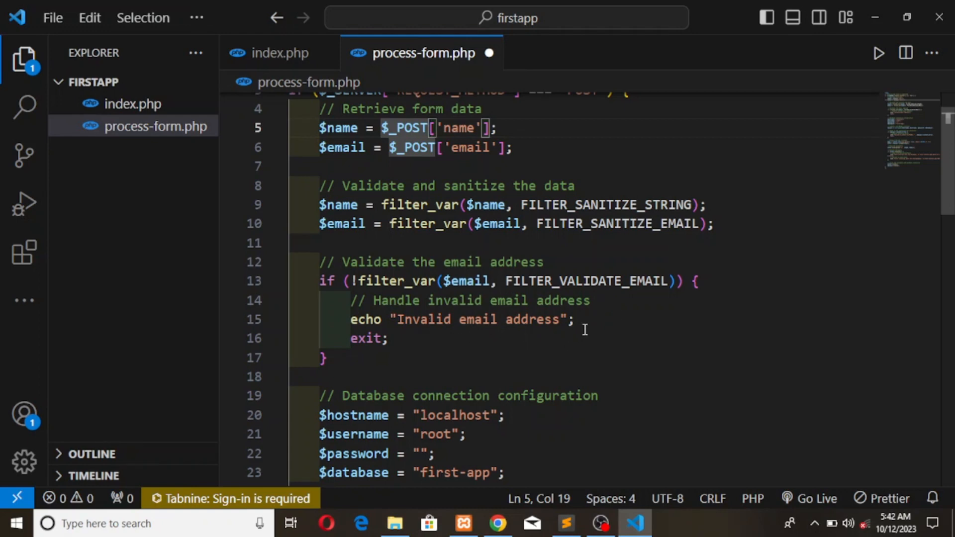
{"action": "scroll", "scroll_direction": "down", "scroll_amount": 3}
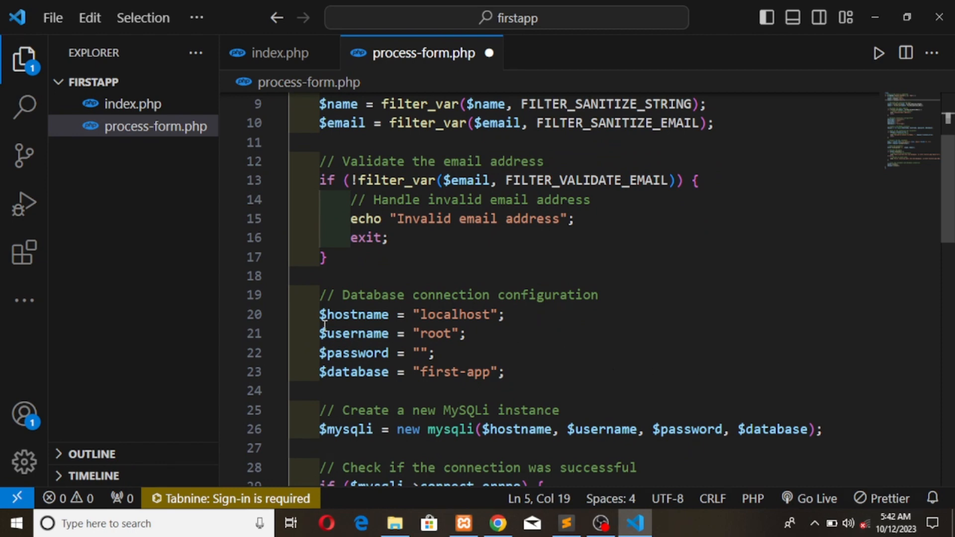
{"action": "scroll", "scroll_direction": "down", "scroll_amount": 3}
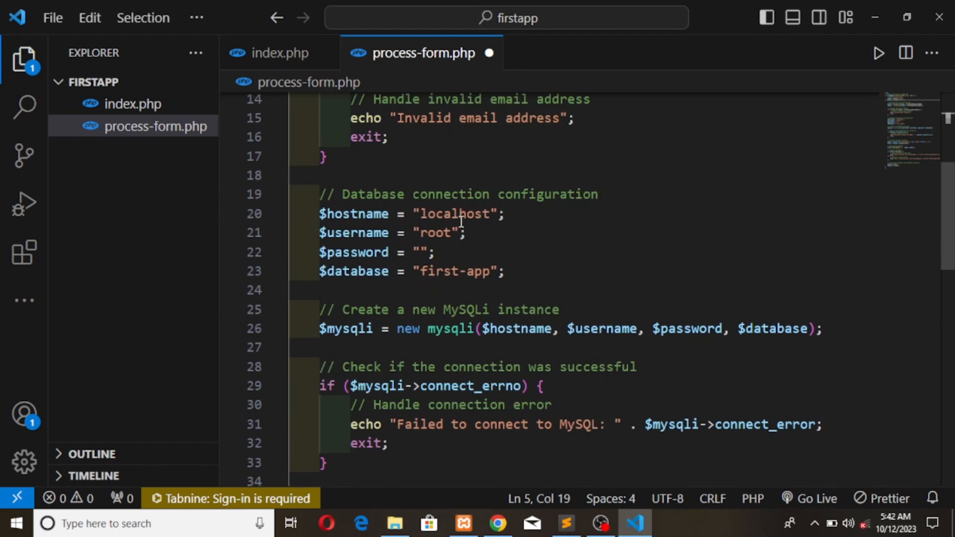
{"action": "mouse_move", "coordinate": [458, 261]}
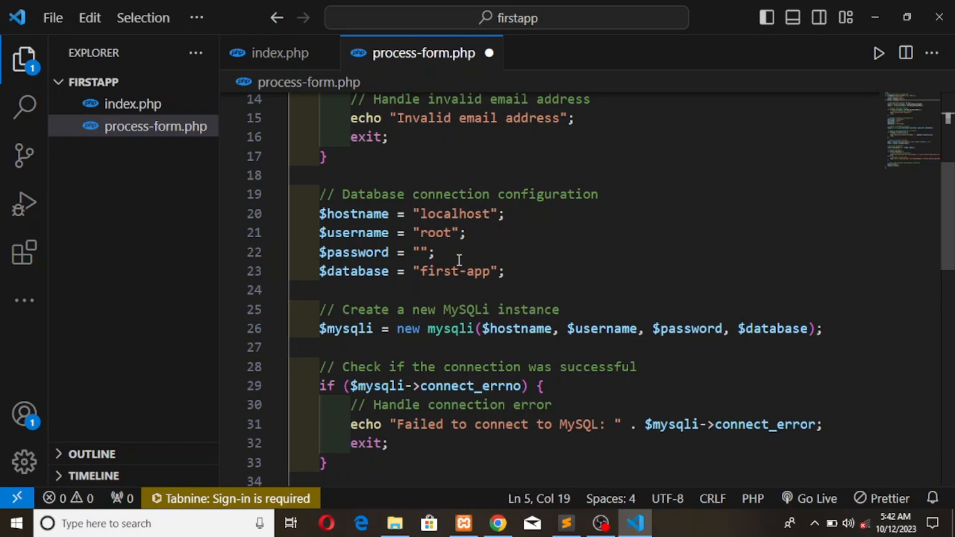
{"action": "mouse_move", "coordinate": [448, 233]}
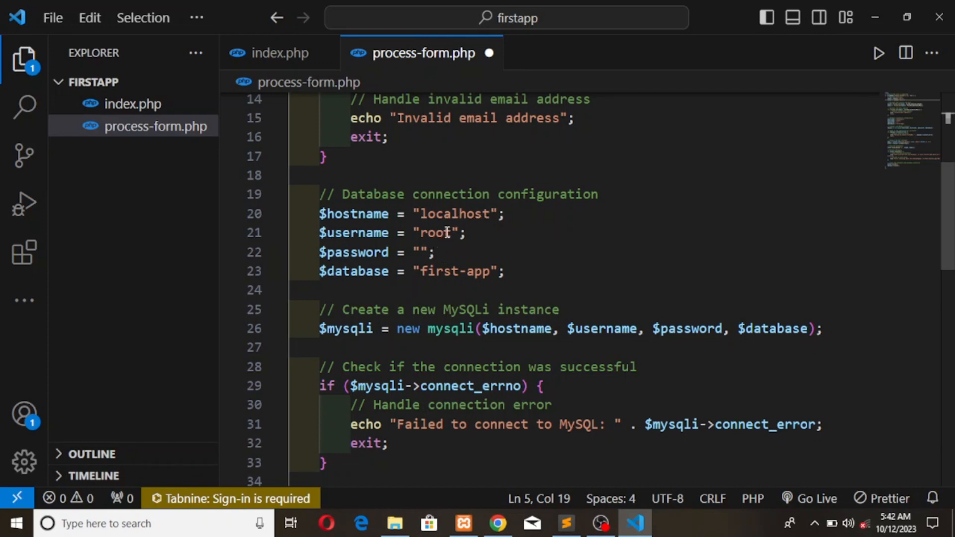
{"action": "mouse_move", "coordinate": [450, 245]}
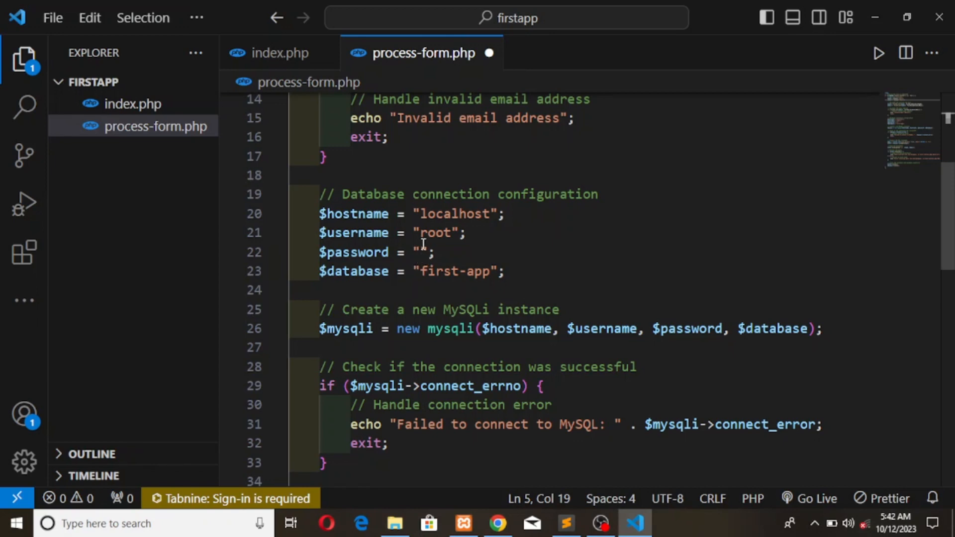
Change the $database value from first-app to first_app and save process-form.php.
{"action": "double_click", "coordinate": [478, 271]}
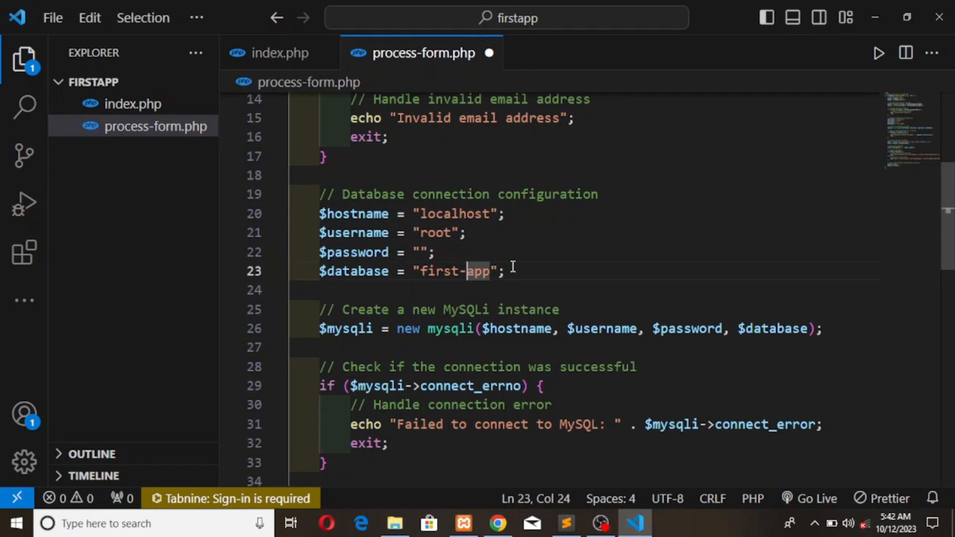
{"action": "key", "text": "Backspace"}
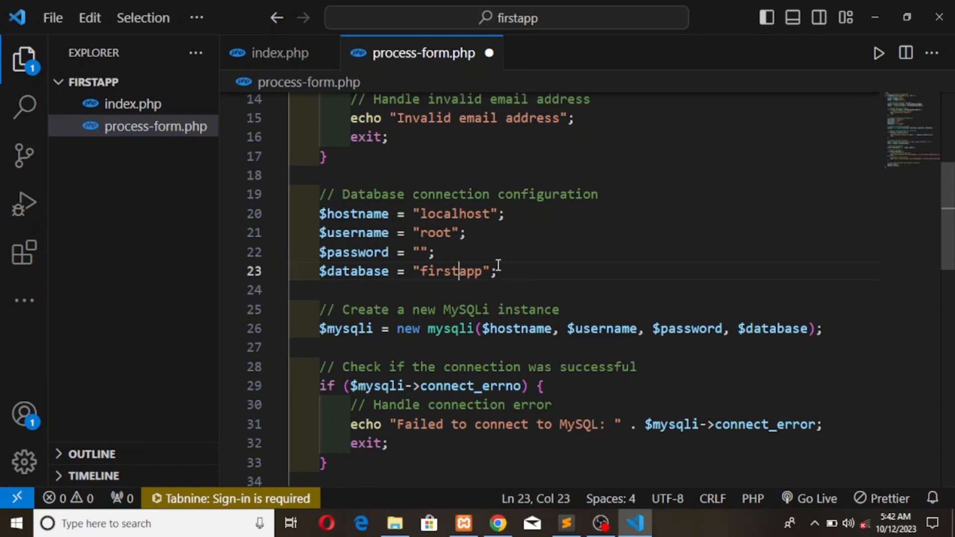
{"action": "type", "text": "_"}
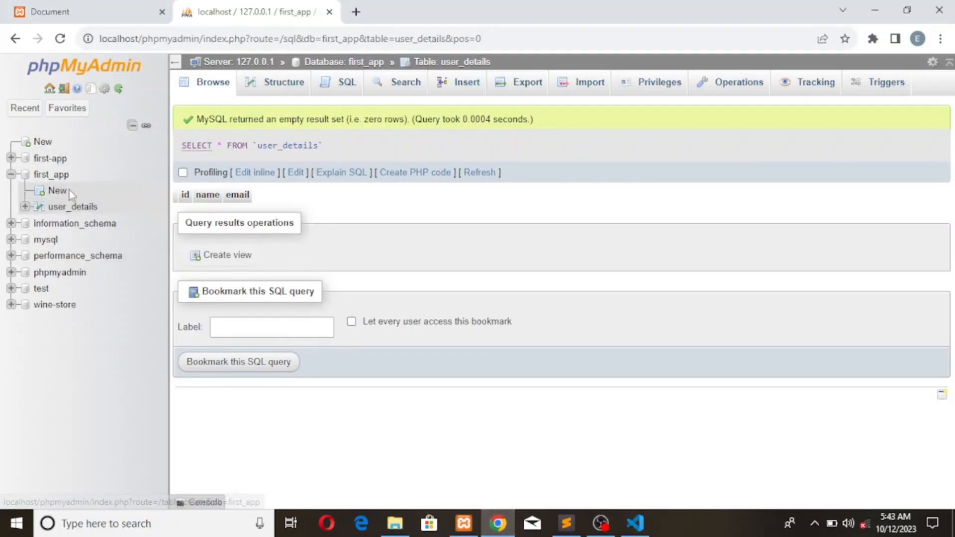
{"action": "left_click", "coordinate": [635, 523]}
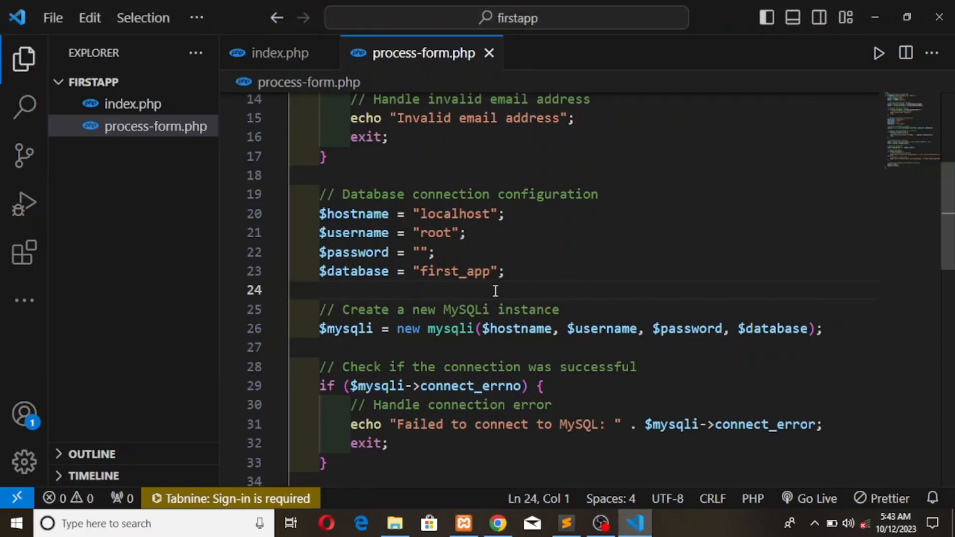
{"action": "mouse_move", "coordinate": [545, 225]}
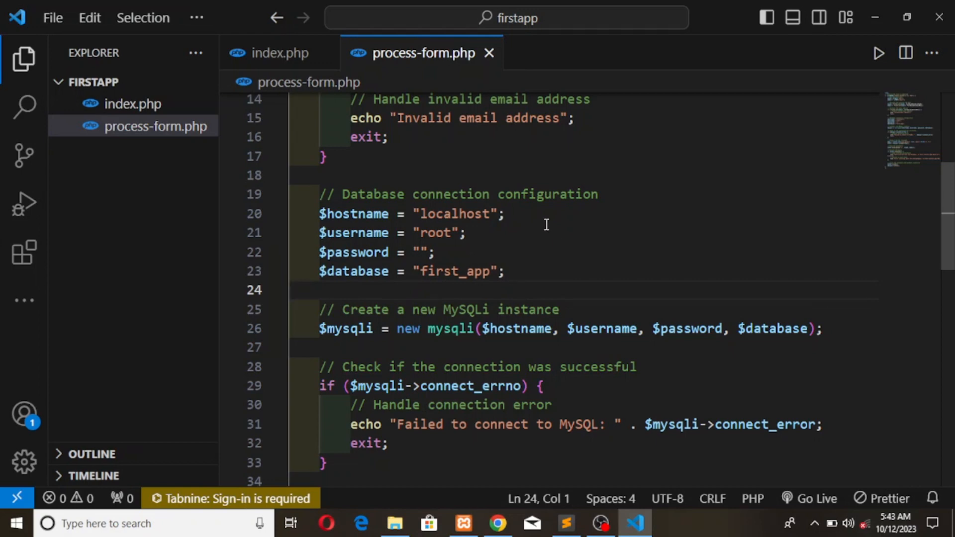
{"action": "mouse_move", "coordinate": [466, 231]}
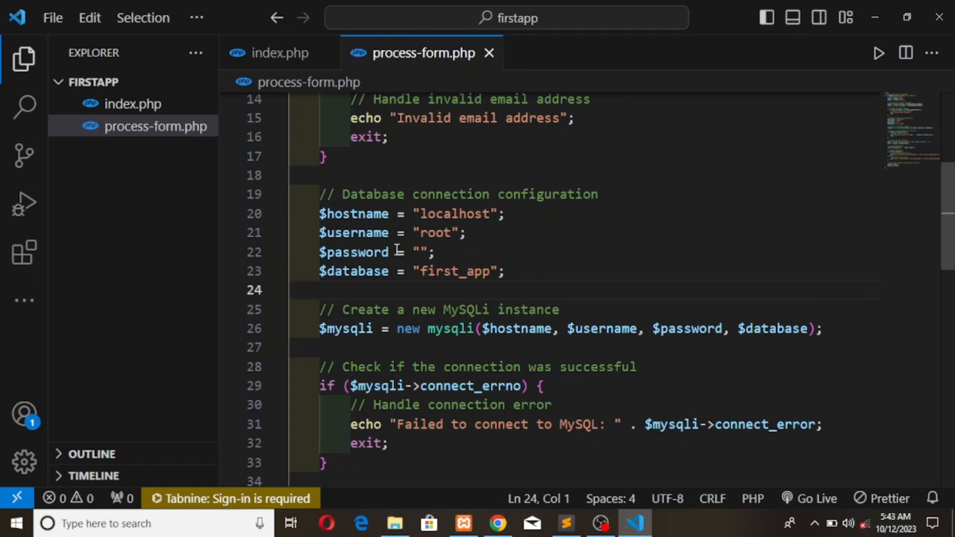
{"action": "mouse_move", "coordinate": [394, 282]}
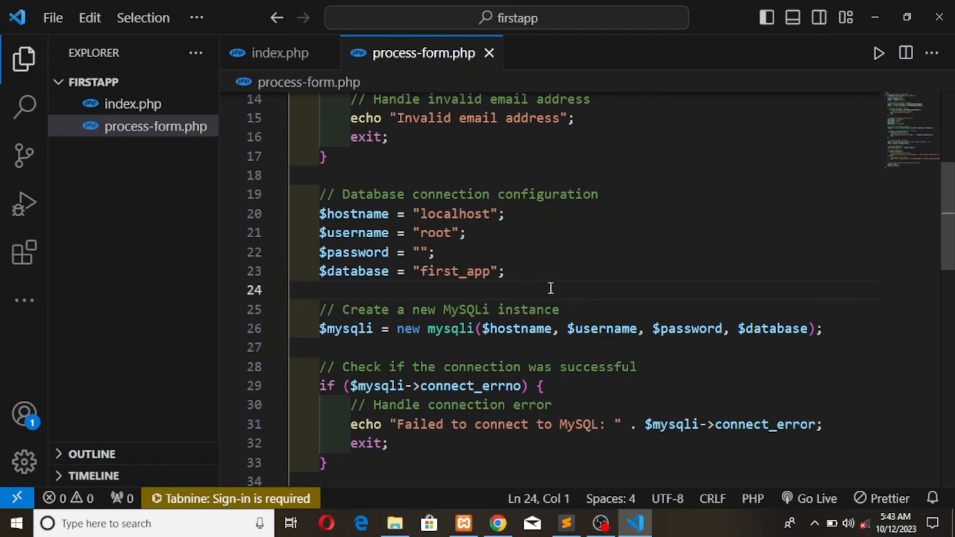
Change $username from root to roots, then switch to phpMyAdmin in Chrome.
{"action": "scroll", "scroll_direction": "down", "scroll_amount": 3}
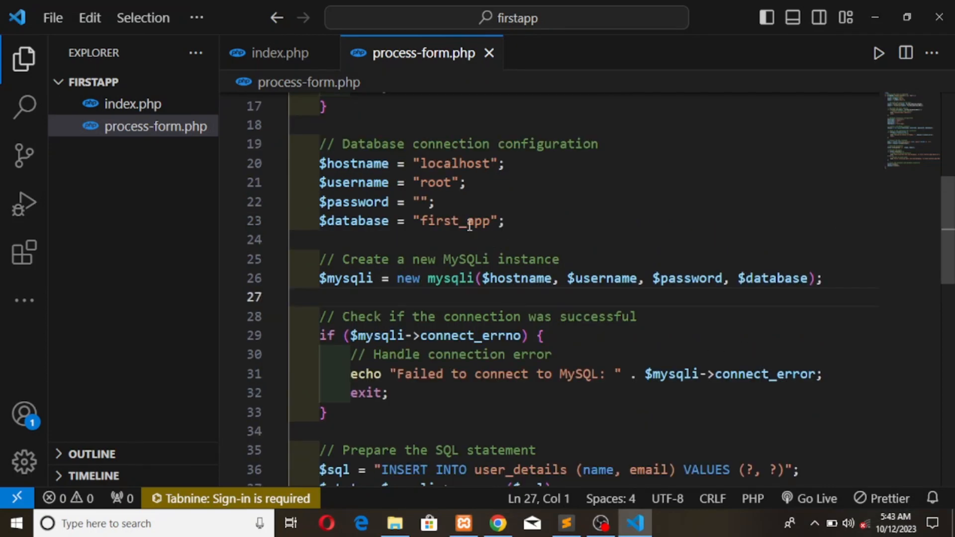
{"action": "double_click", "coordinate": [433, 182]}
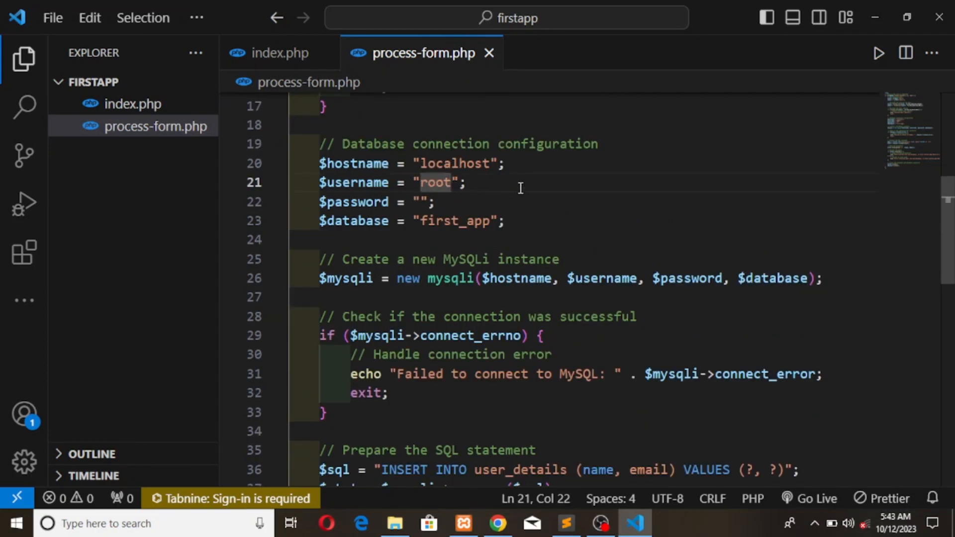
{"action": "type", "text": "s"}
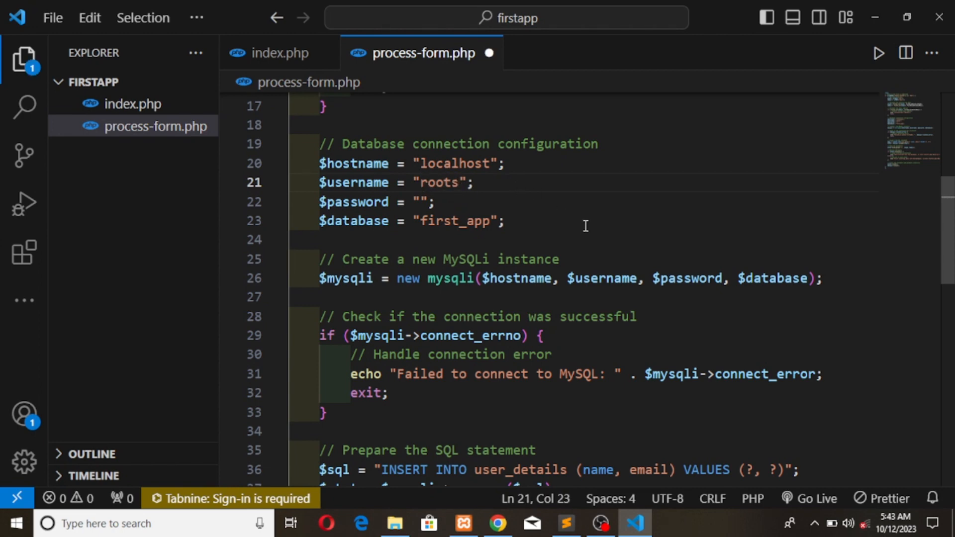
{"action": "left_click", "coordinate": [499, 523]}
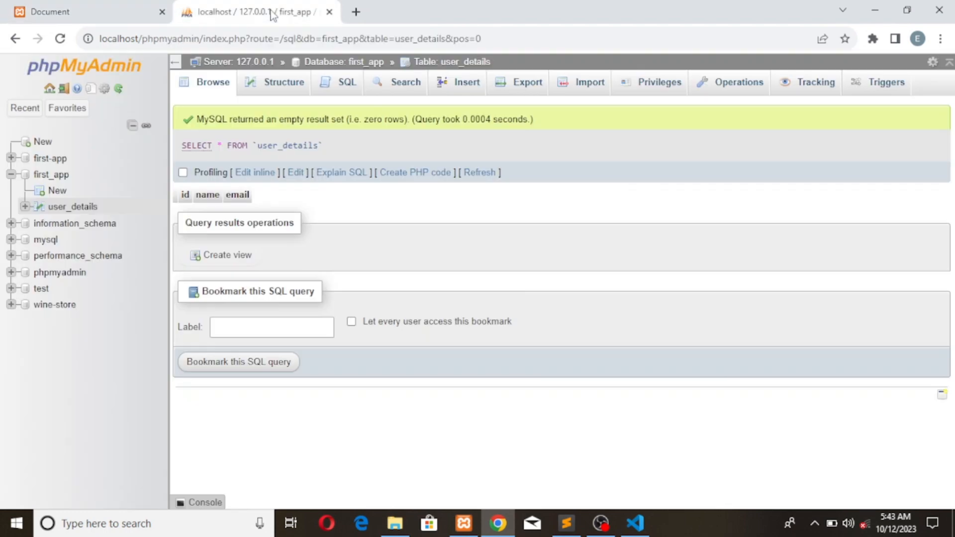
{"action": "left_click", "coordinate": [88, 11]}
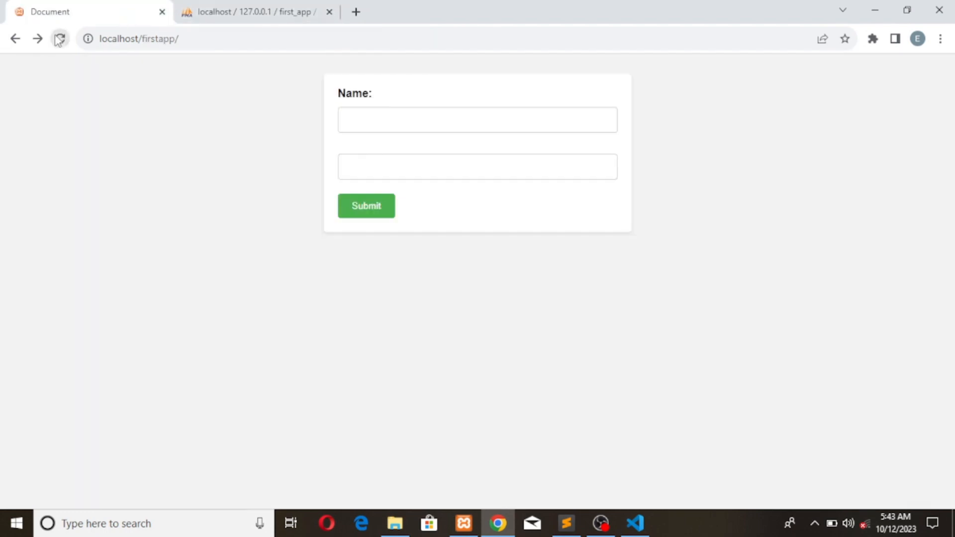
{"action": "left_click", "coordinate": [477, 120]}
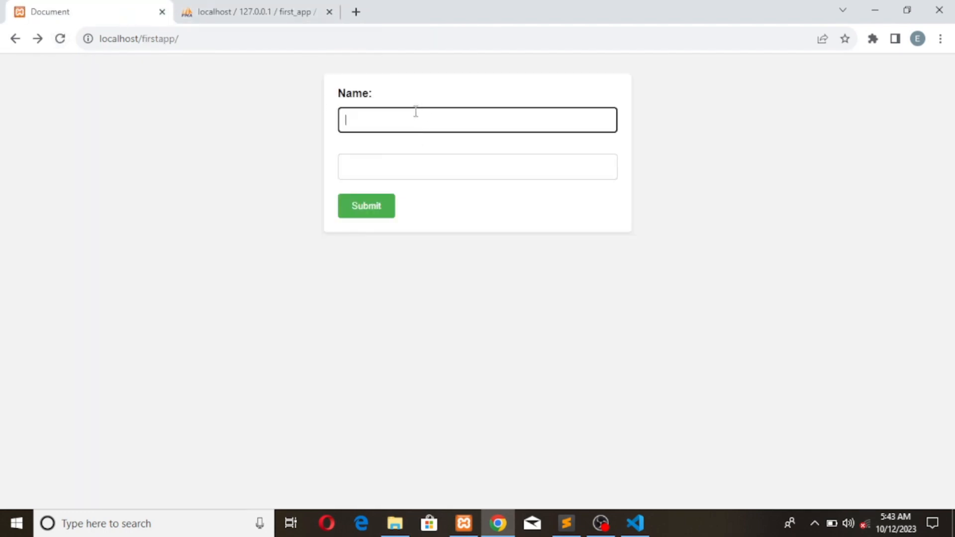
{"action": "type", "text": "tets"}
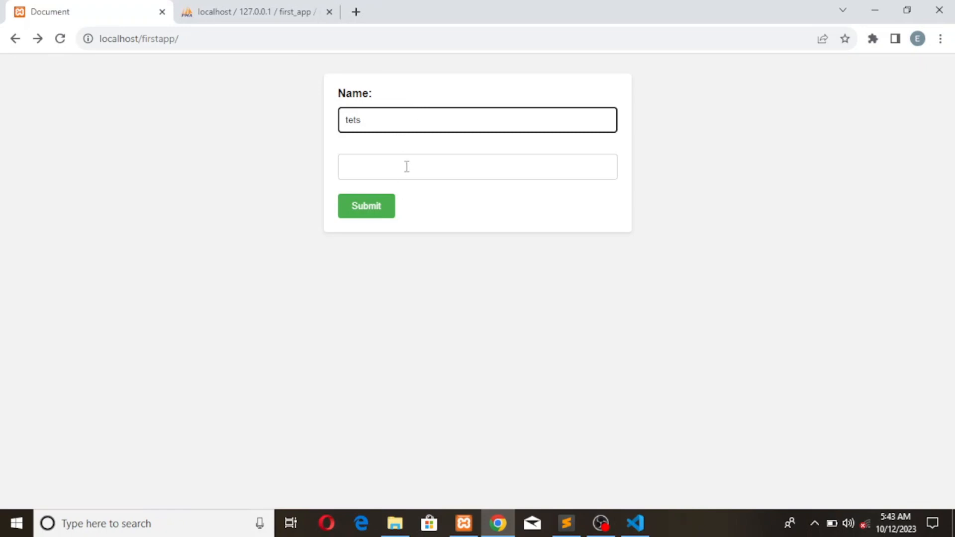
{"action": "type", "text": "test"}
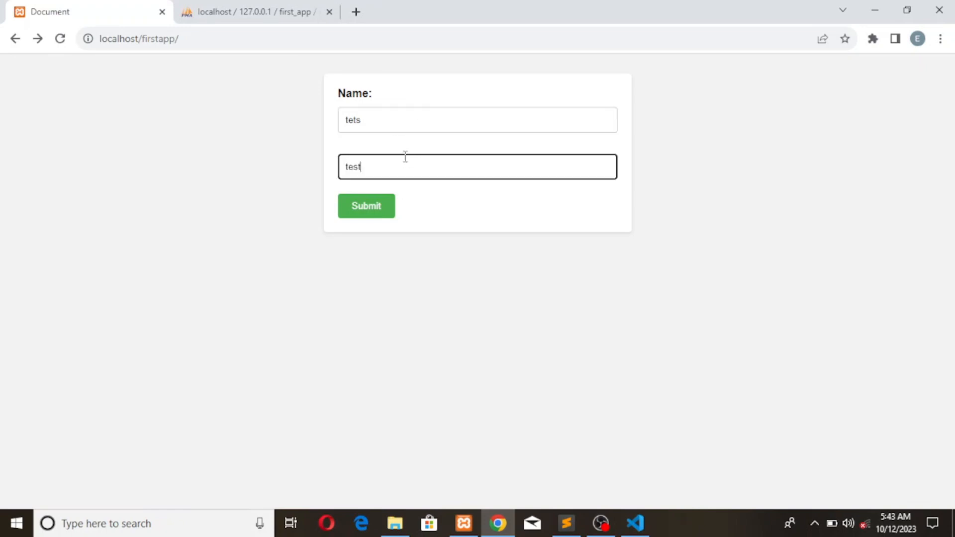
{"action": "type", "text": "@g"}
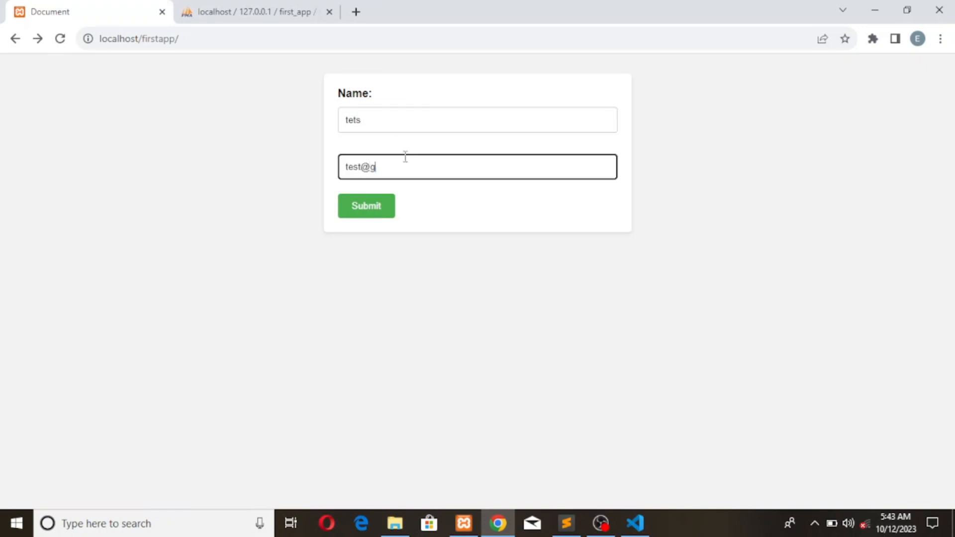
{"action": "type", "text": "mail"}
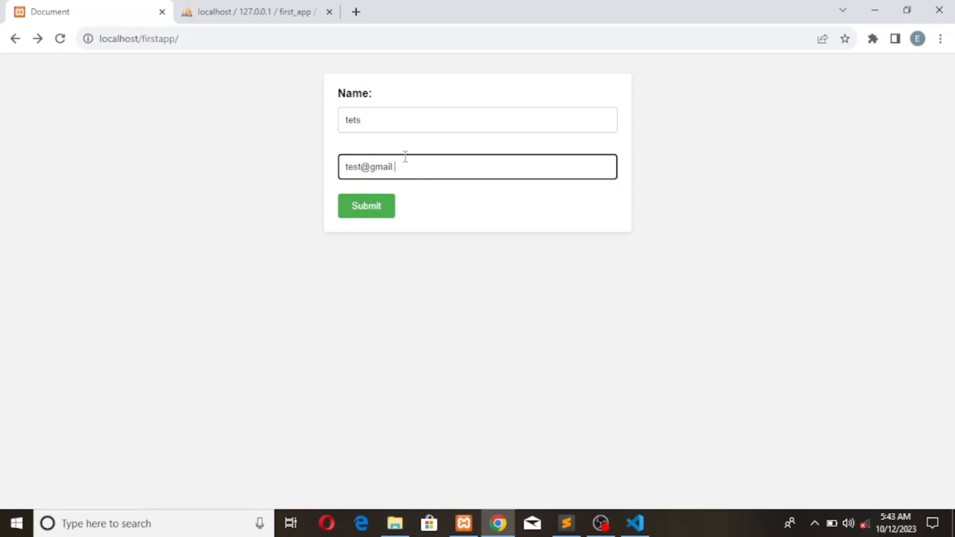
{"action": "type", "text": ".com"}
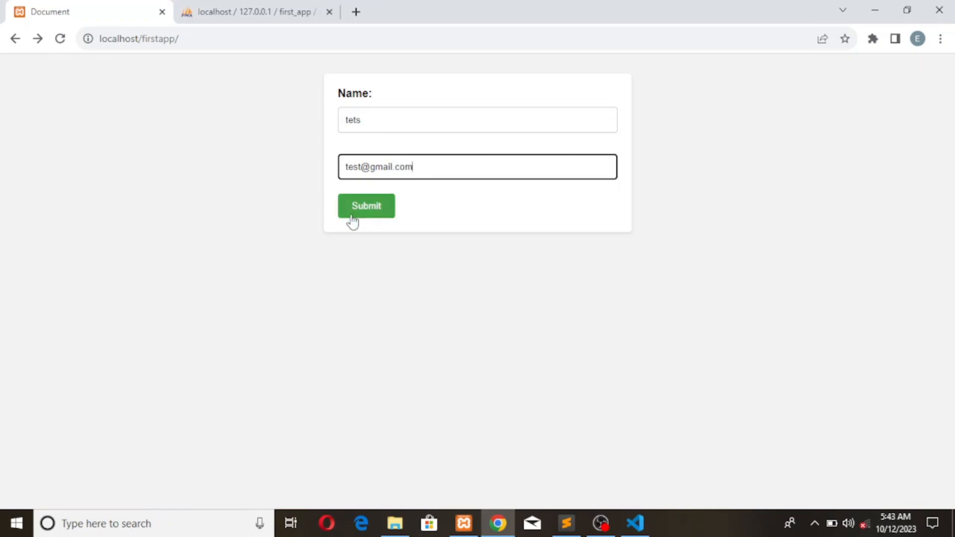
{"action": "left_click", "coordinate": [366, 206]}
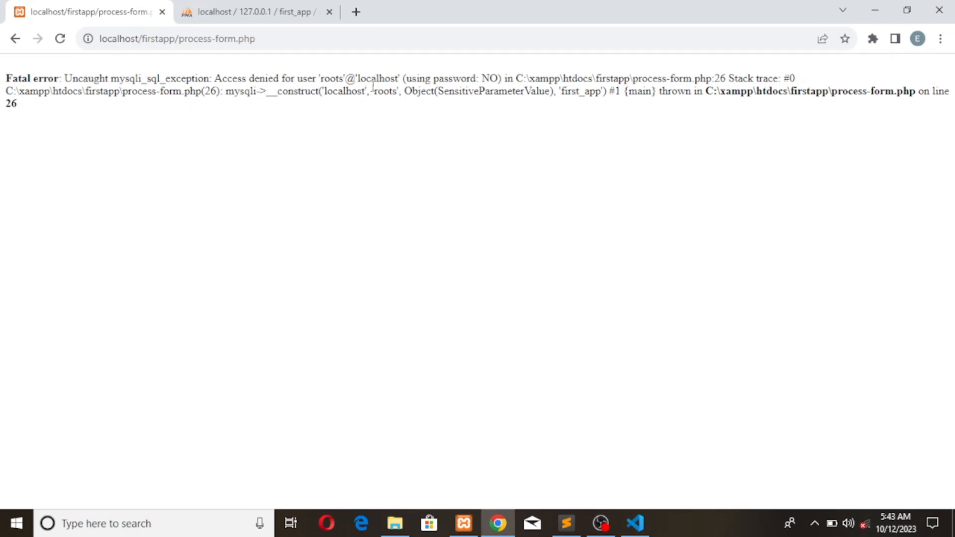
{"action": "double_click", "coordinate": [333, 78]}
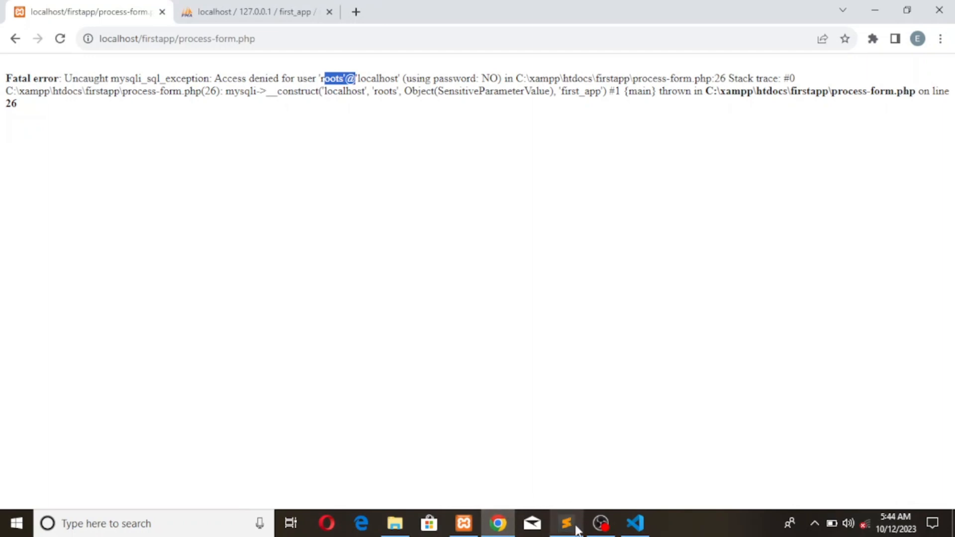
{"action": "mouse_move", "coordinate": [635, 523]}
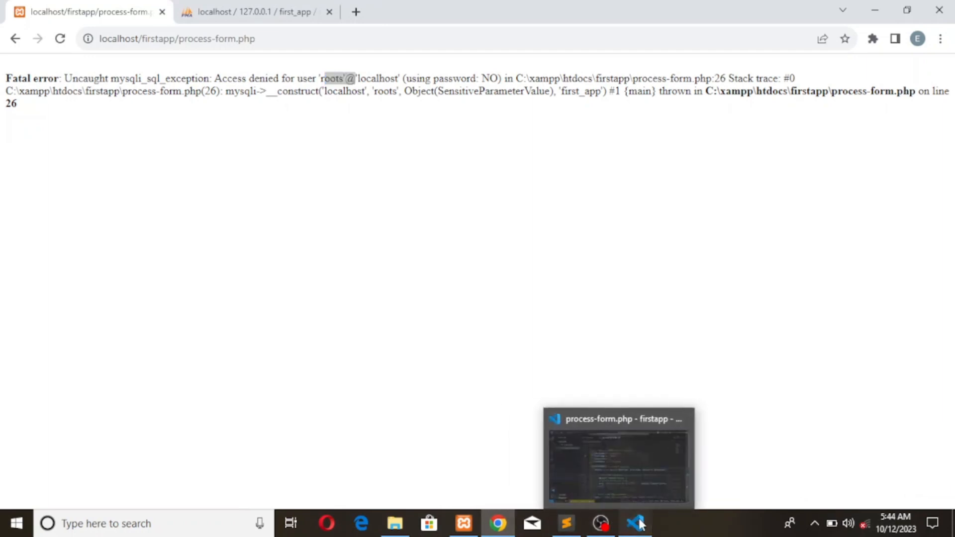
{"action": "left_click", "coordinate": [635, 523]}
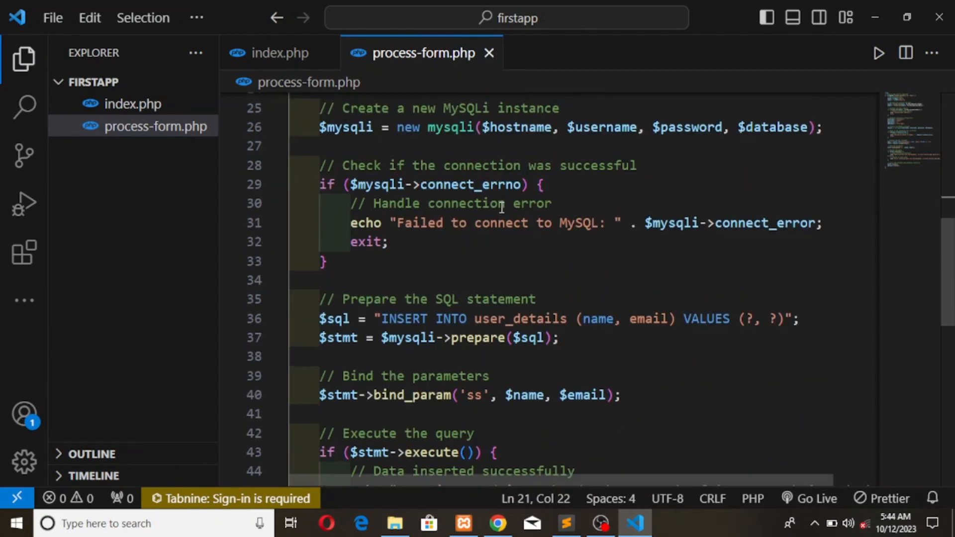
{"action": "scroll", "scroll_direction": "down", "scroll_amount": 3}
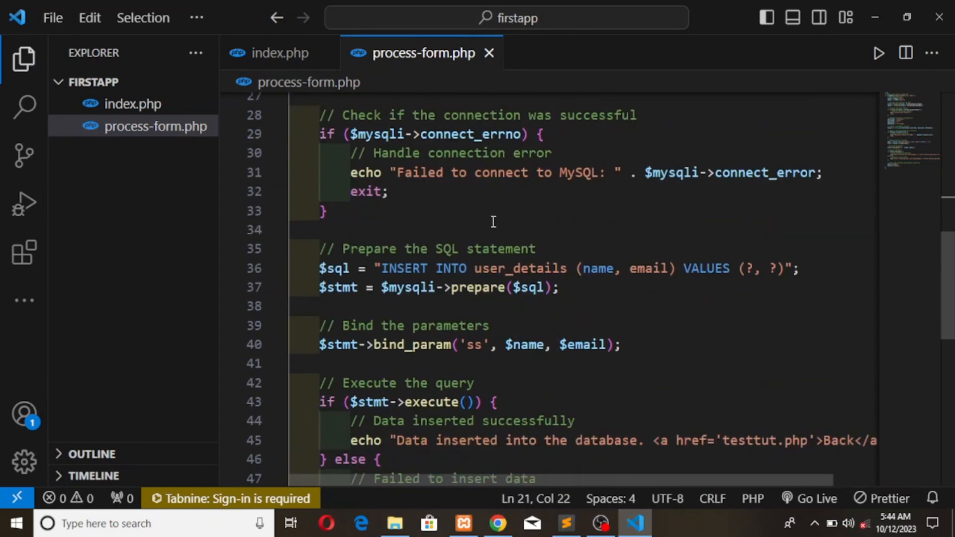
{"action": "scroll", "scroll_direction": "down", "scroll_amount": 3}
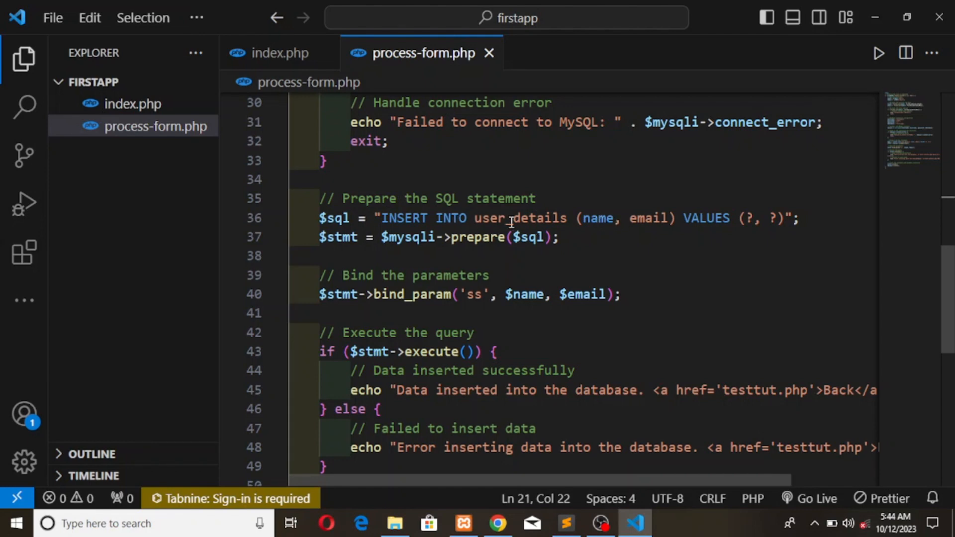
{"action": "mouse_move", "coordinate": [665, 219]}
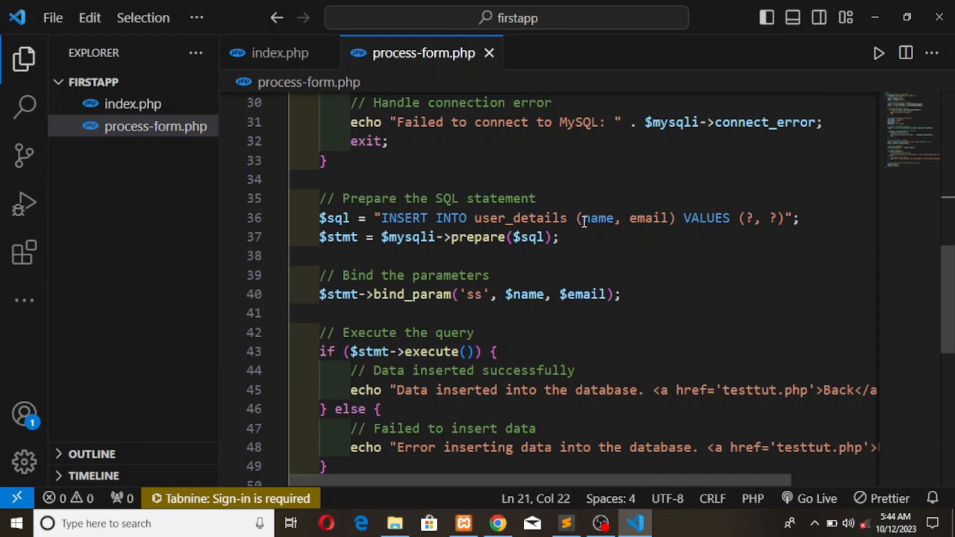
{"action": "mouse_move", "coordinate": [656, 218]}
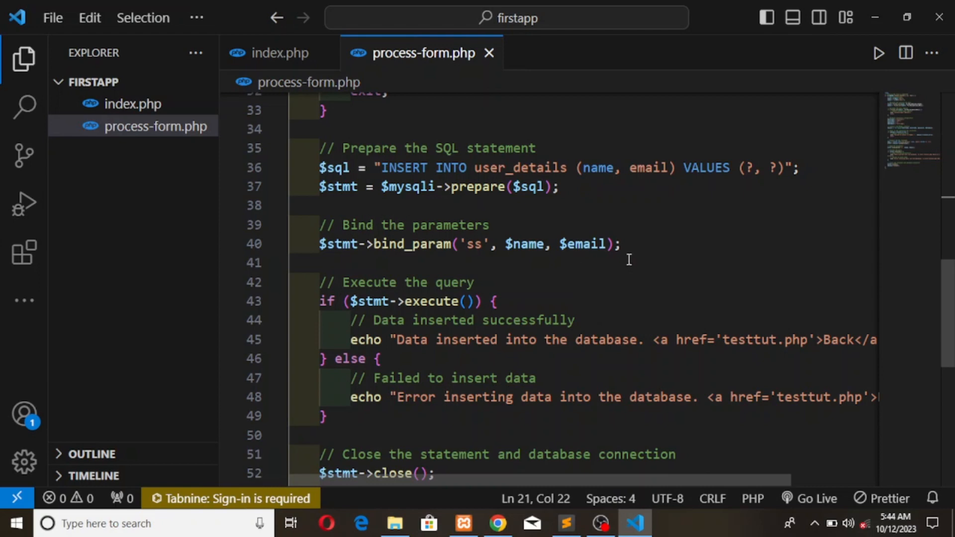
{"action": "scroll", "scroll_direction": "down", "scroll_amount": 3}
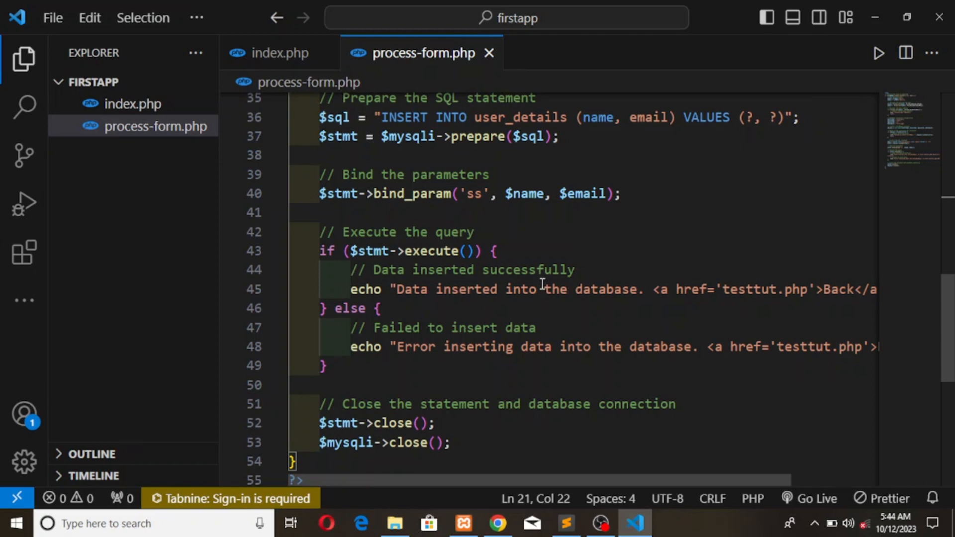
{"action": "mouse_move", "coordinate": [555, 304]}
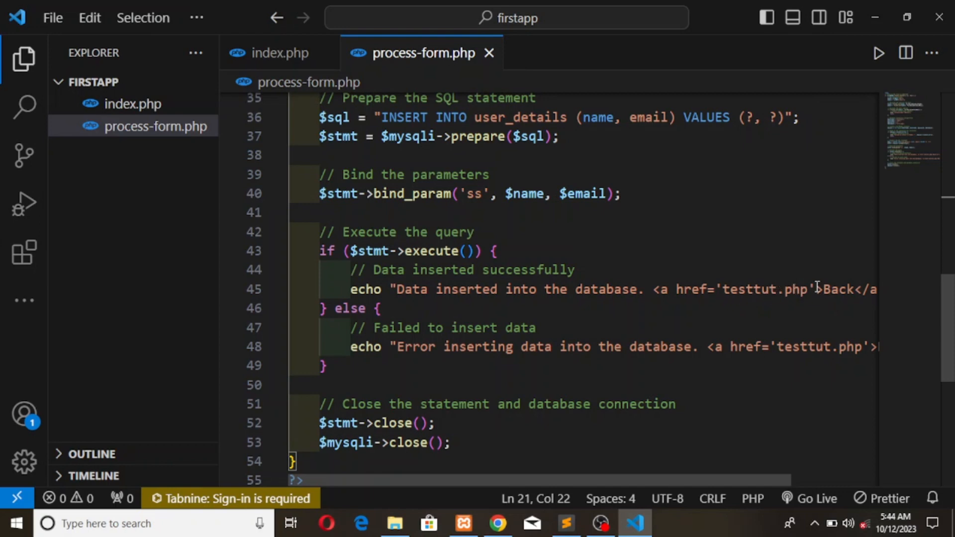
{"action": "mouse_move", "coordinate": [788, 302]}
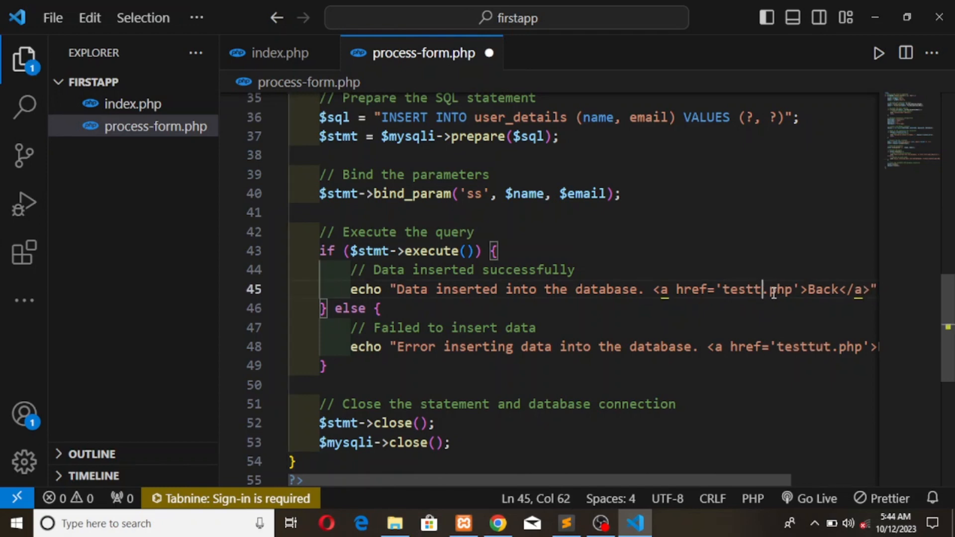
Change the Back link href in process-form.php from testtut.php to index.php.
{"action": "key", "text": "Backspace"}
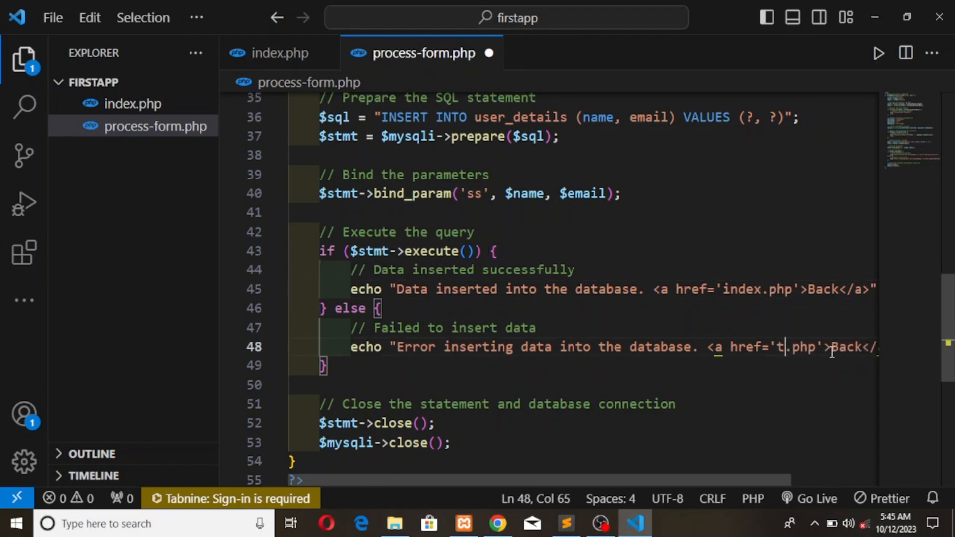
{"action": "type", "text": "nde"}
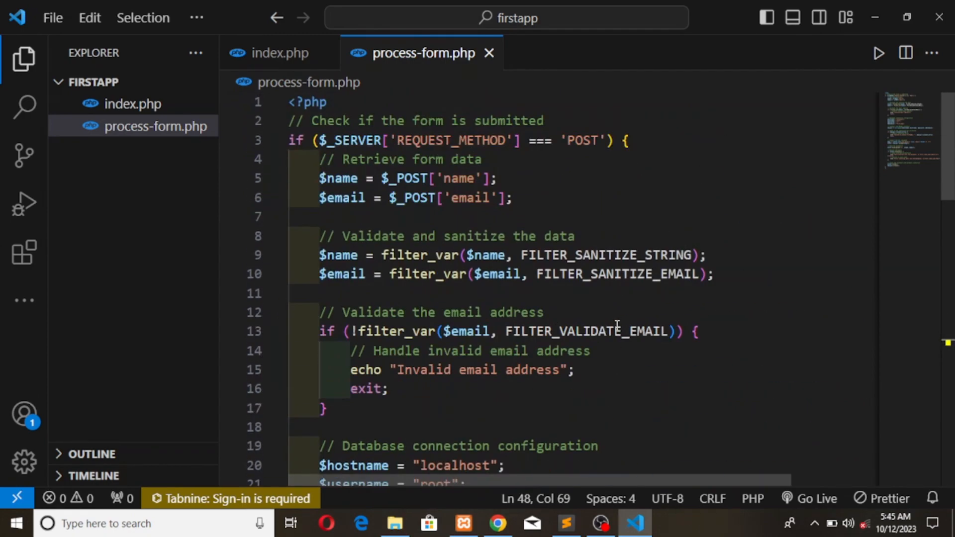
{"action": "scroll", "scroll_direction": "down", "scroll_amount": 3}
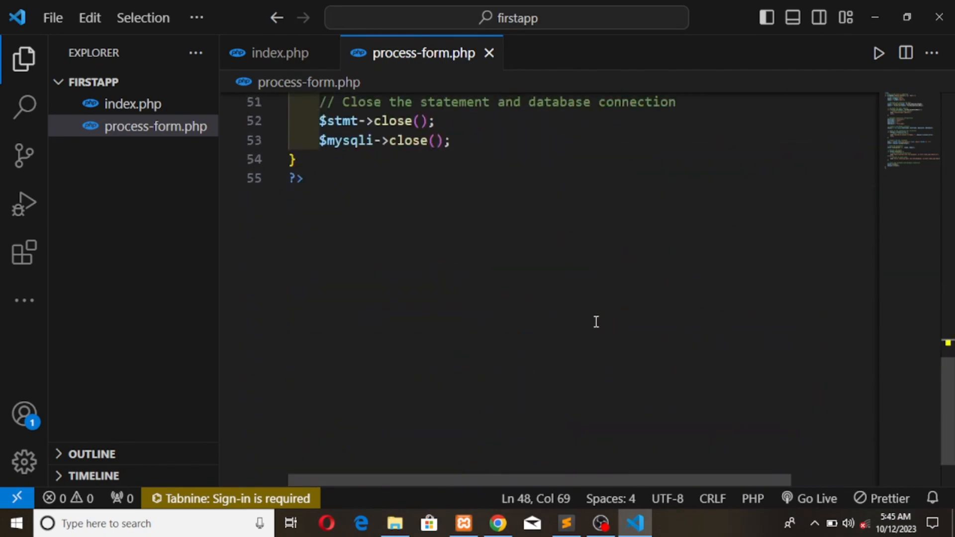
{"action": "scroll", "scroll_direction": "up", "scroll_amount": 3}
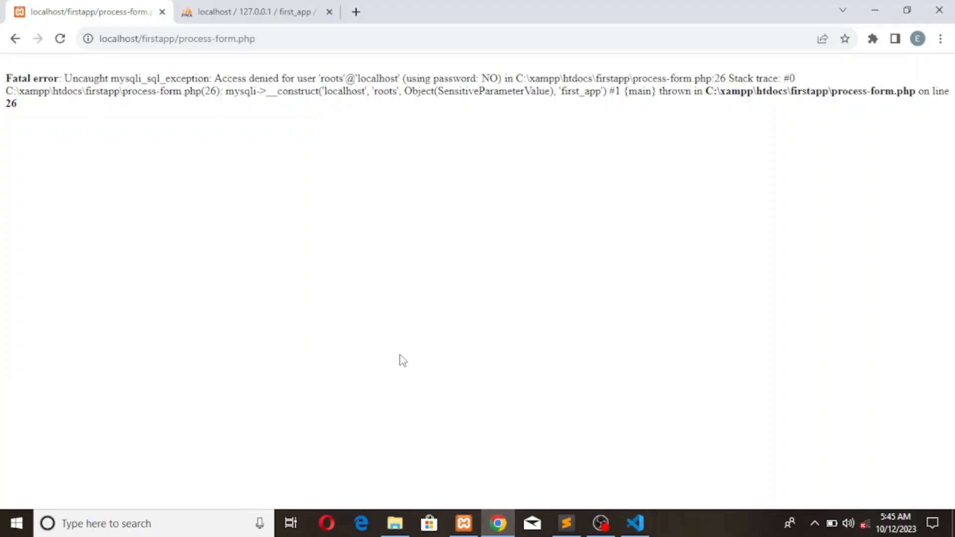
Reload user_details in phpMyAdmin to see the first submitted row, then return to the form.
{"action": "left_click", "coordinate": [256, 12]}
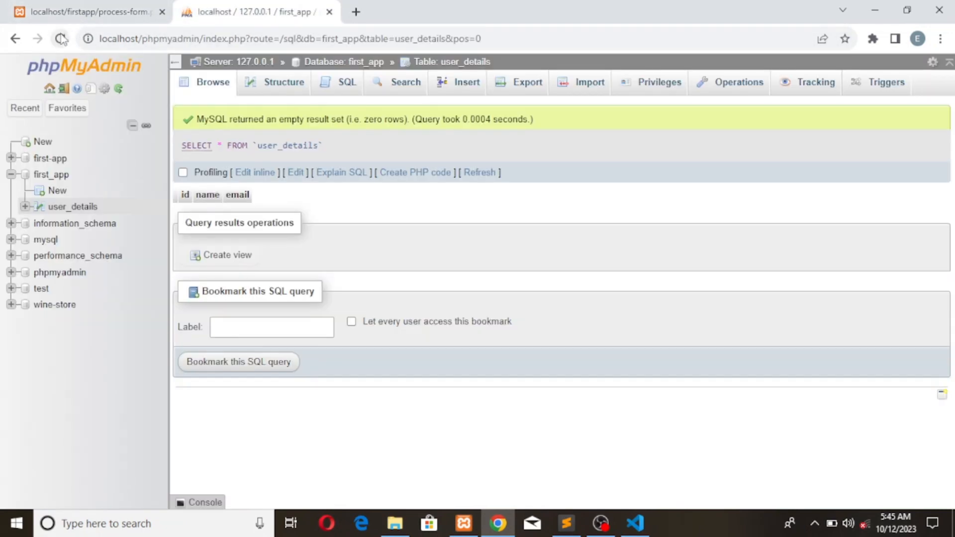
{"action": "left_click", "coordinate": [60, 38]}
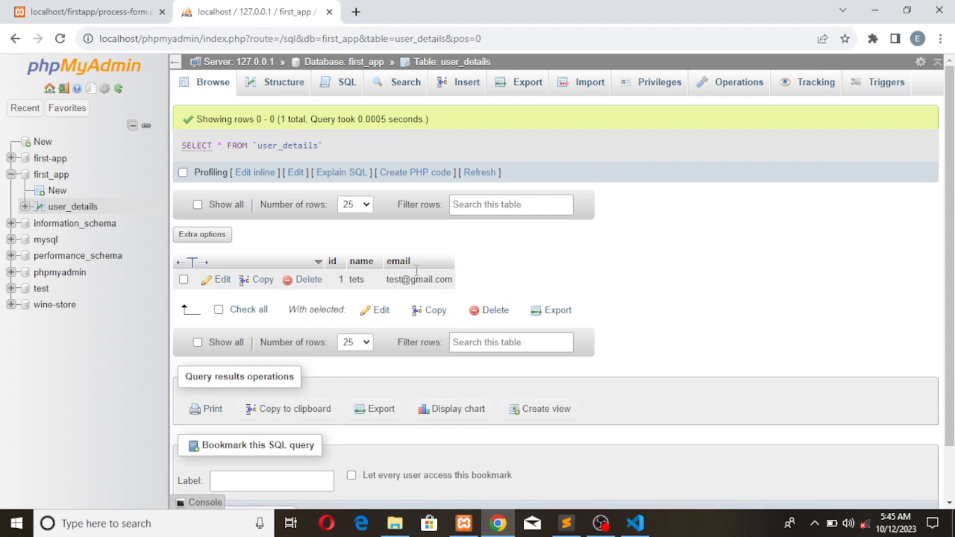
{"action": "left_click", "coordinate": [89, 11]}
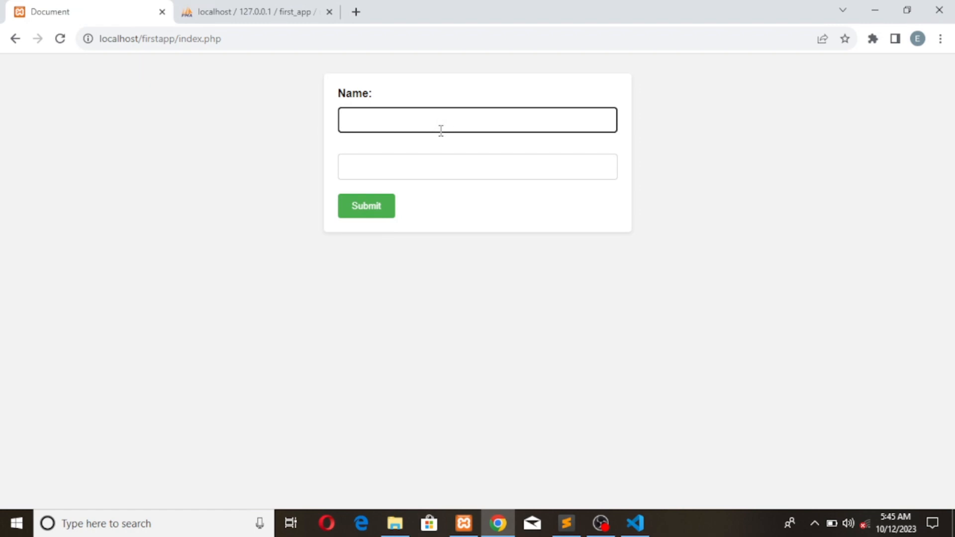
{"action": "type", "text": "Edmond"}
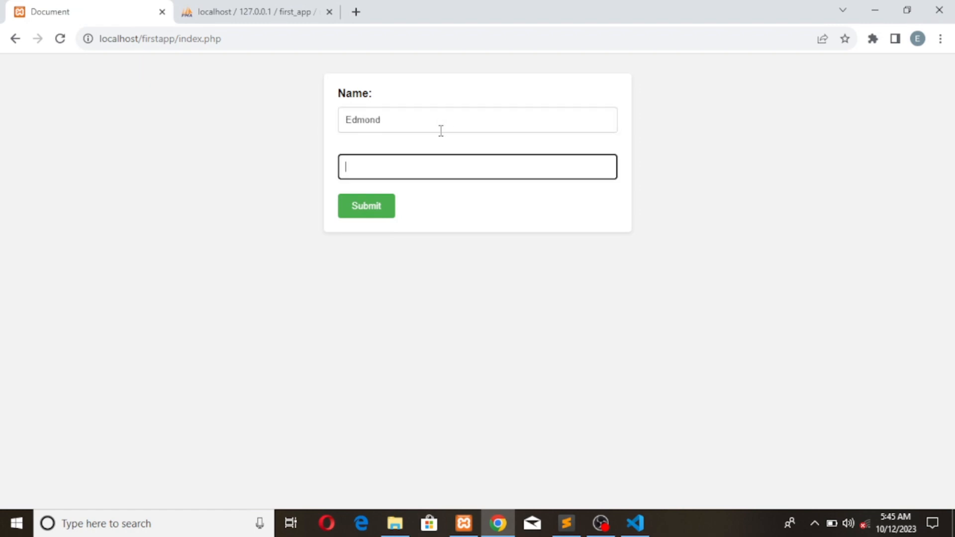
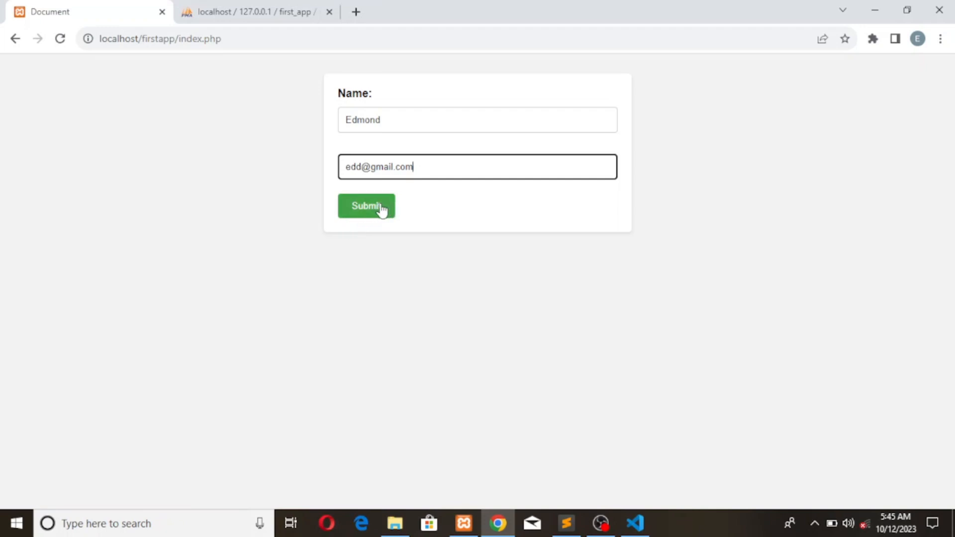
{"action": "left_click", "coordinate": [366, 206]}
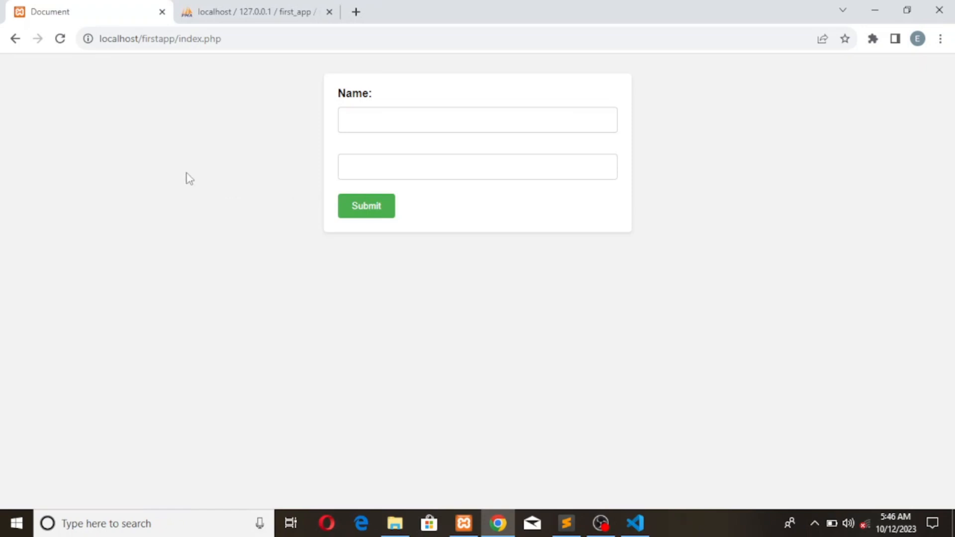
{"action": "mouse_move", "coordinate": [230, 219]}
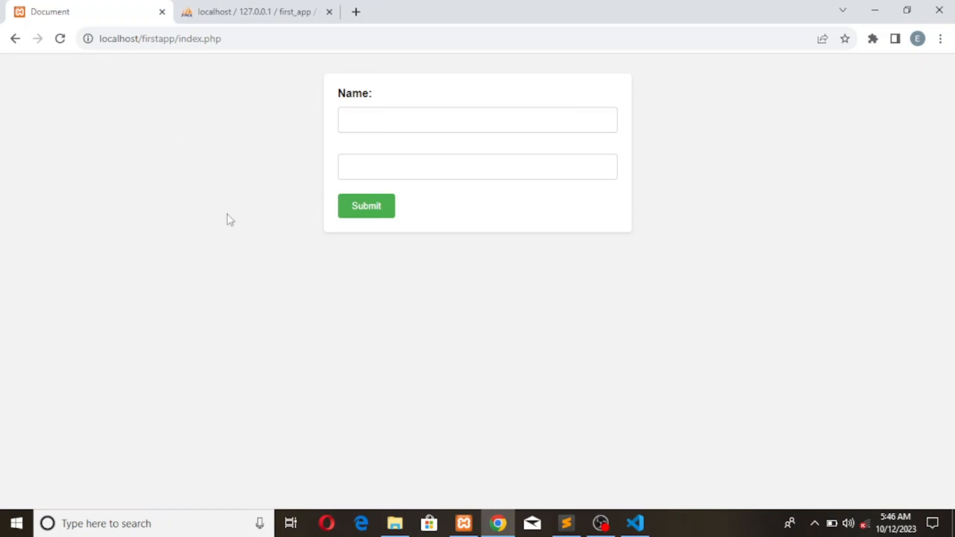
{"action": "mouse_move", "coordinate": [238, 118]}
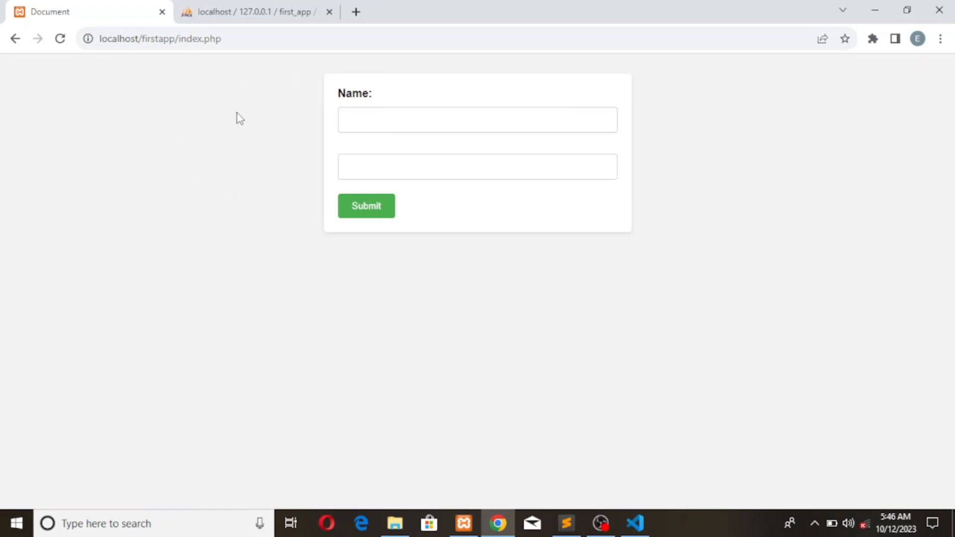